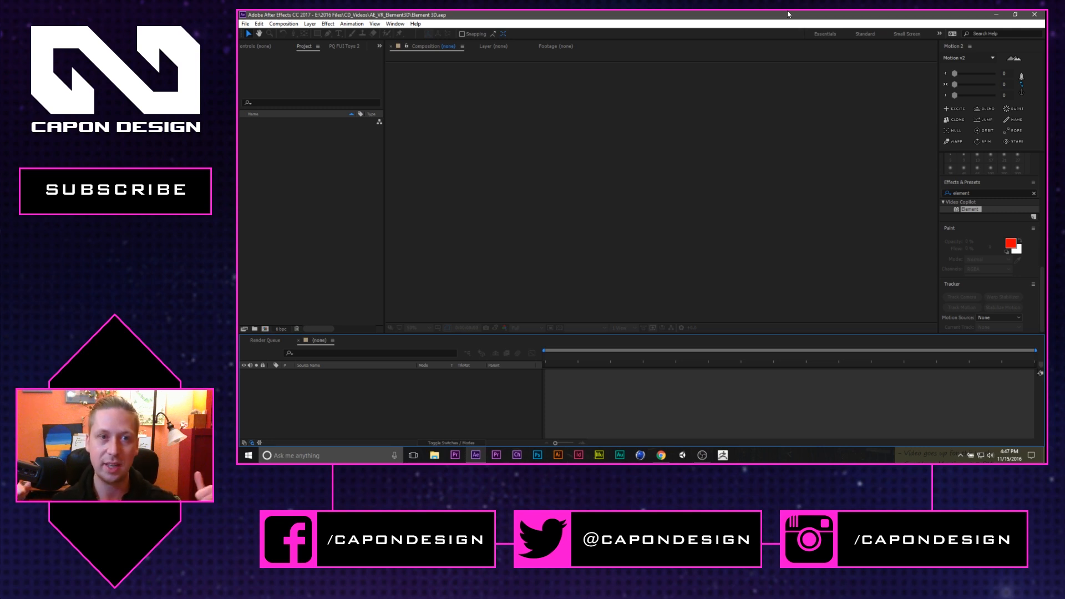
mouse_move(638, 300)
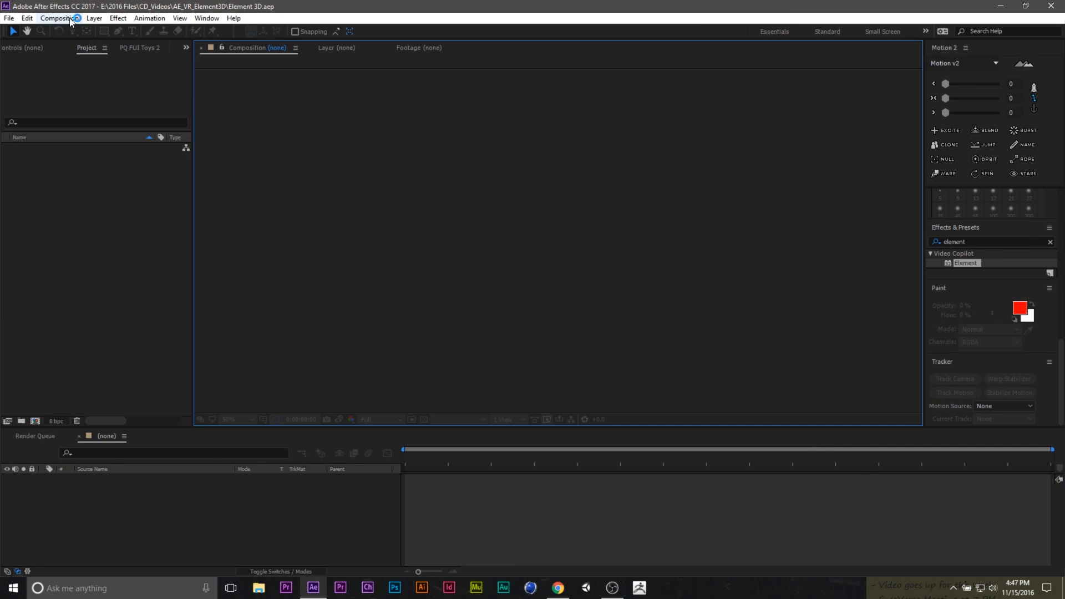
- Create a 1920×1080 composition named E3D with a 30 fps frame rate
click(60, 18)
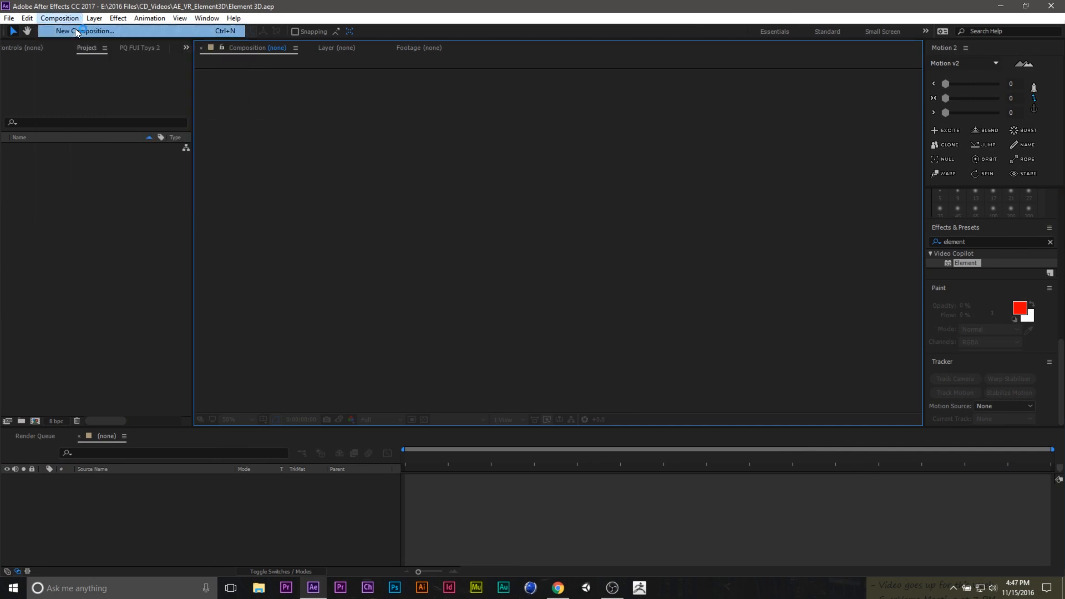
click(85, 30)
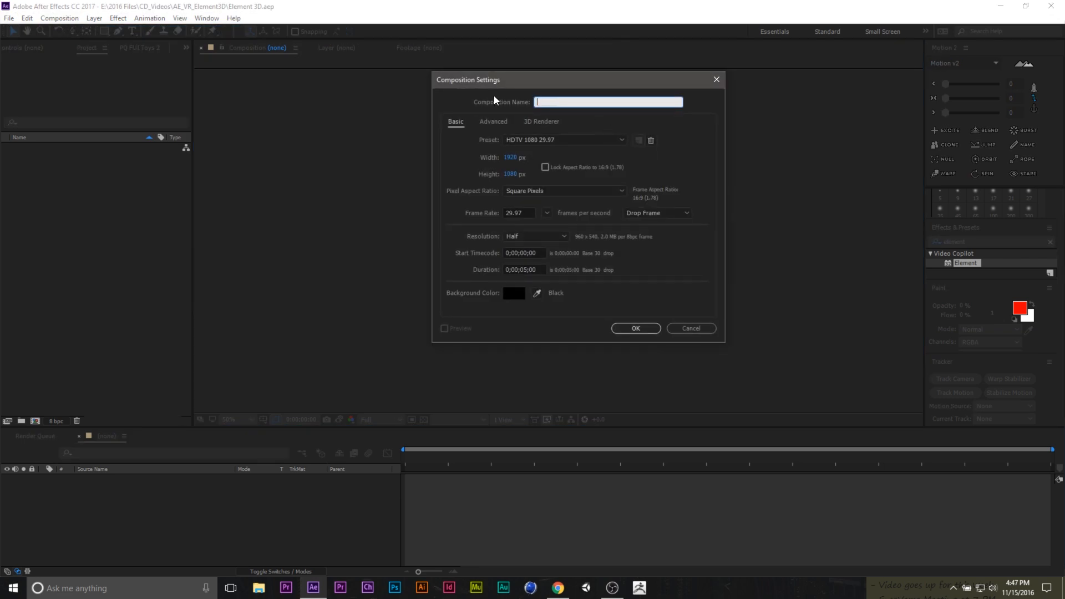
text(ED)
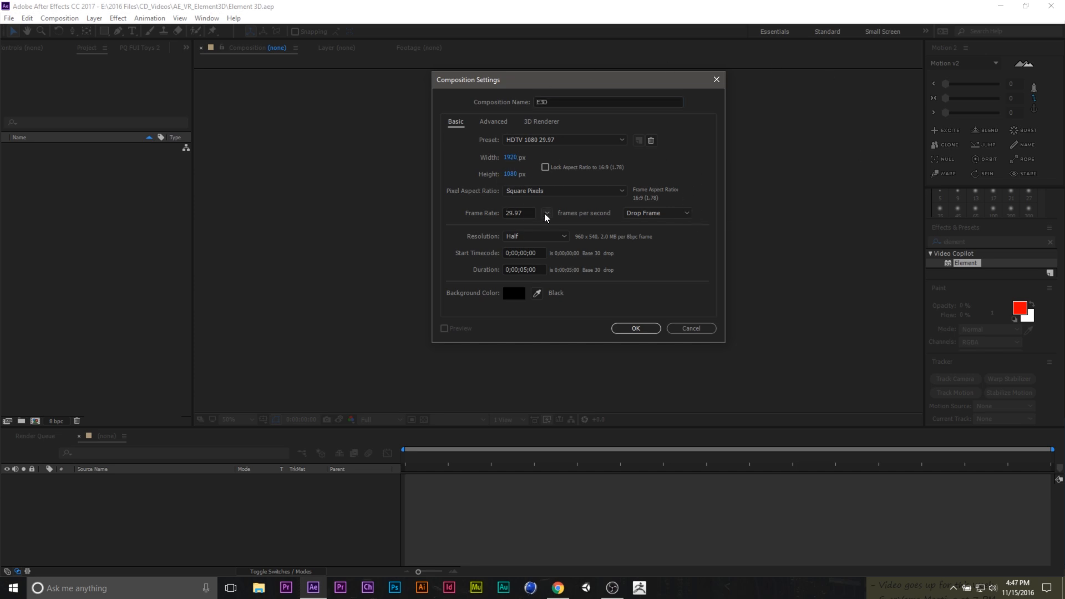
click(547, 212)
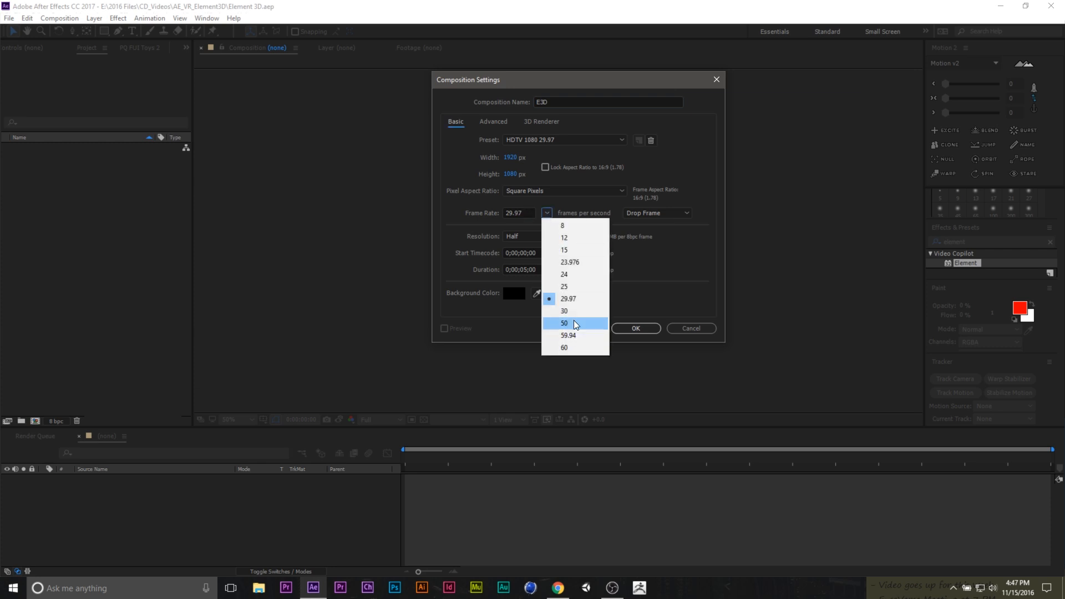
click(565, 310)
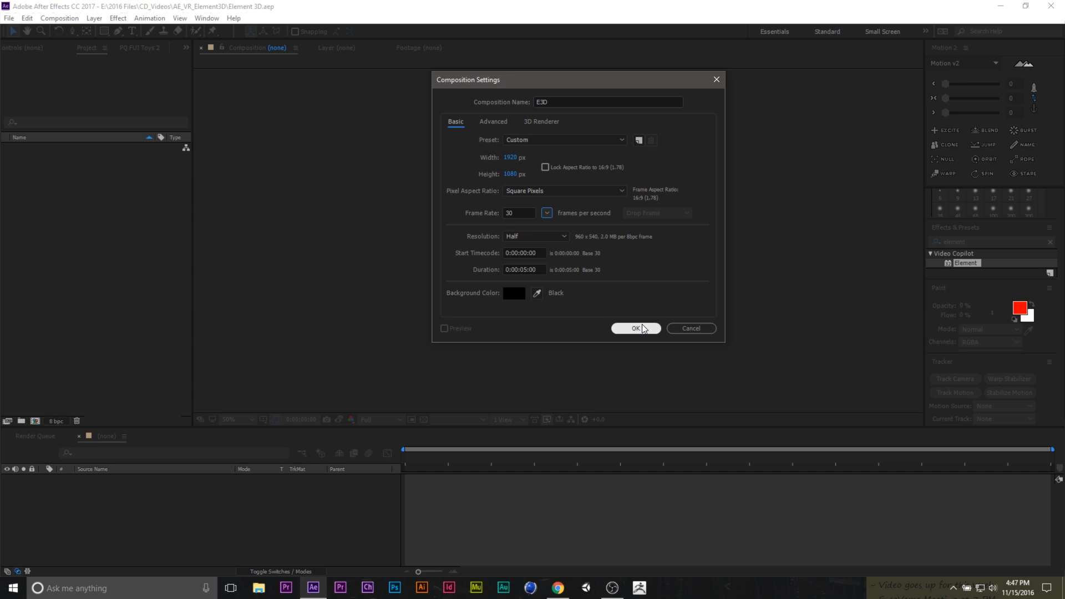
click(635, 328)
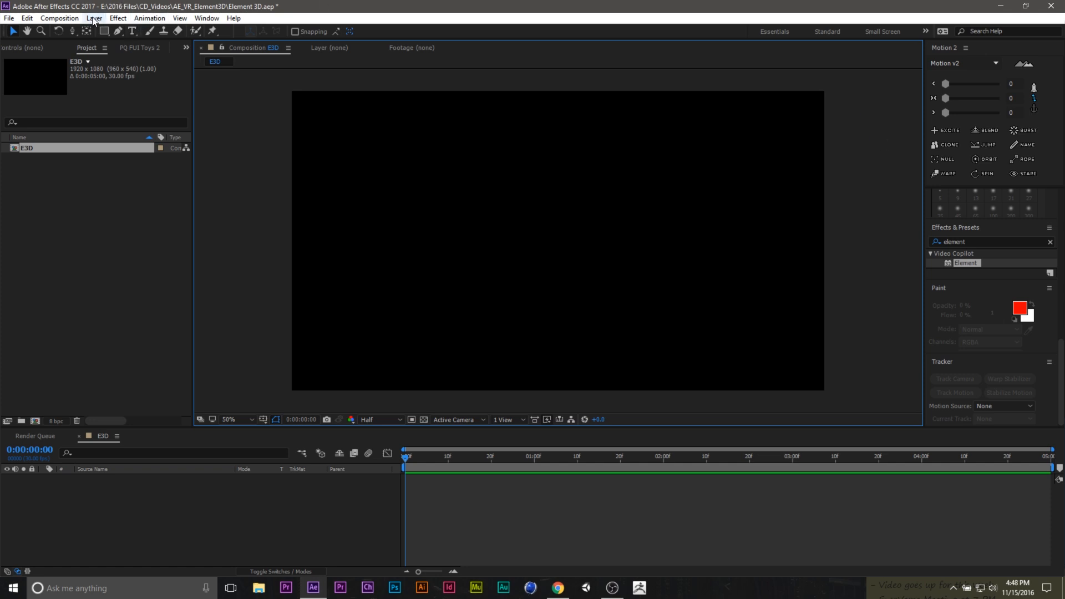
- Add a full-size solid layer named E3D and apply the Element 3D effect
click(94, 18)
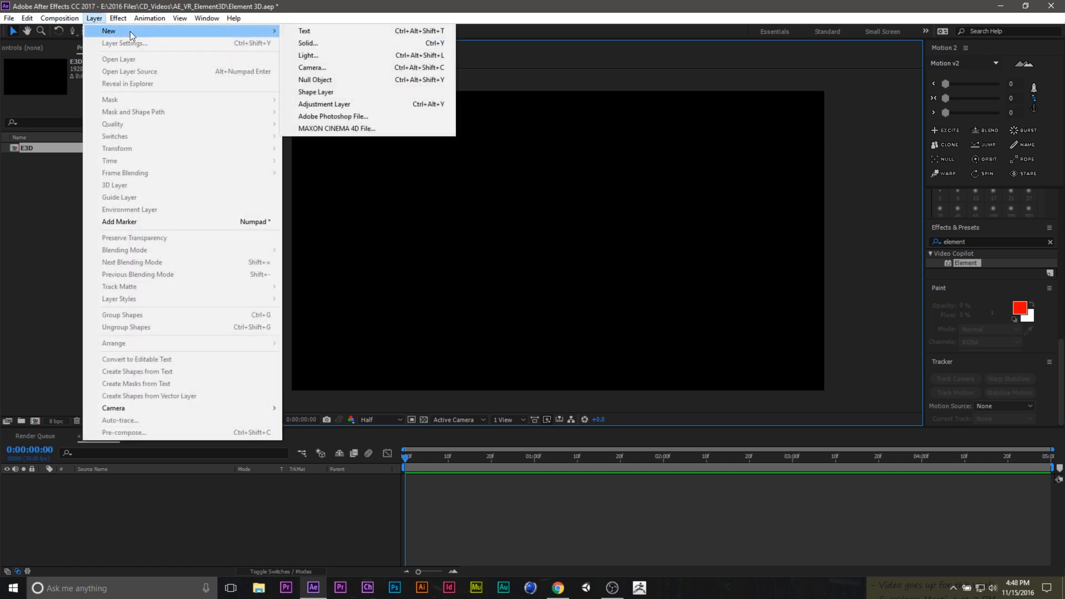
click(307, 43)
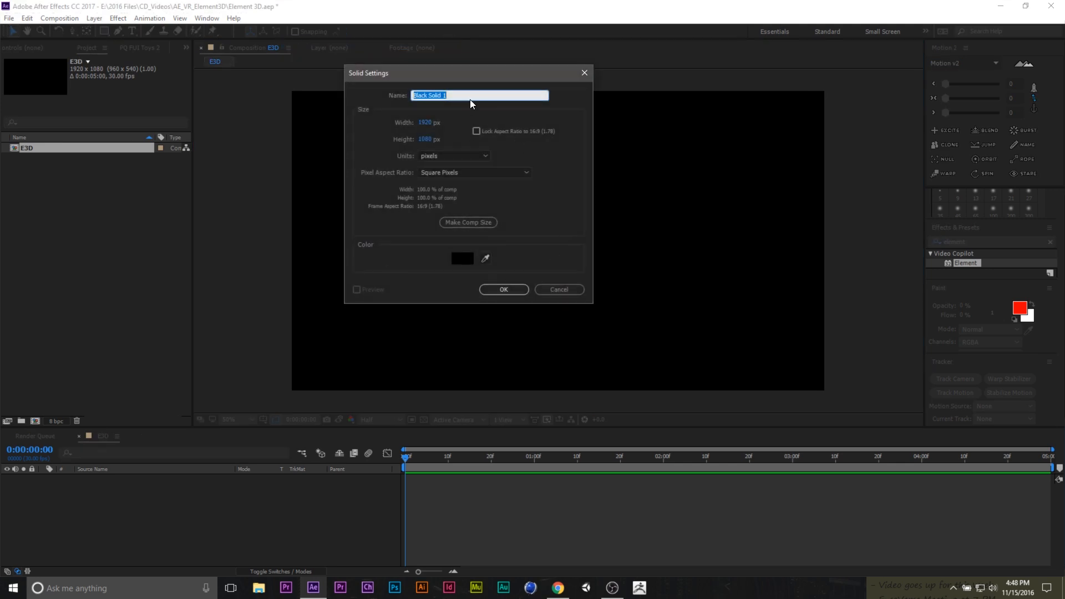
text(ED)
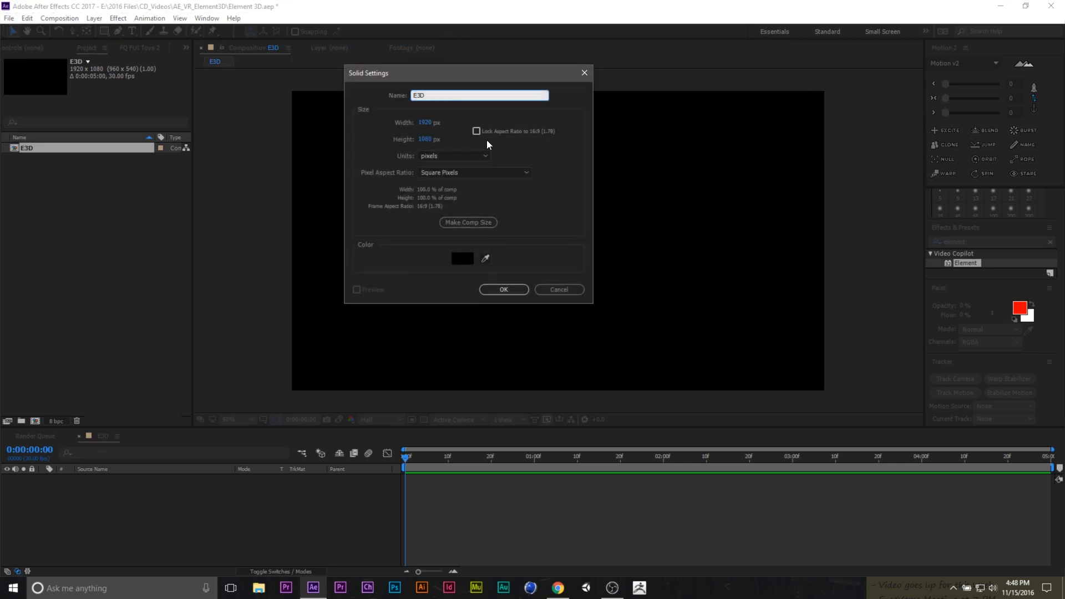
click(503, 290)
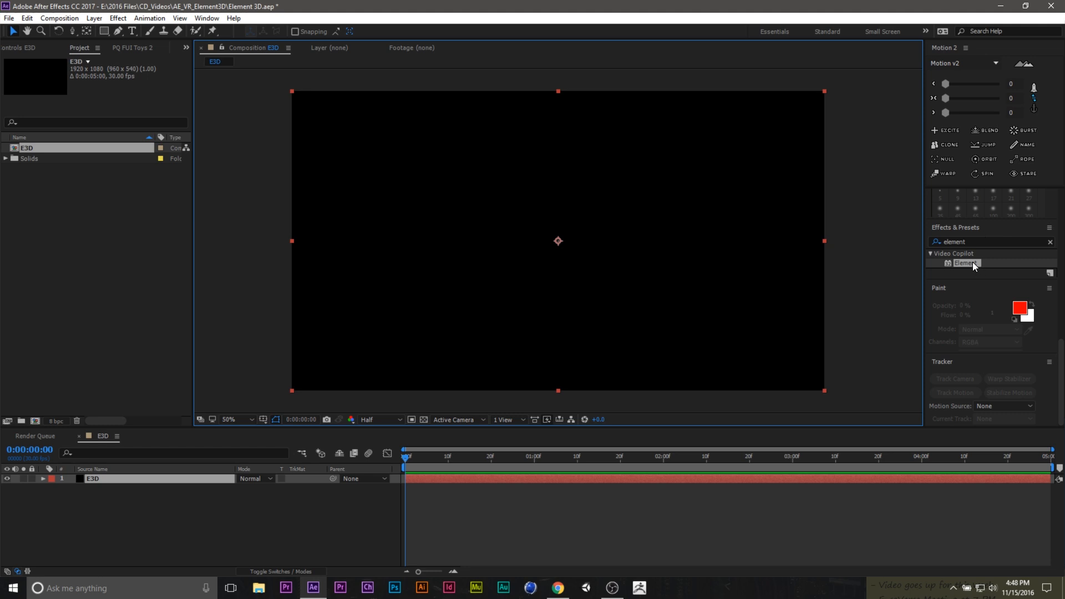
double_click(964, 263)
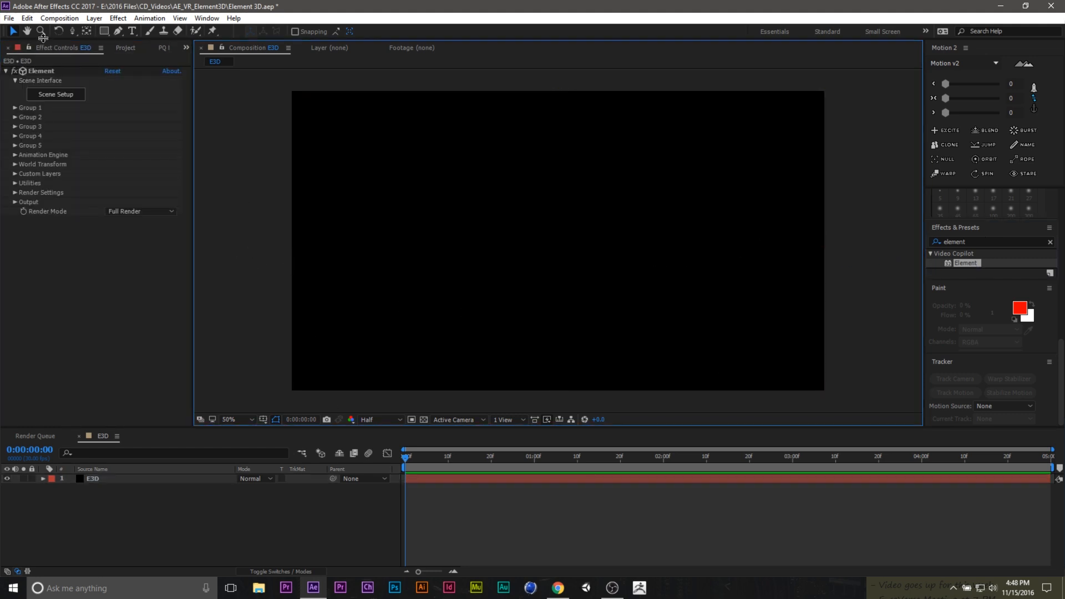
mouse_move(192, 84)
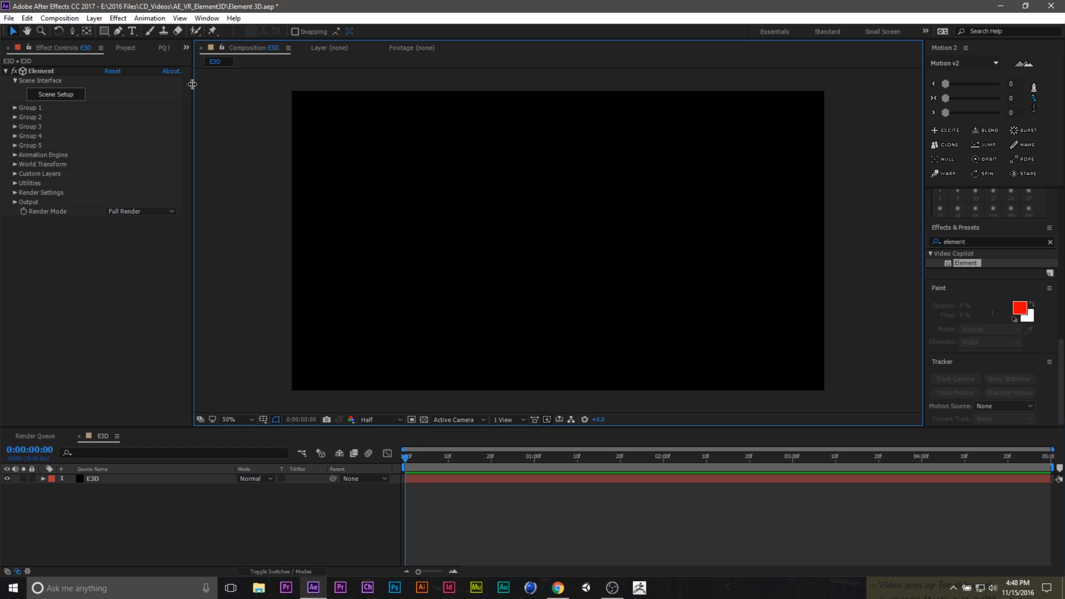
mouse_move(57, 233)
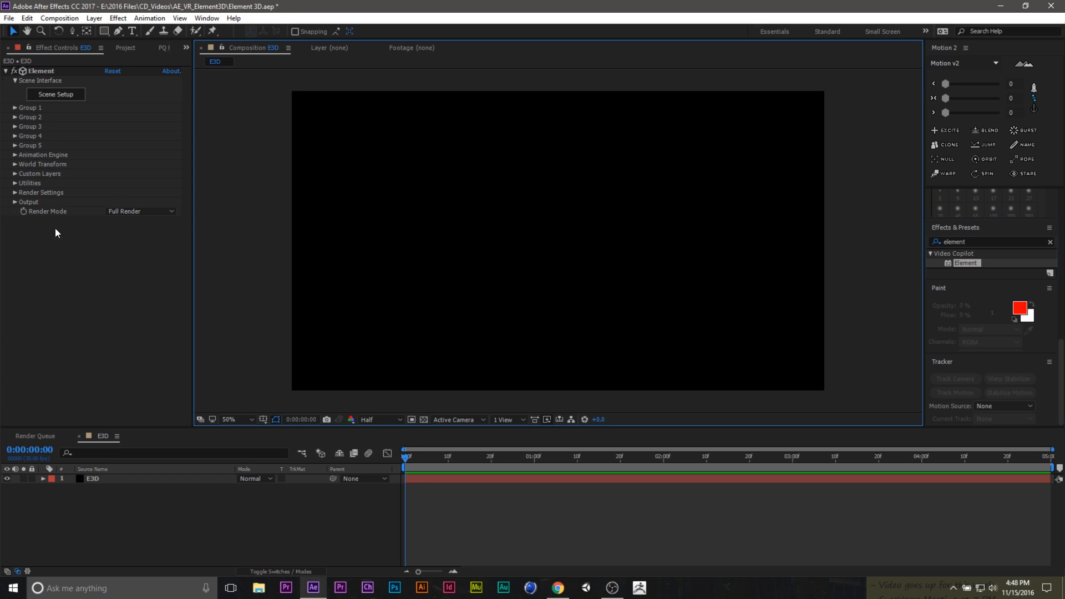
- In Element 3D Scene Setup, add the round_box model from the Primitives collection
click(92, 478)
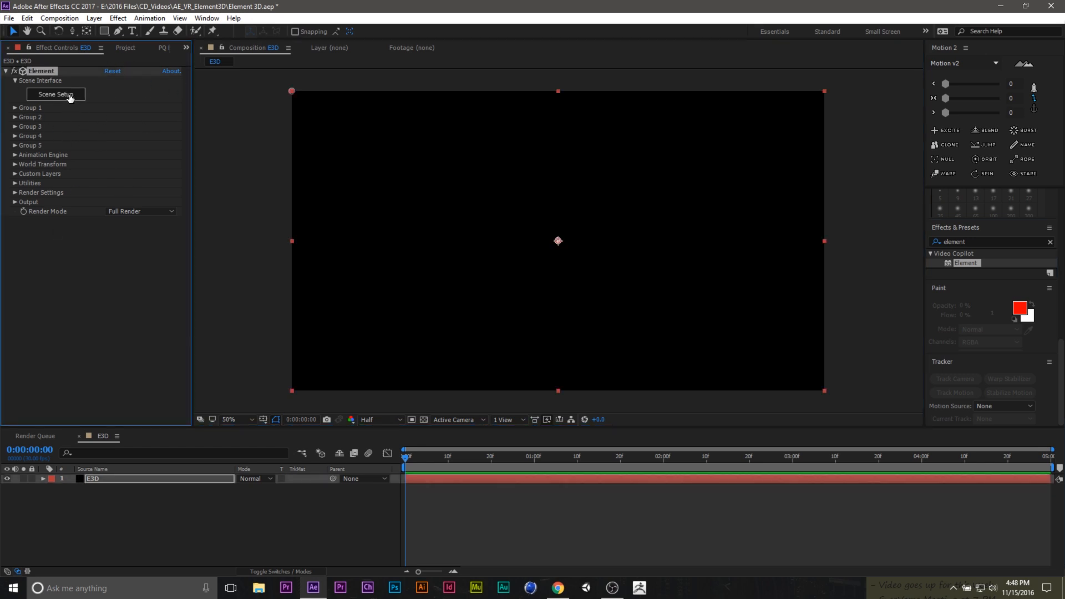
click(55, 94)
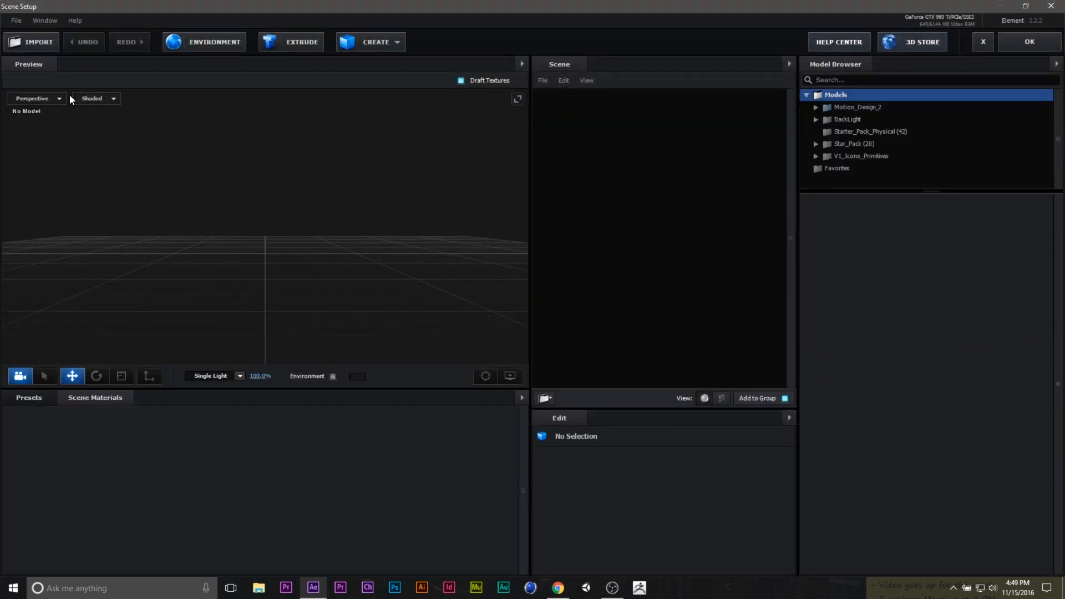
mouse_move(314, 295)
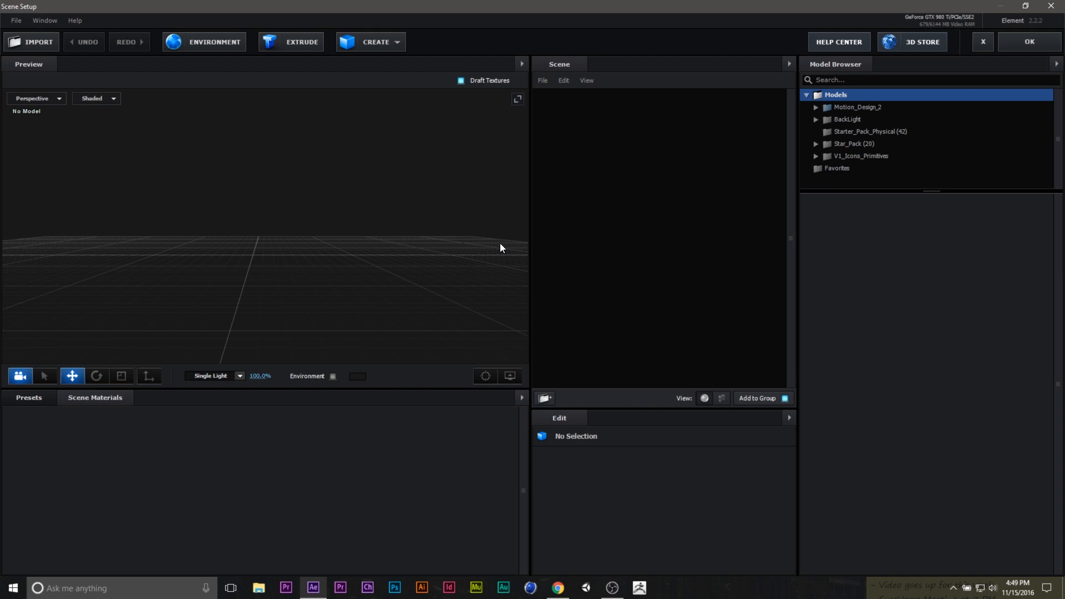
mouse_move(920, 267)
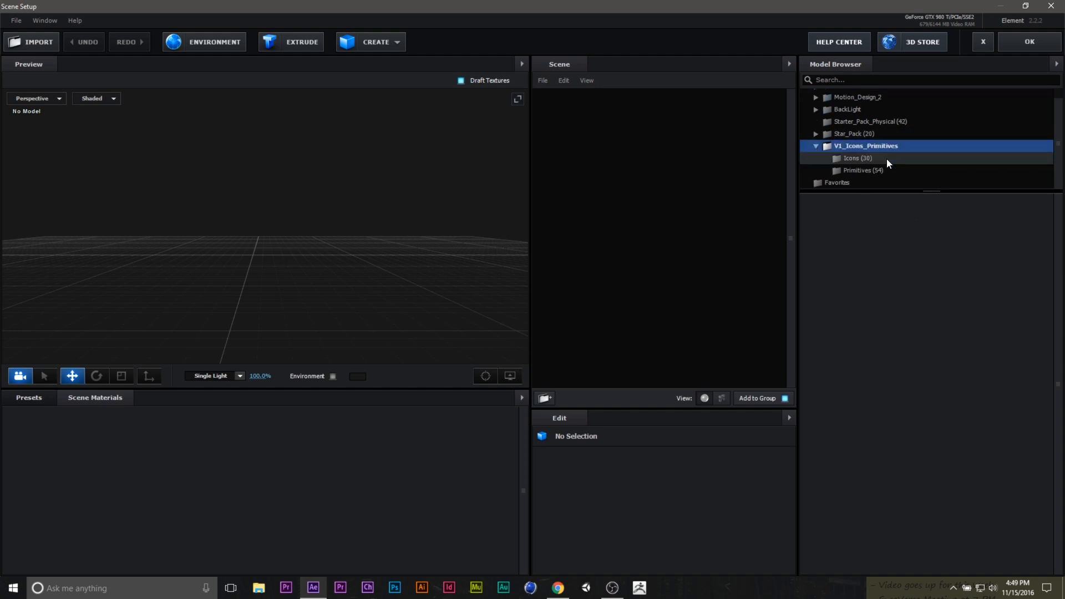
click(863, 170)
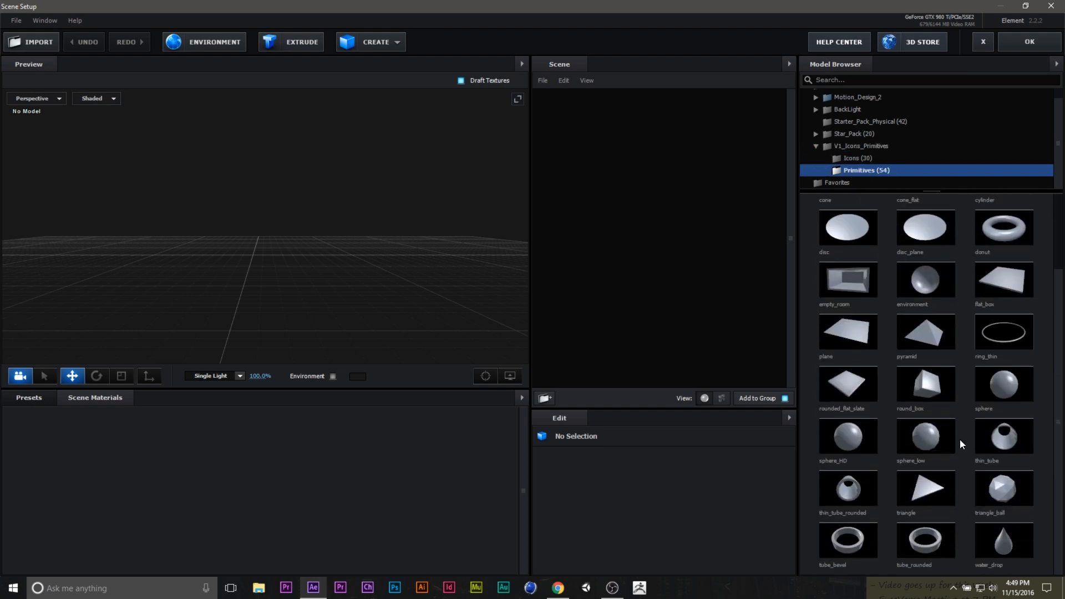
double_click(925, 384)
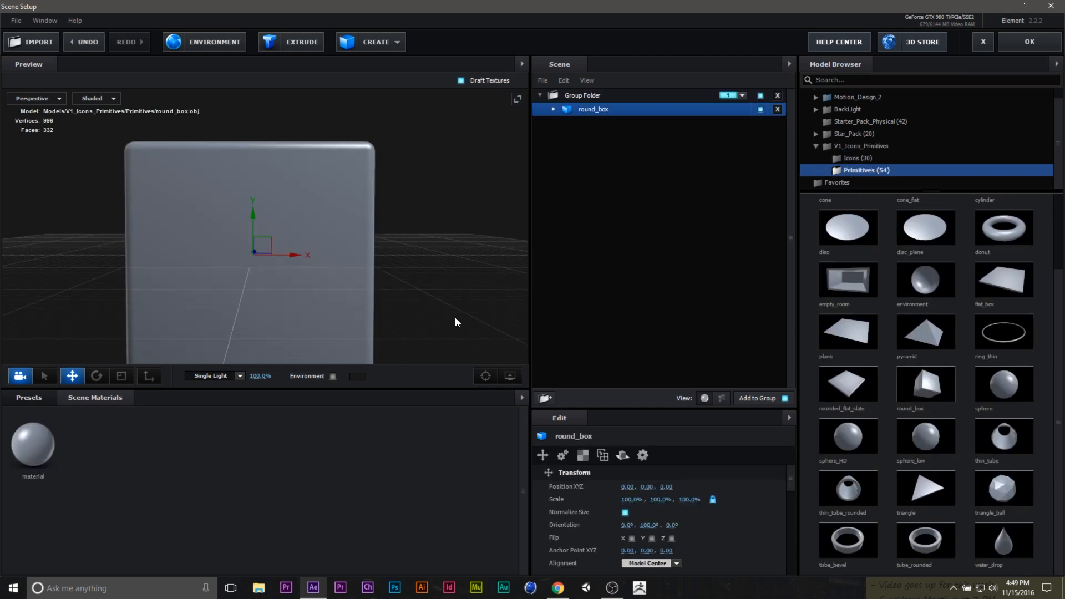
- Orbit the preview, select the box's group folder, and browse Presets and Scene Materials
drag(455, 322, 471, 306)
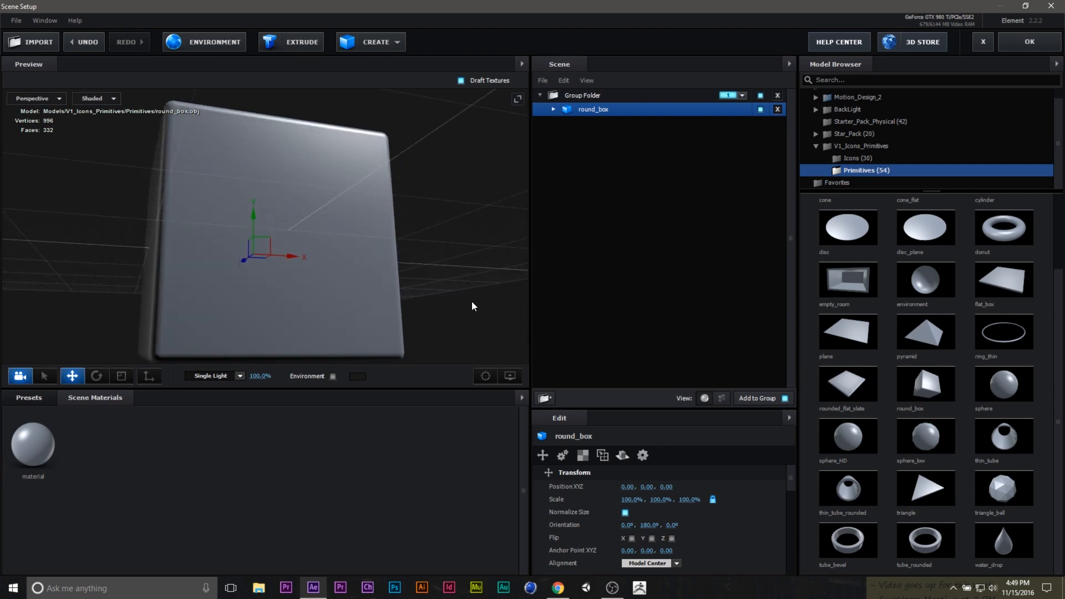
drag(472, 305, 381, 284)
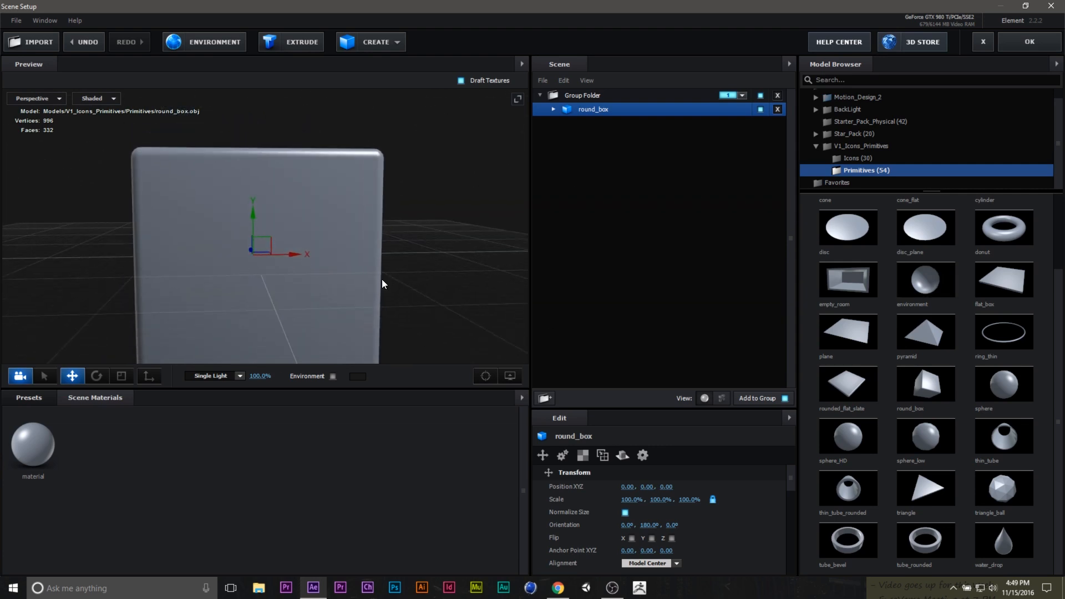
click(582, 95)
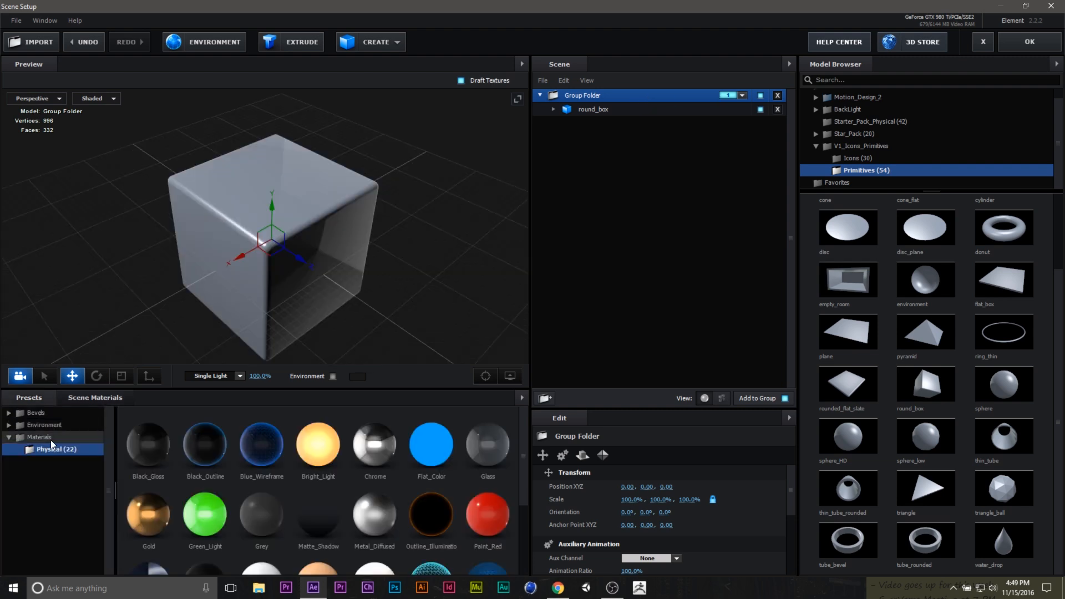
click(95, 397)
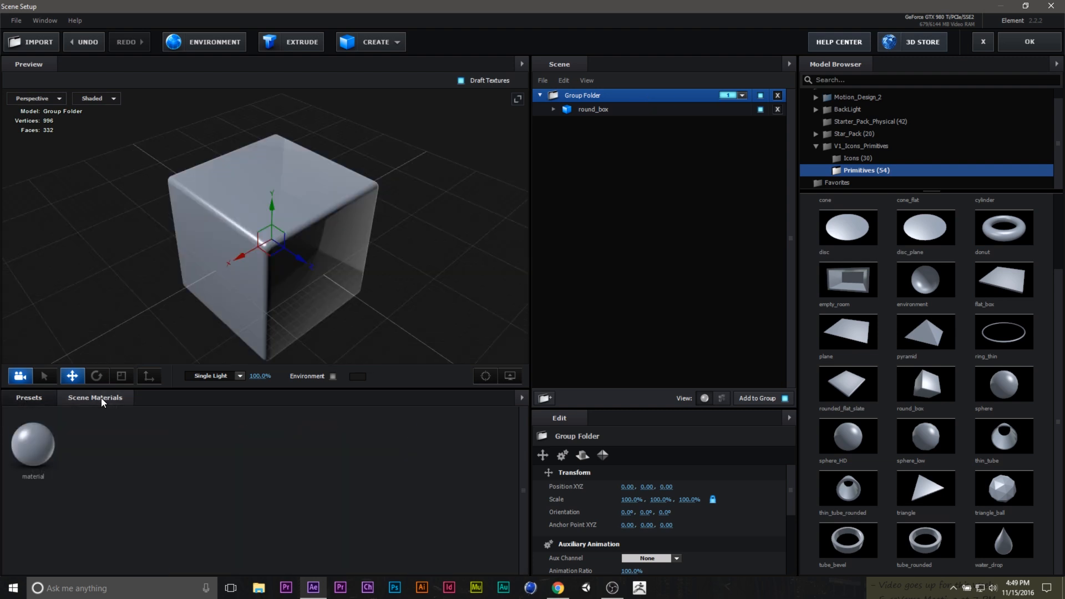
click(28, 397)
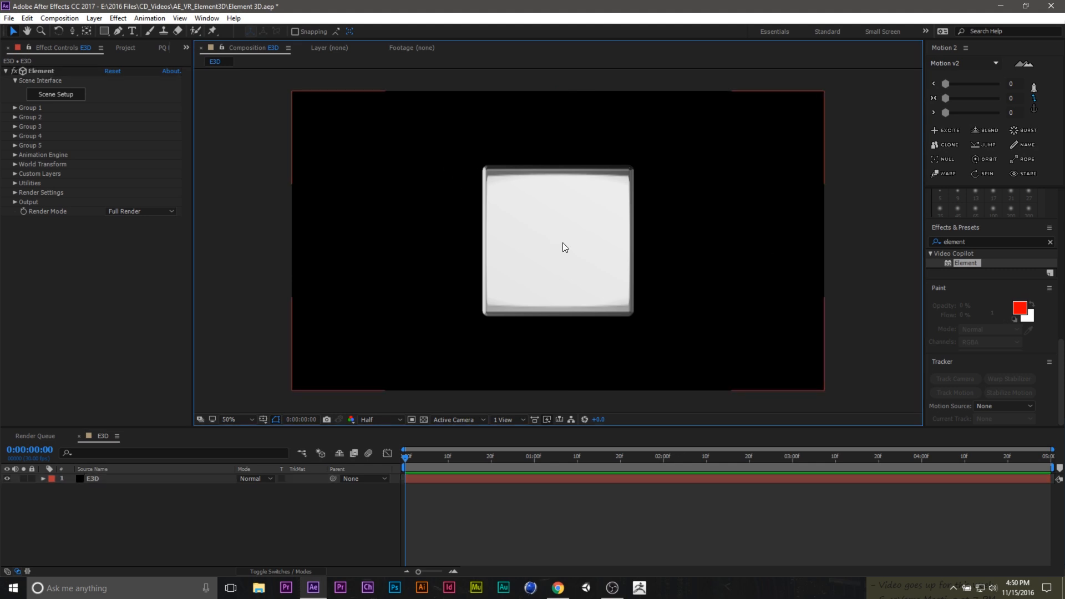
- Set Group 1's Particle Replicator to 10 particles with a Sphere replicator shape
click(92, 478)
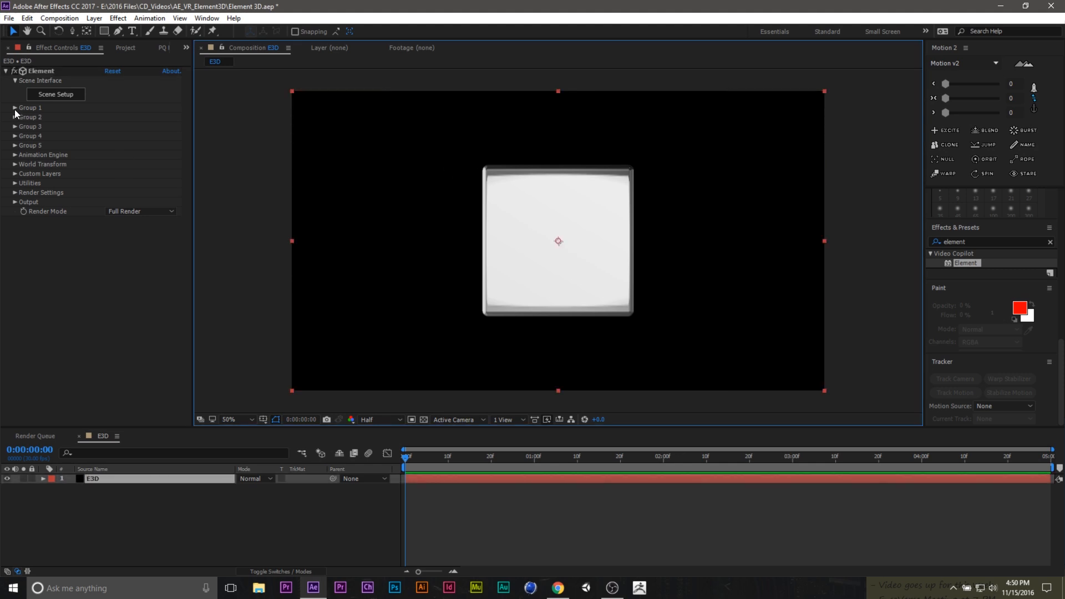
click(12, 107)
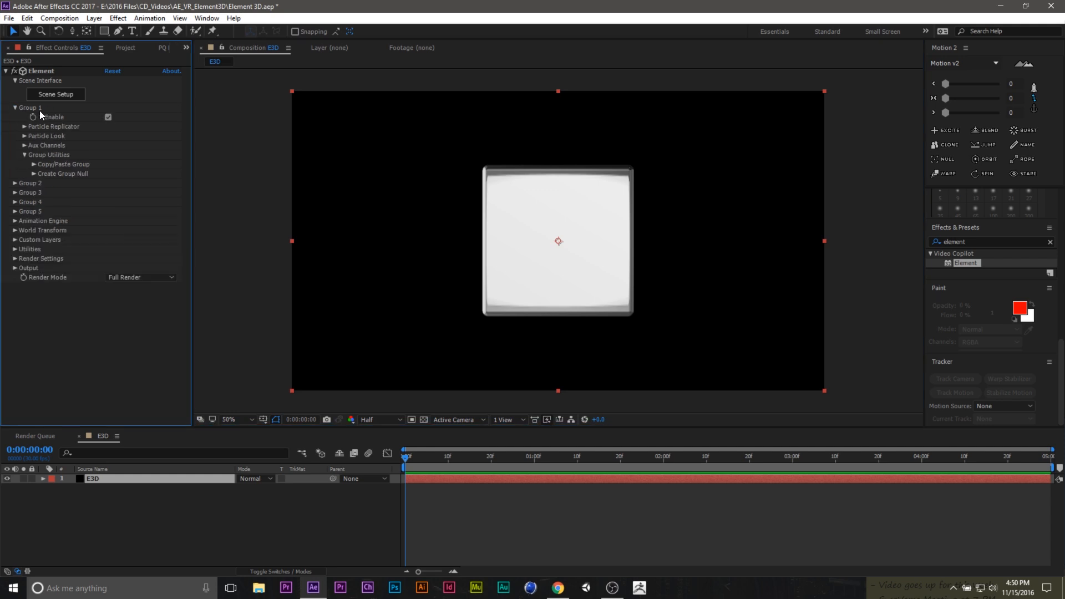
click(25, 126)
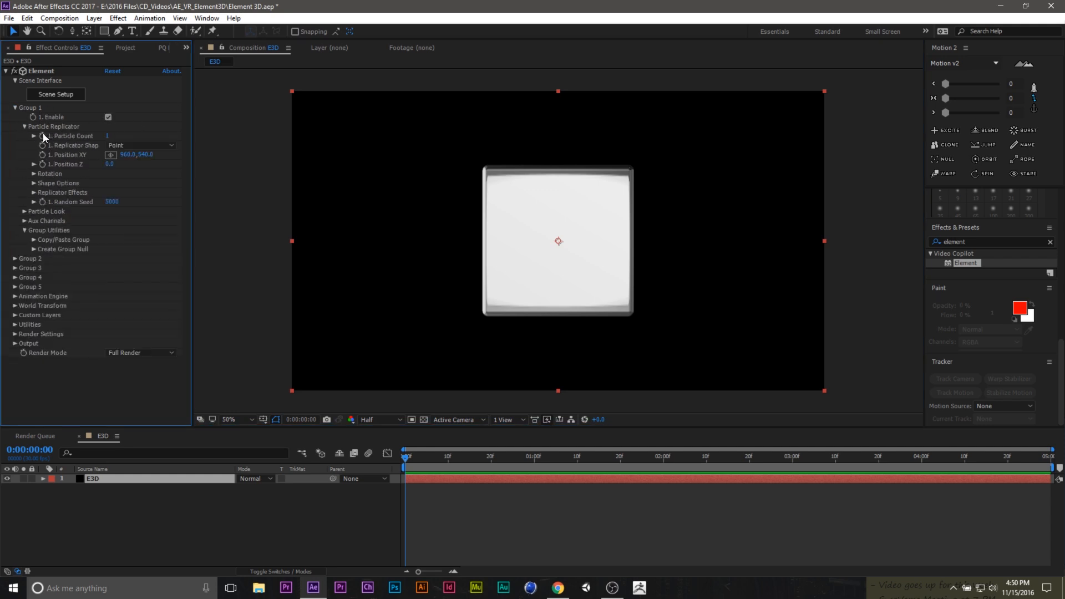
click(114, 136)
text(0)
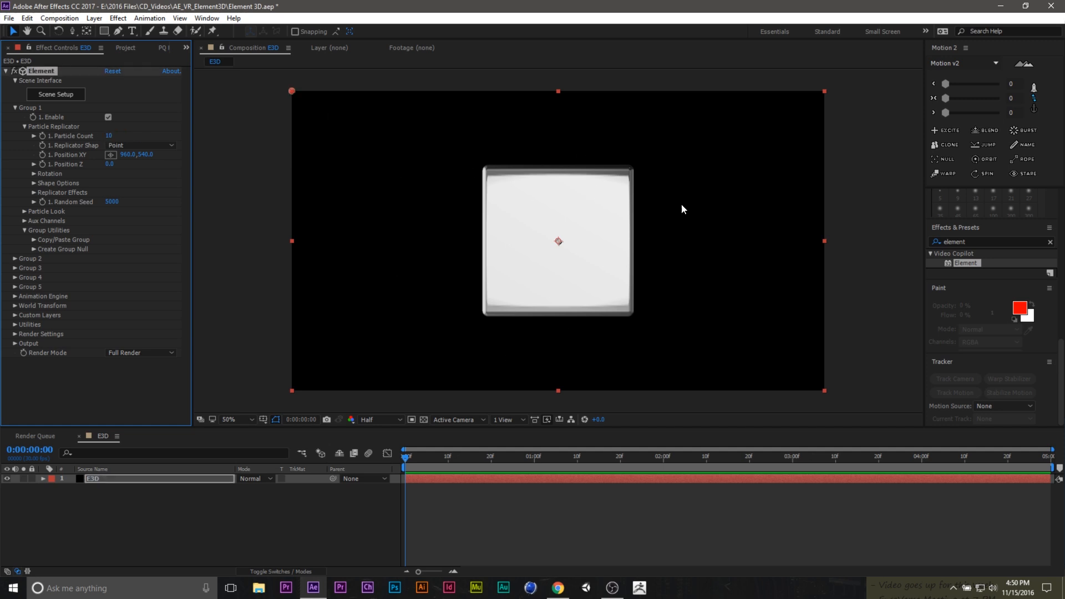
click(140, 145)
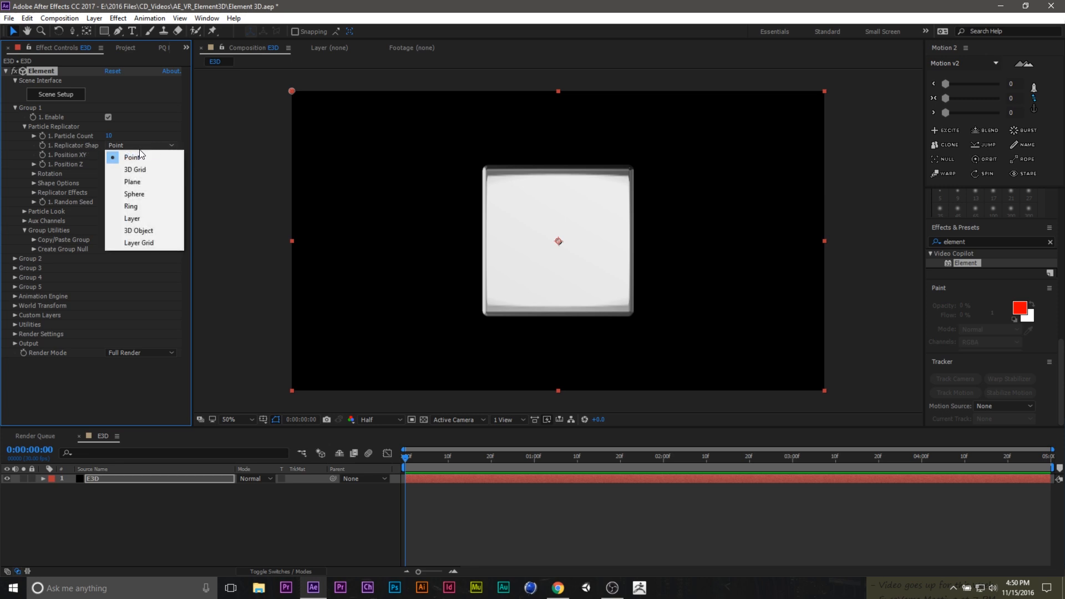
click(133, 194)
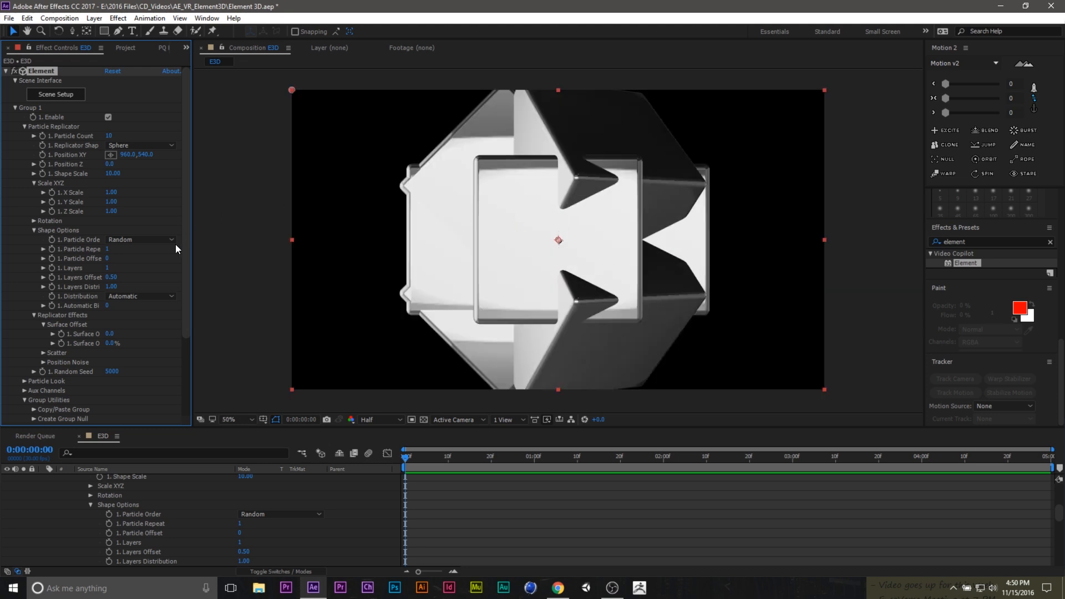
mouse_move(166, 186)
text(3840)
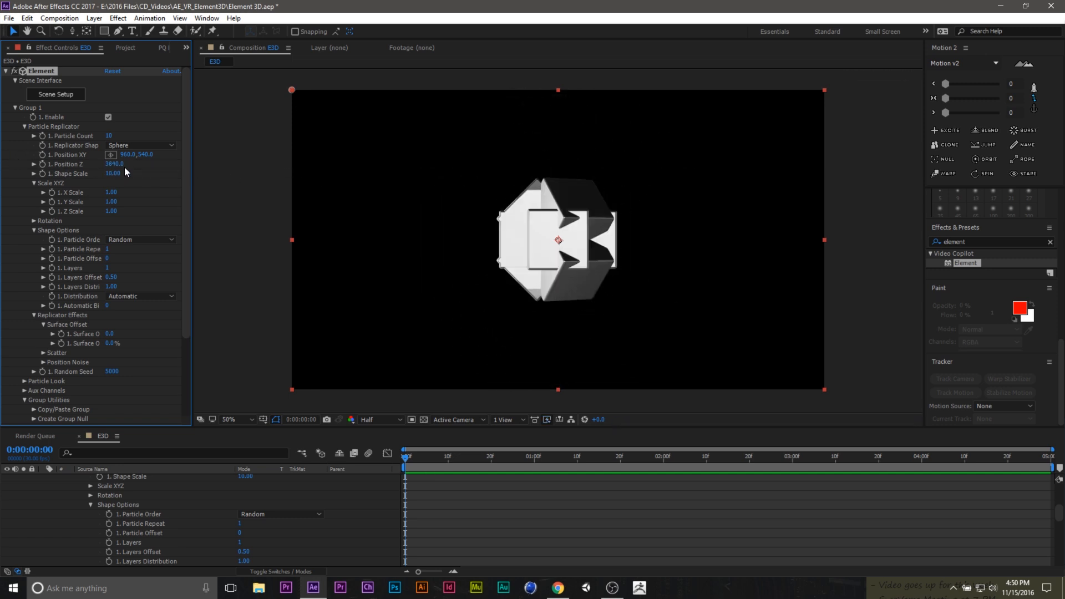
- Enlarge the cube sphere, test its rotation, and set Particle Count to 30
drag(112, 173, 119, 173)
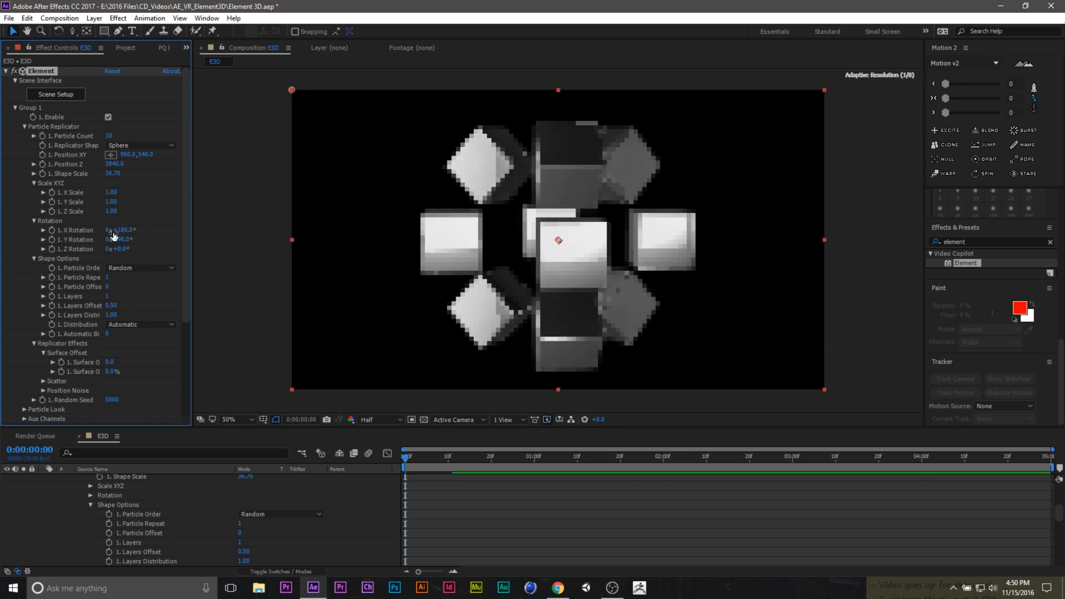
click(121, 229)
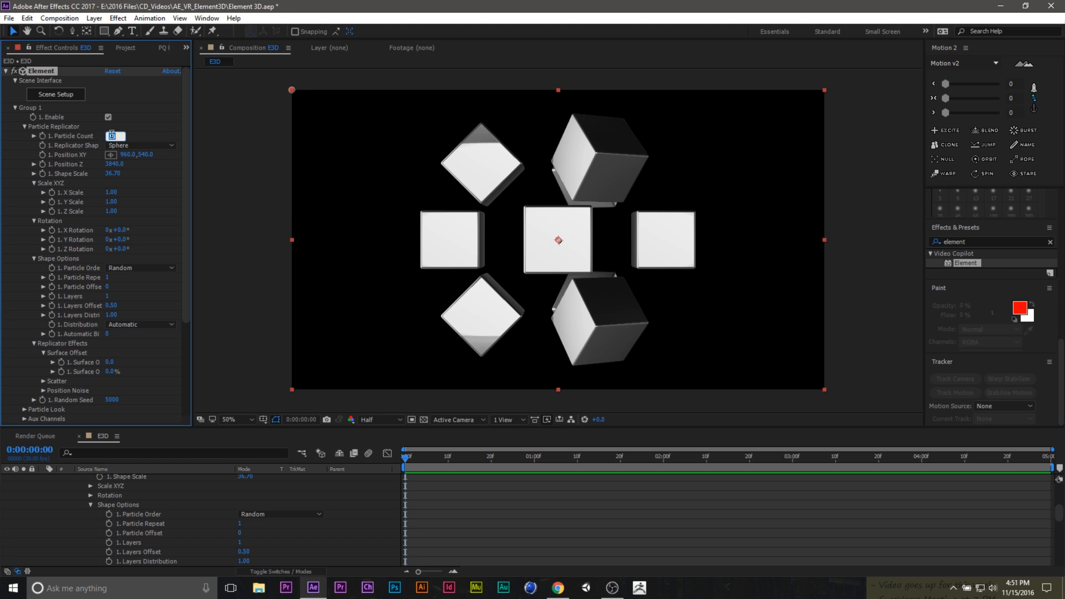
text(30)
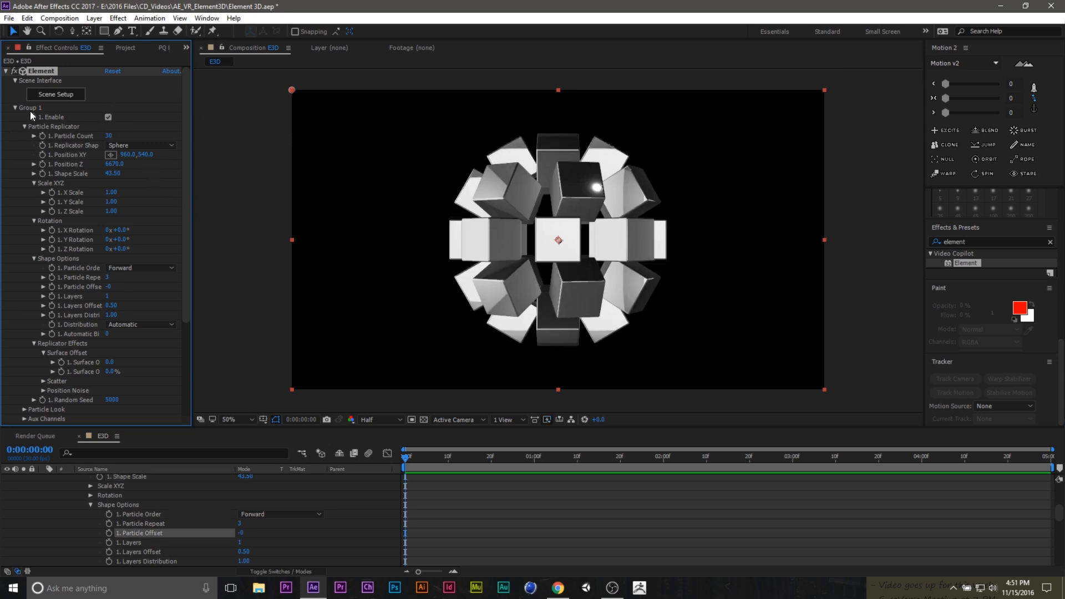
scroll(down, 3)
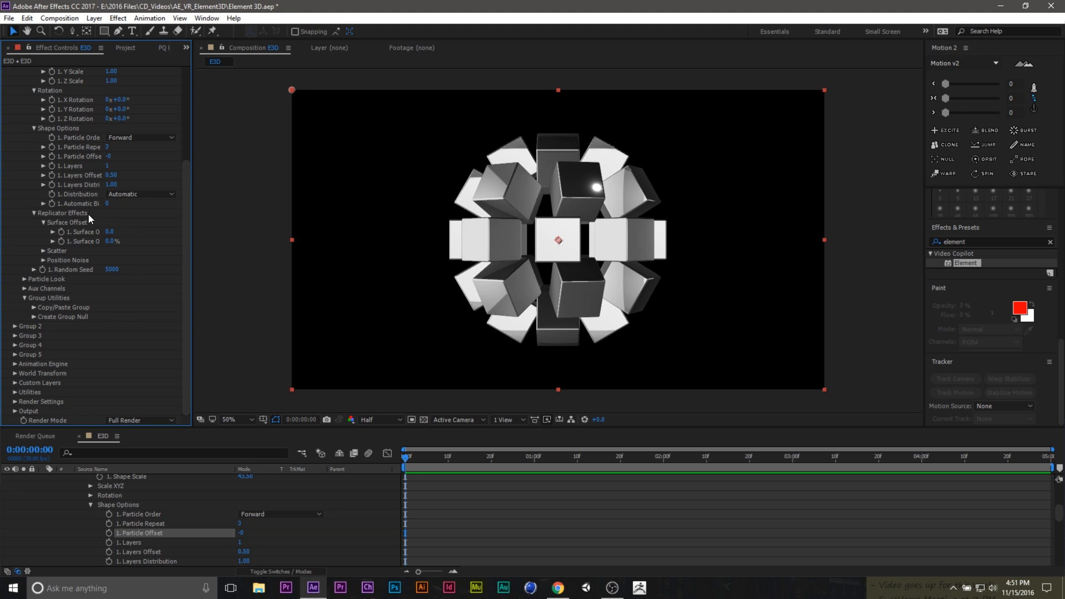
mouse_move(42, 219)
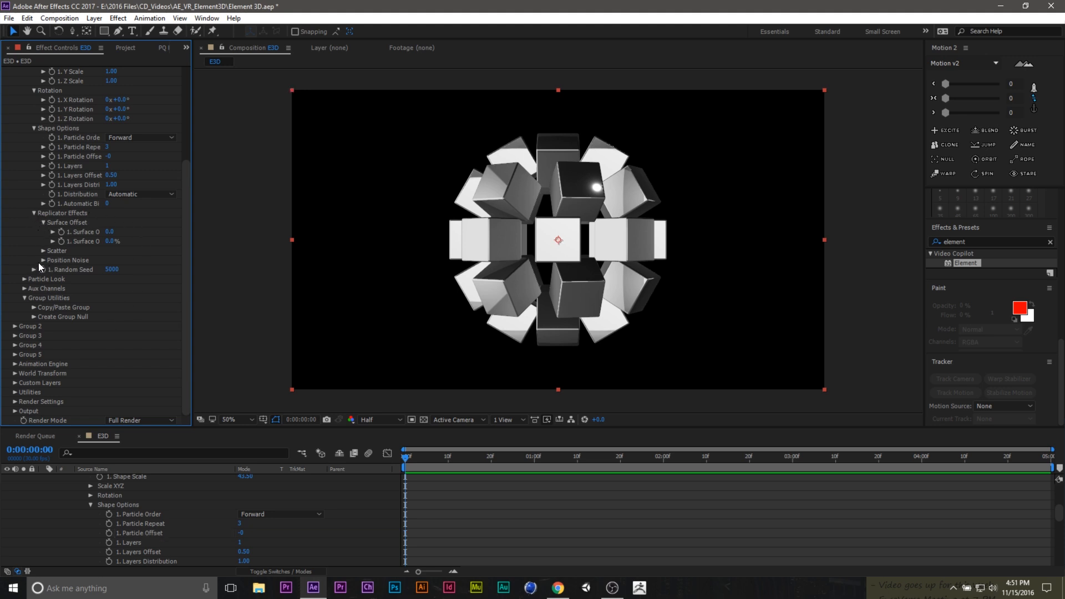
click(24, 259)
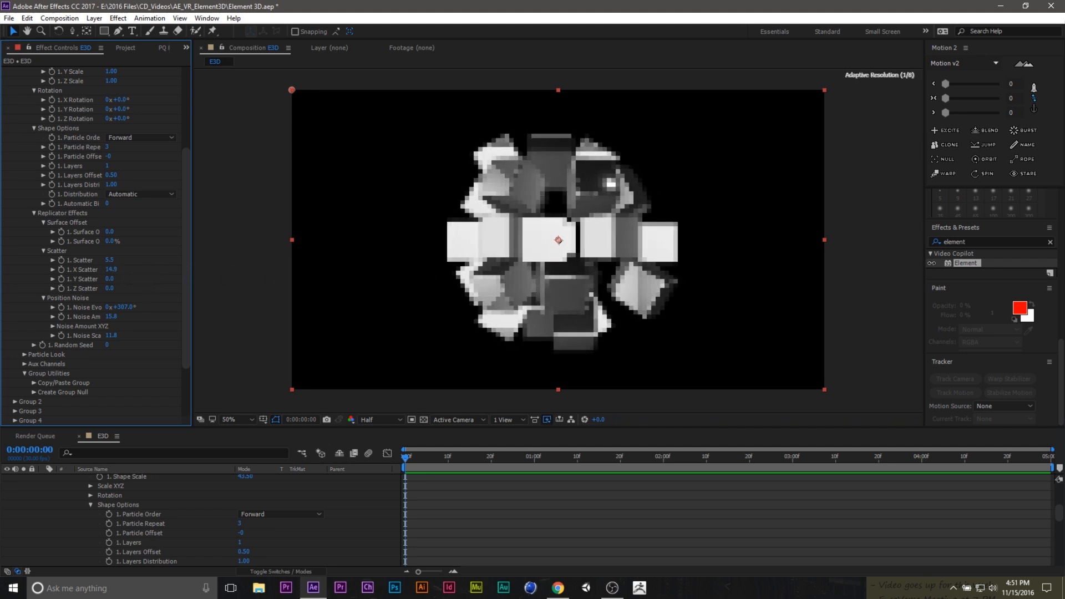
drag(109, 259, 109, 269)
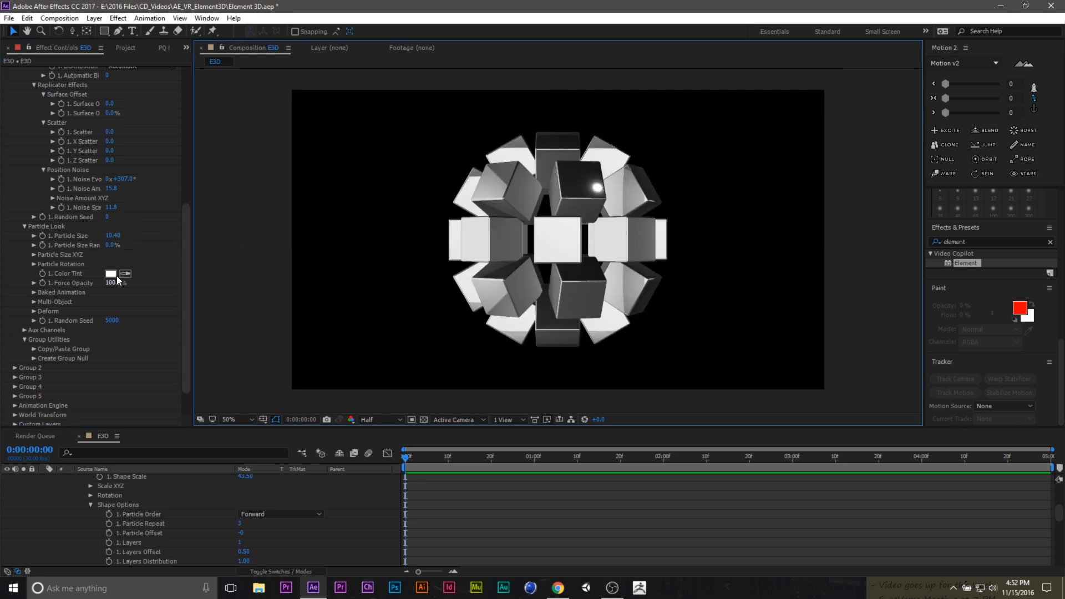
- Try a red particle tint, then set the Color Tint back to white
click(110, 272)
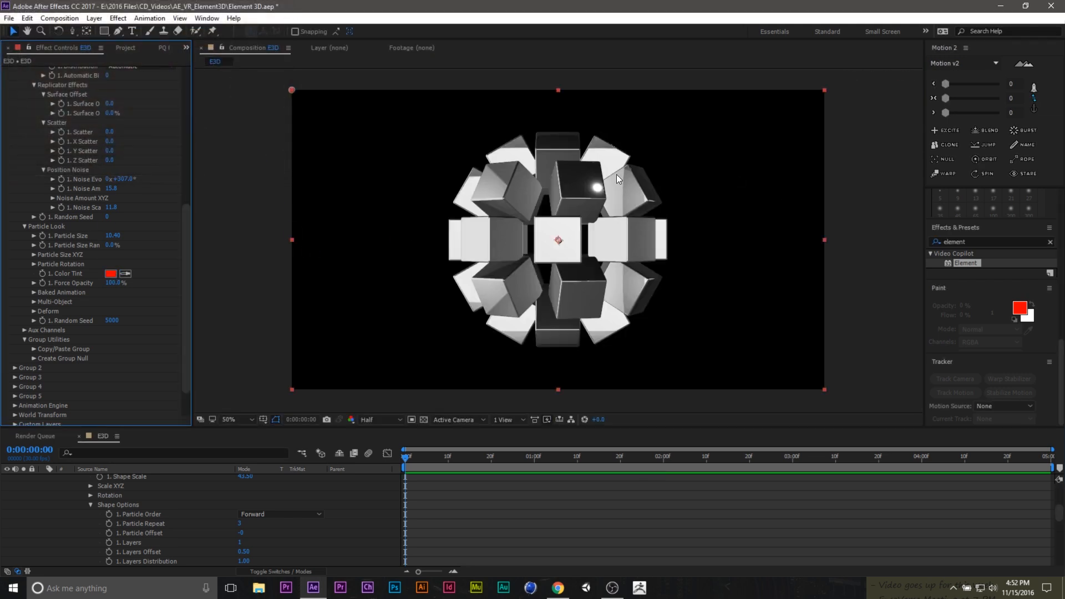
mouse_move(577, 263)
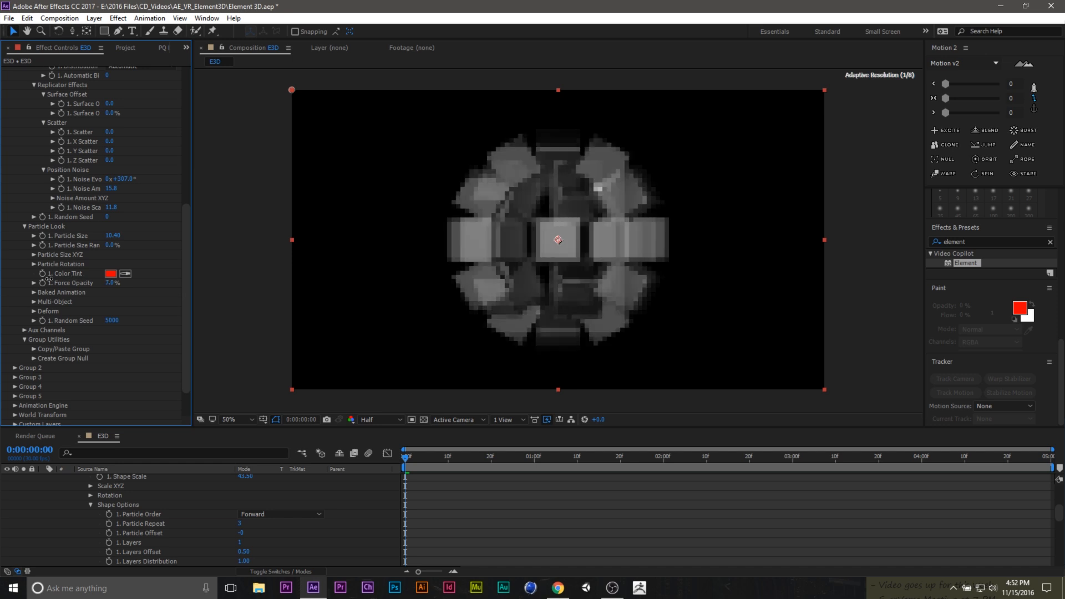
click(111, 273)
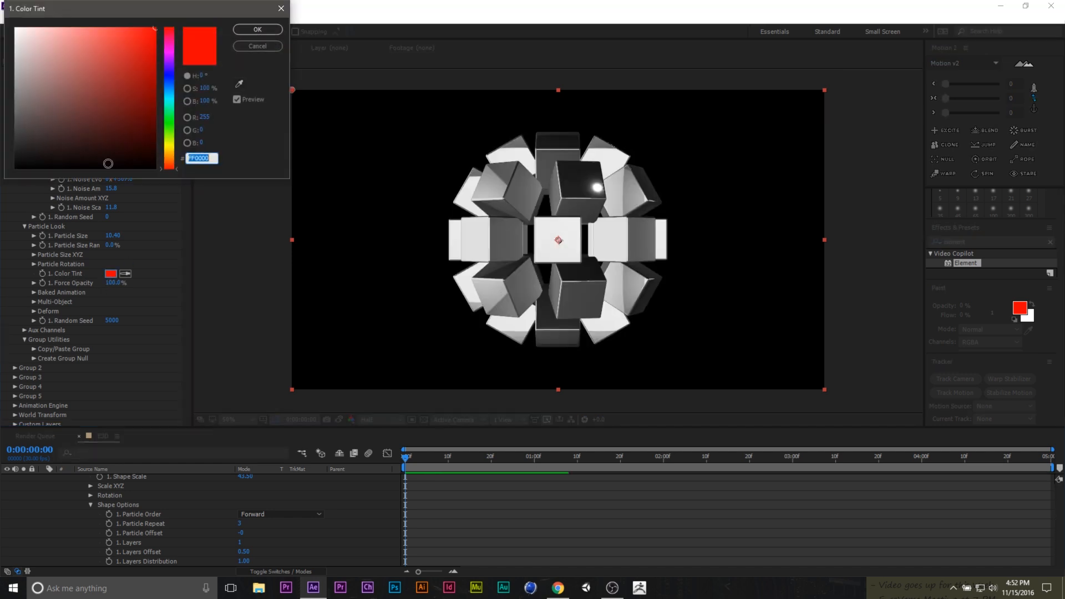
click(257, 29)
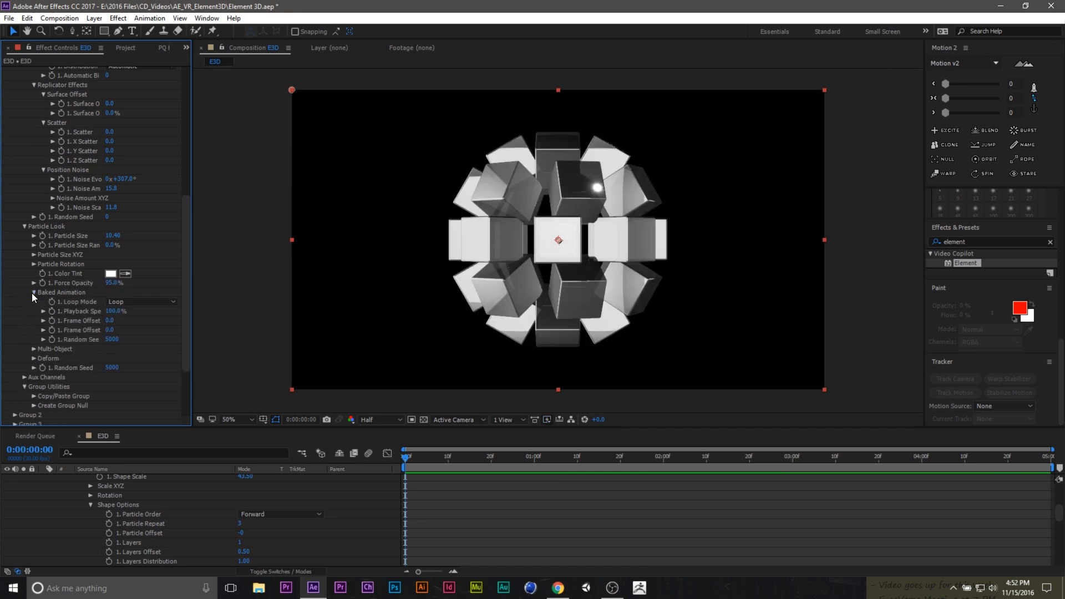
- Adjust the particles' Deform settings and expand Group 2's settings
click(32, 292)
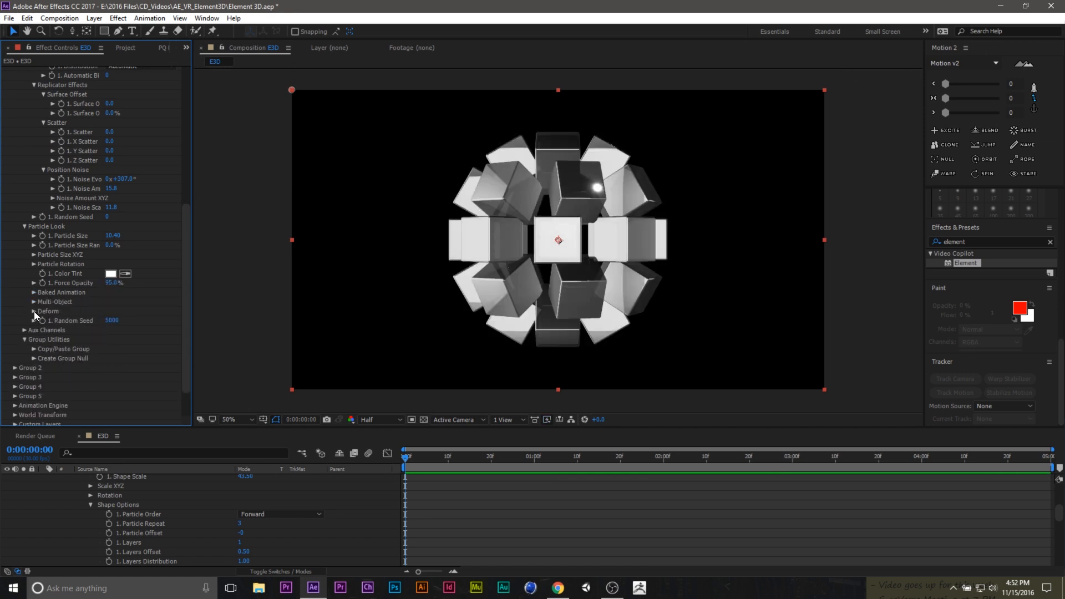
click(34, 311)
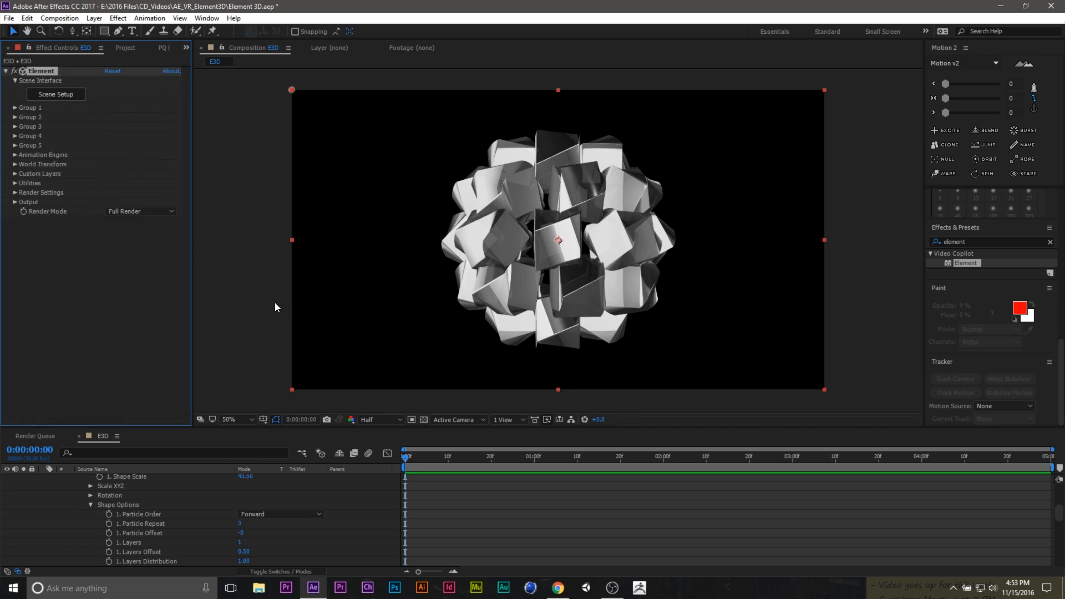
click(15, 117)
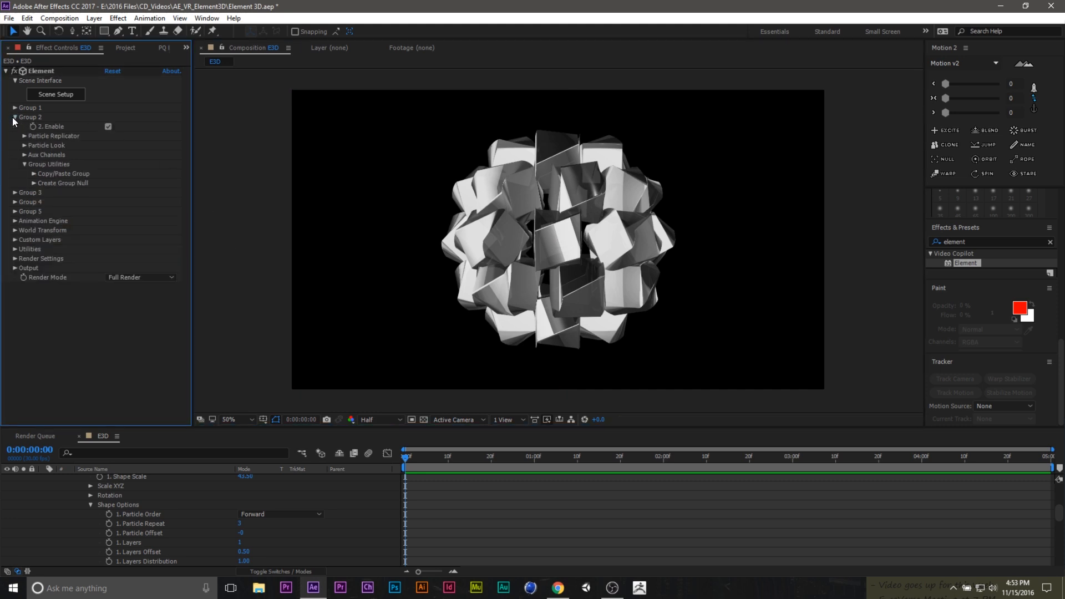
click(55, 94)
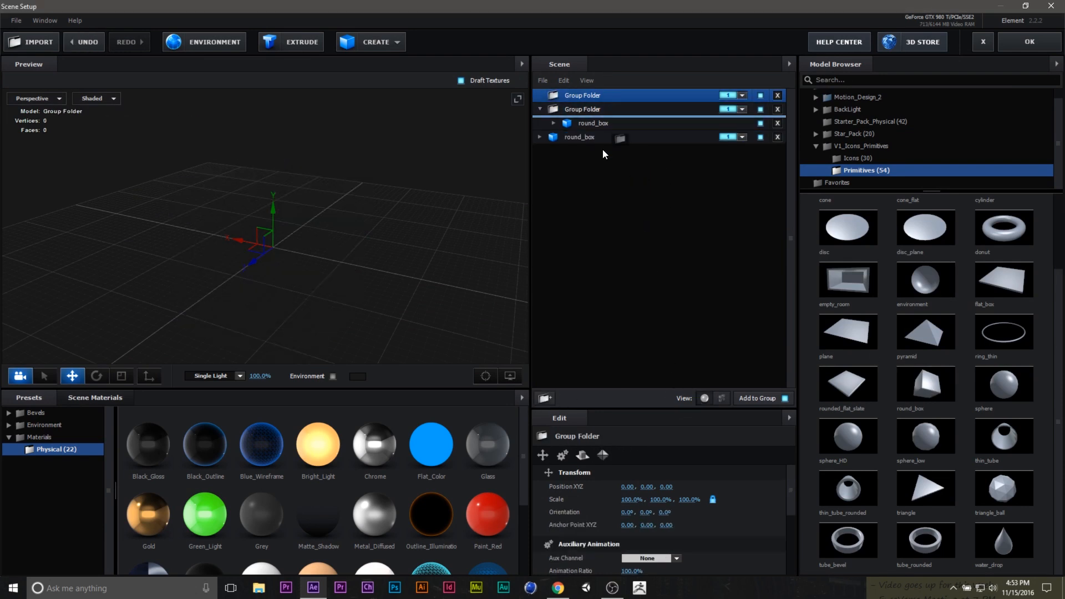
- Put round_box in the second group folder and confirm Scene Setup with OK
click(592, 137)
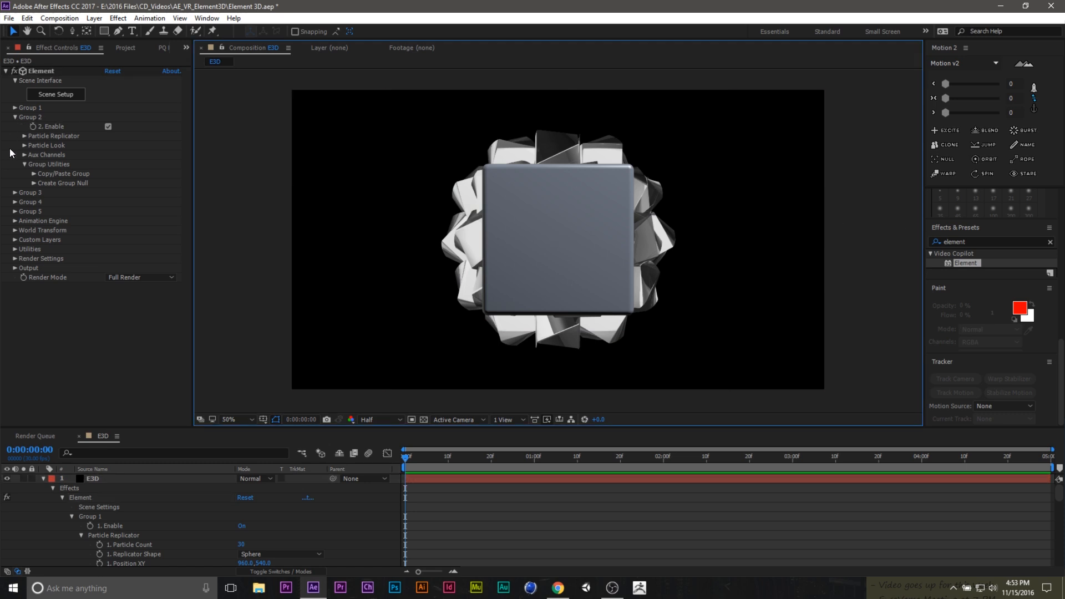
mouse_move(24, 151)
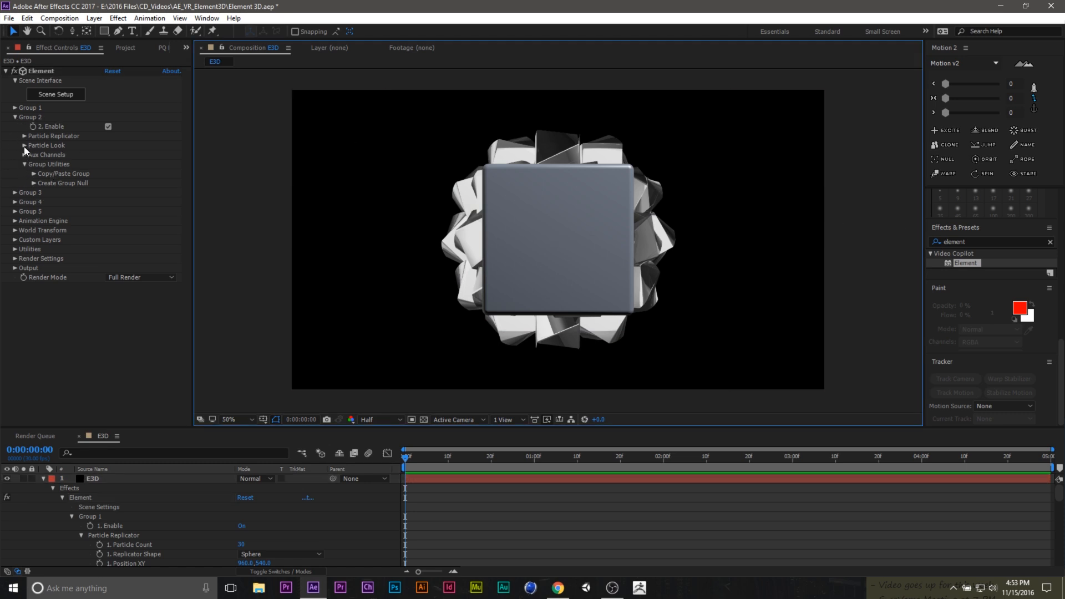
- Set Group 2's Particle Replicator shape to Sphere
click(23, 145)
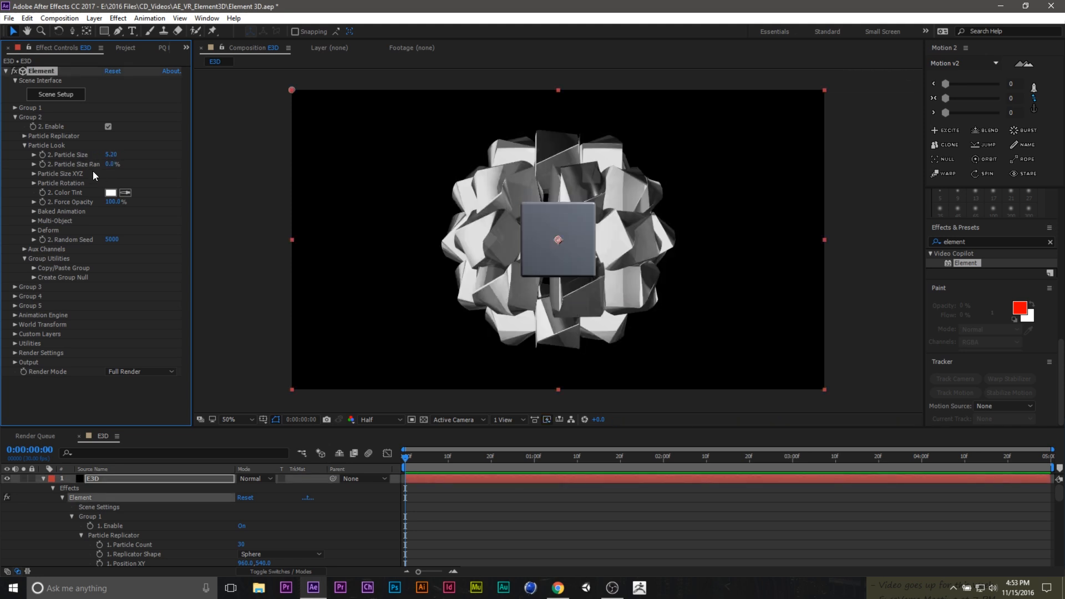
click(25, 136)
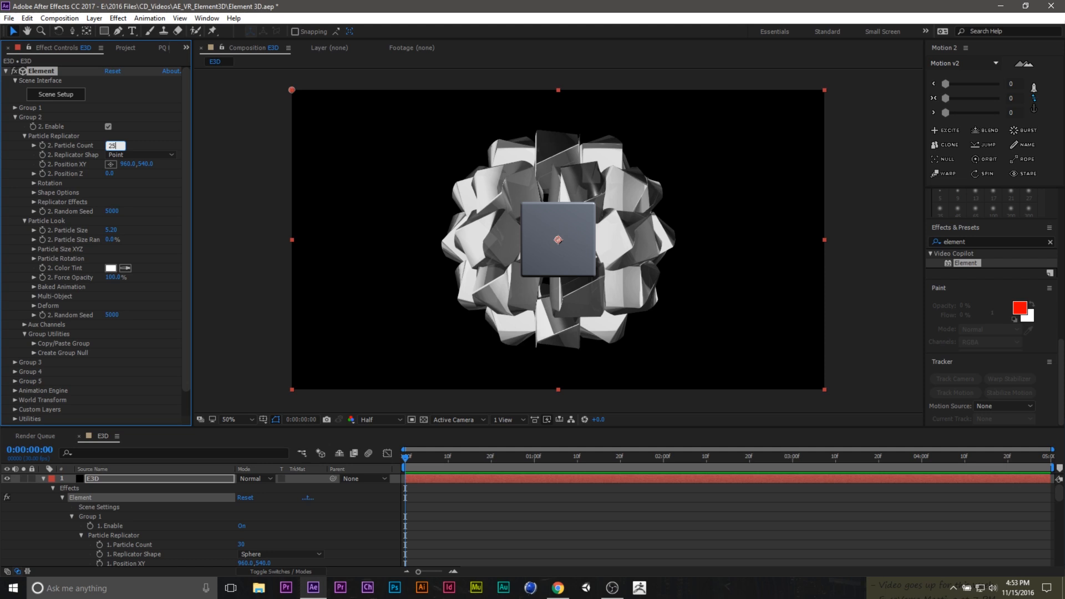
click(139, 154)
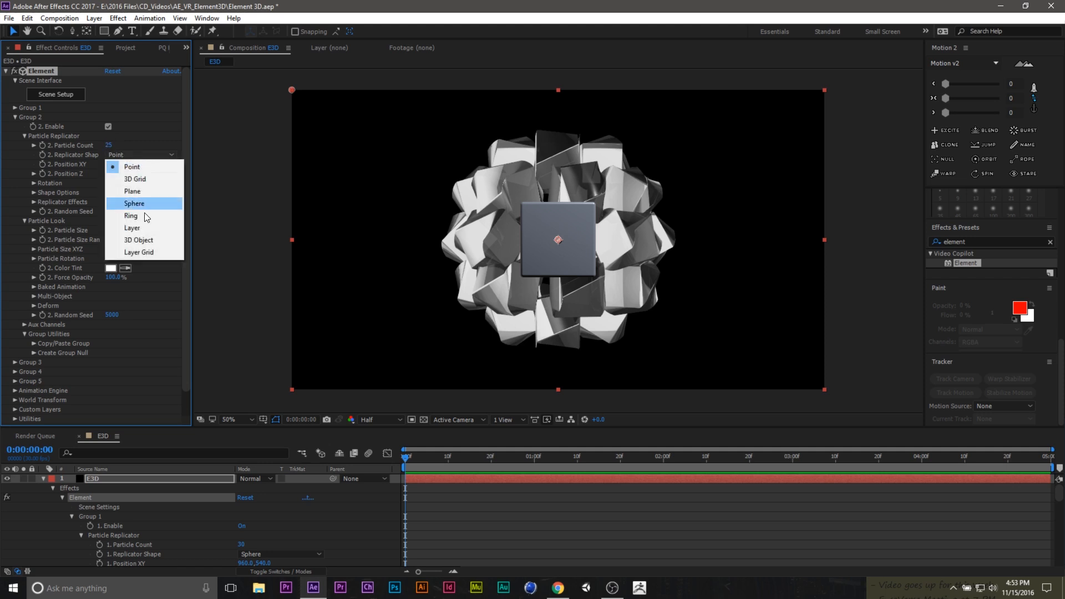
click(134, 203)
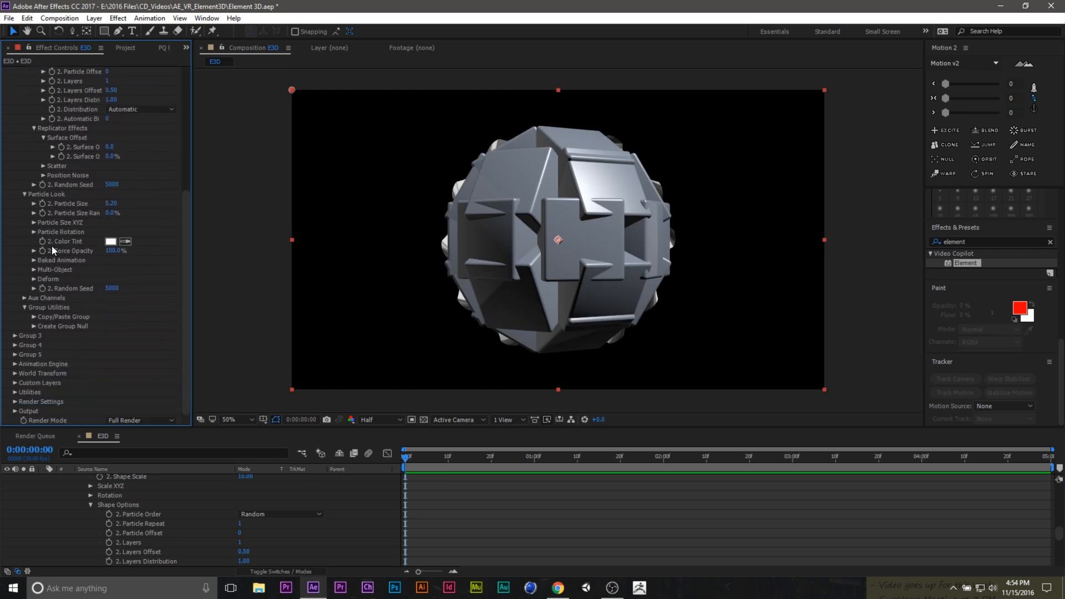
- Resize Group 2's particles and push the sphere back to Position Z 5860
click(33, 222)
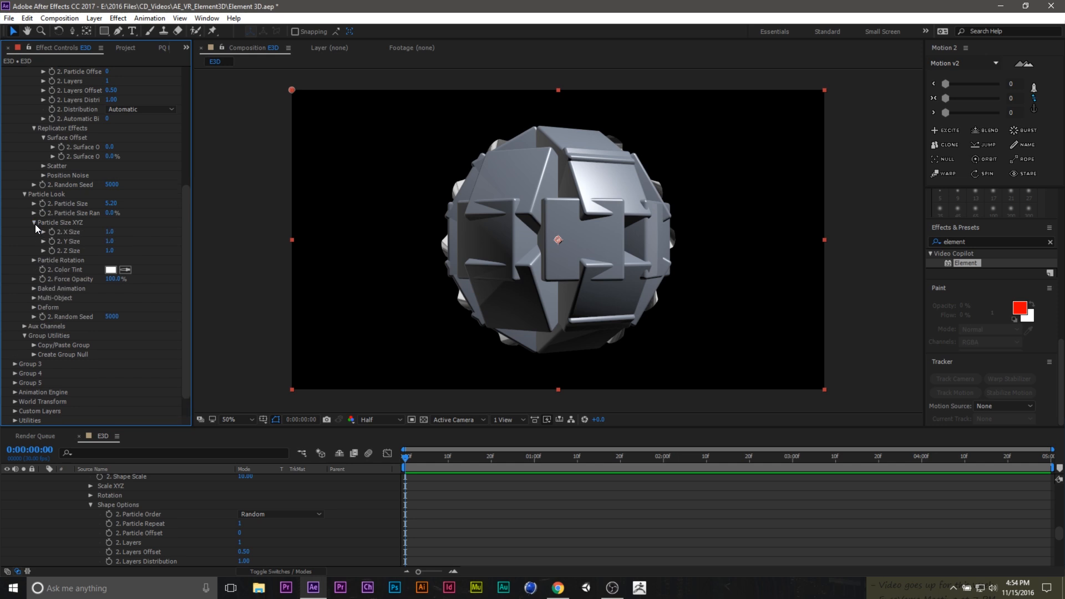
click(34, 222)
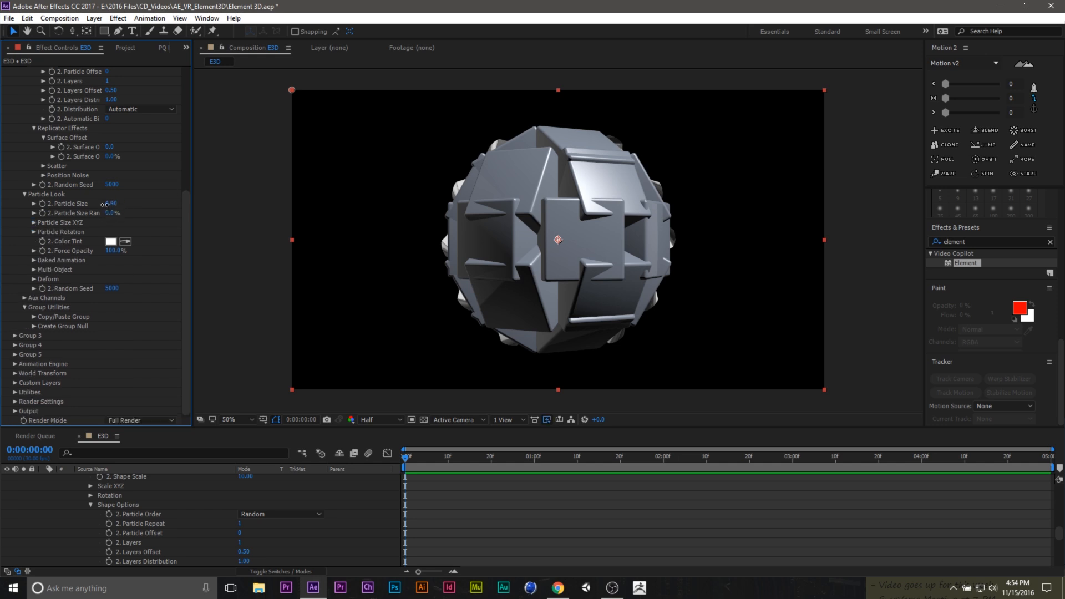
drag(111, 203, 111, 202)
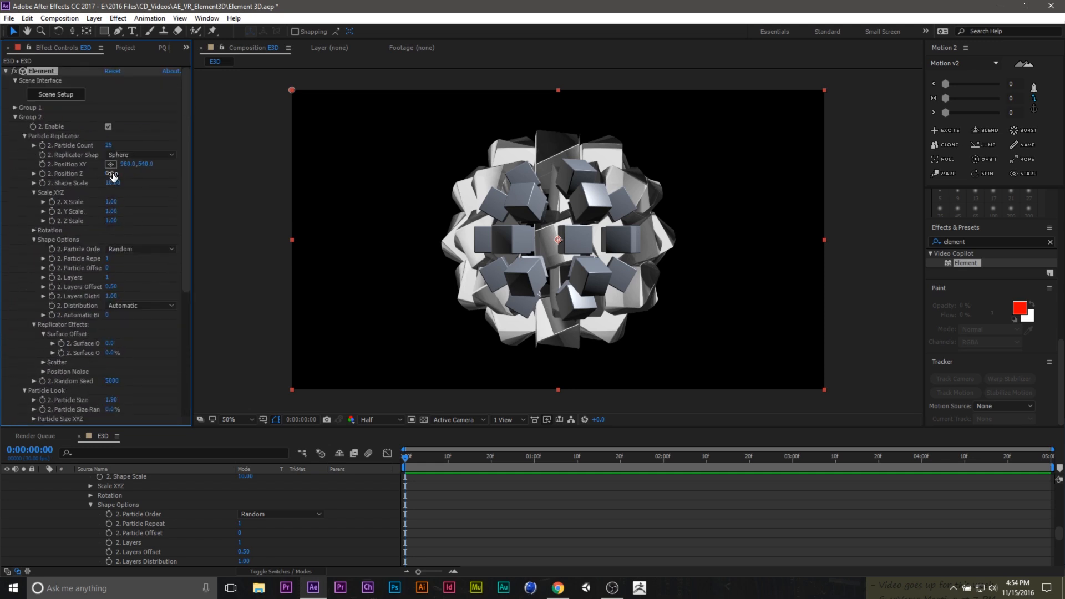
drag(111, 173, 122, 173)
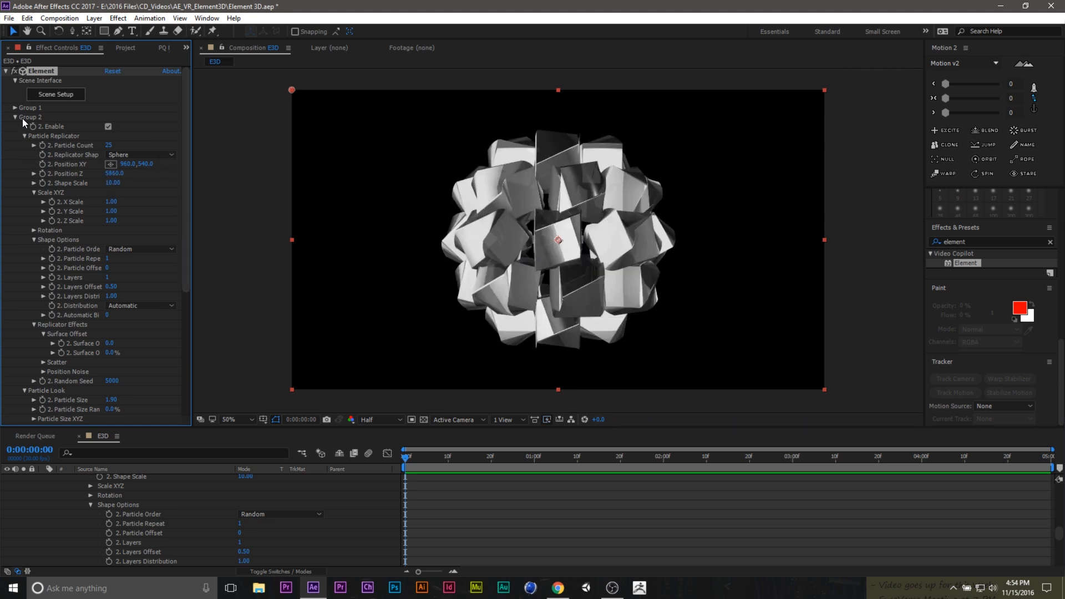
click(15, 117)
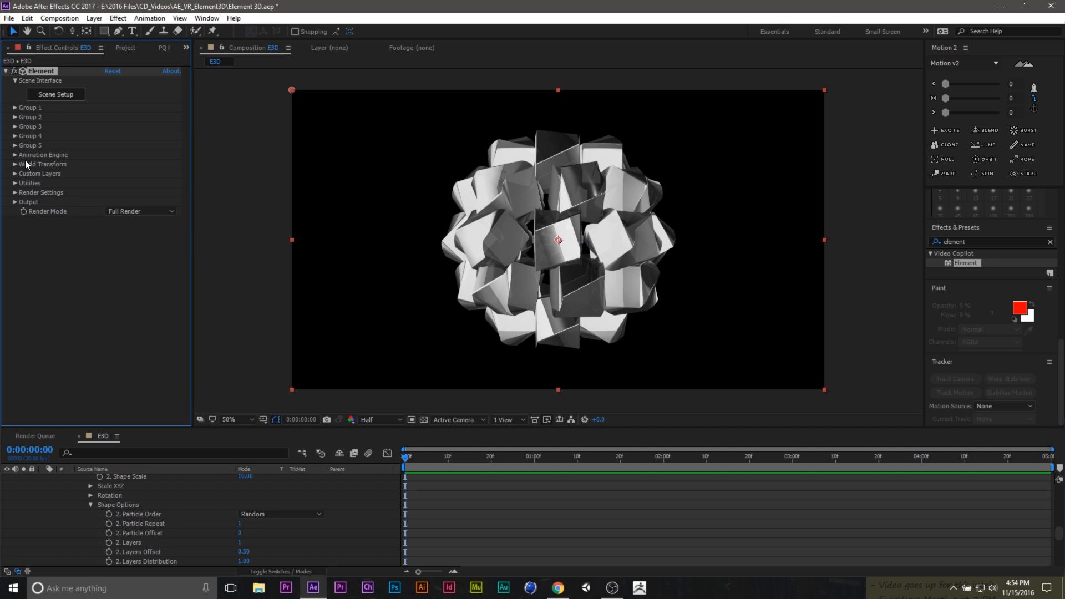
click(15, 155)
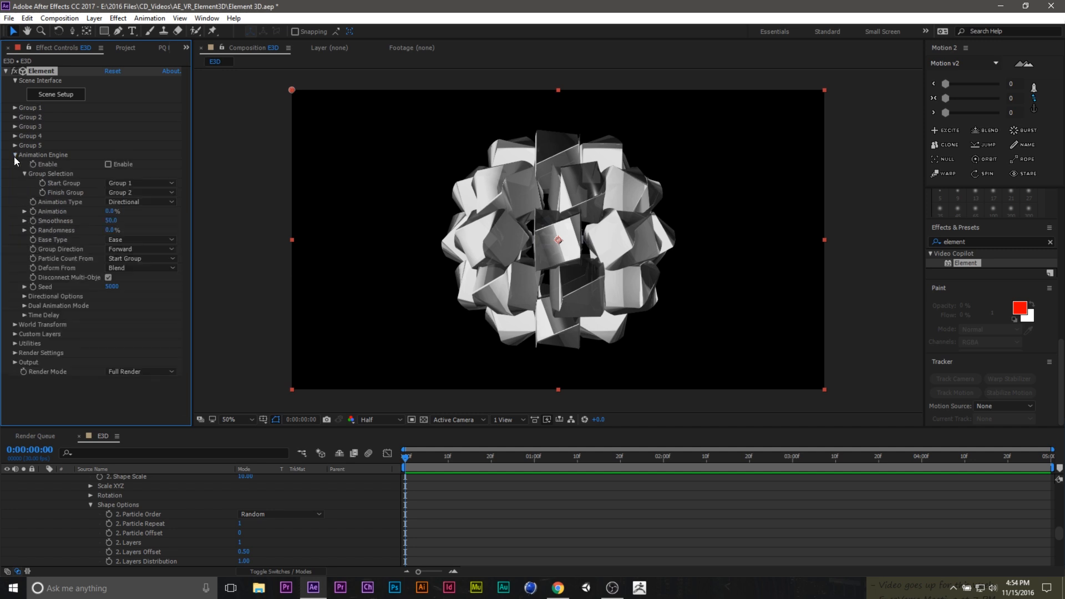
mouse_move(226, 273)
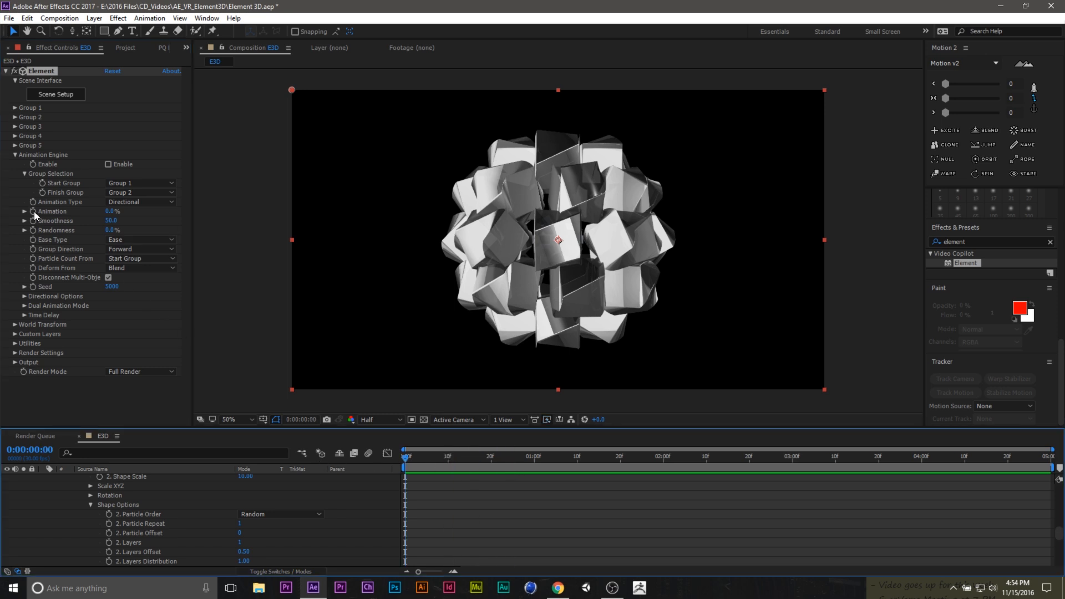
click(551, 456)
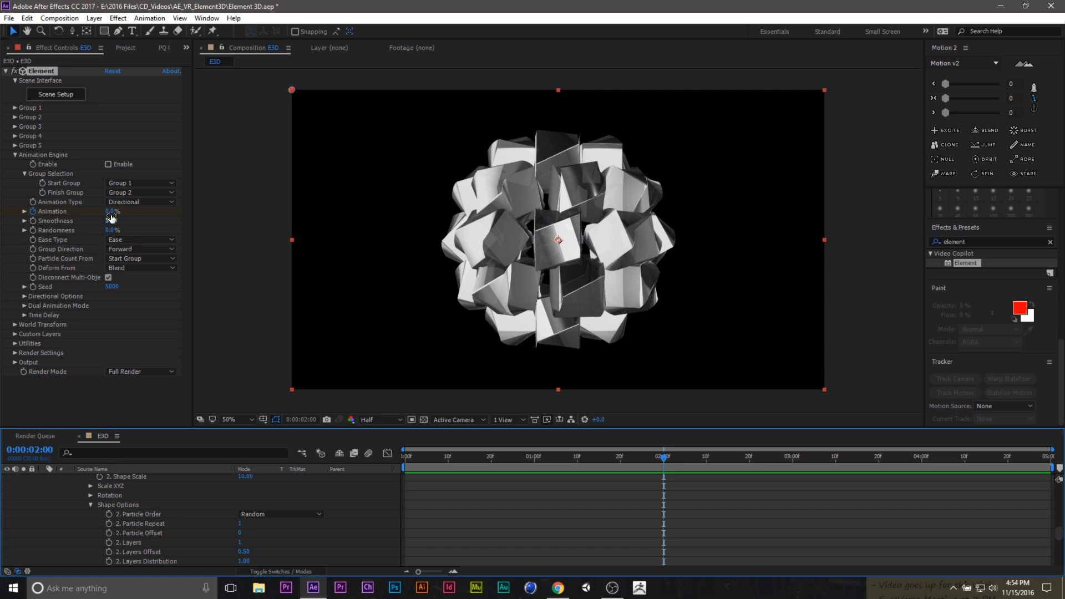
drag(113, 212, 156, 212)
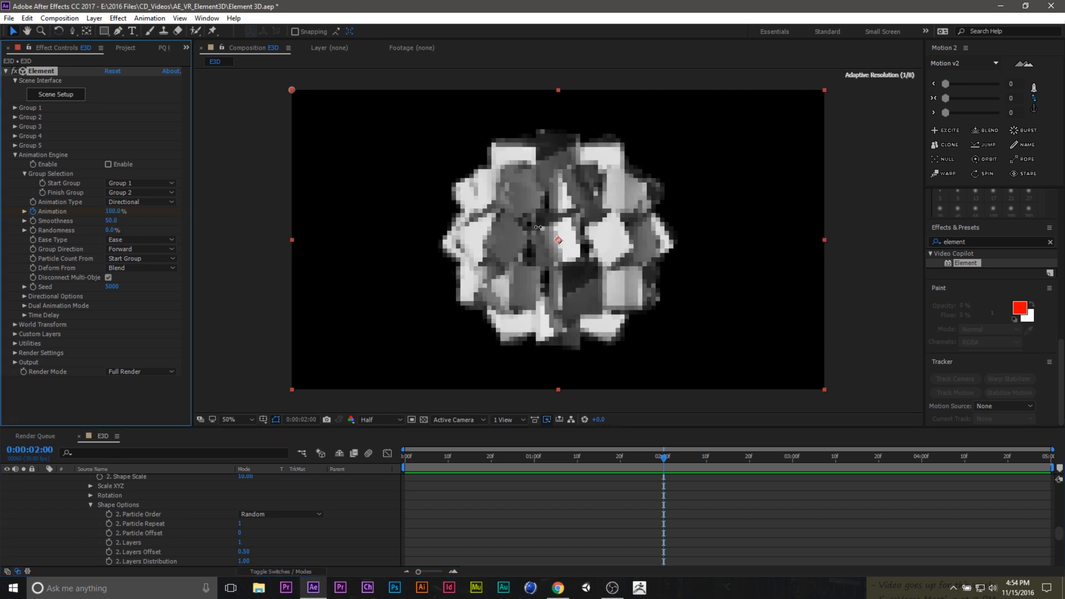
click(447, 457)
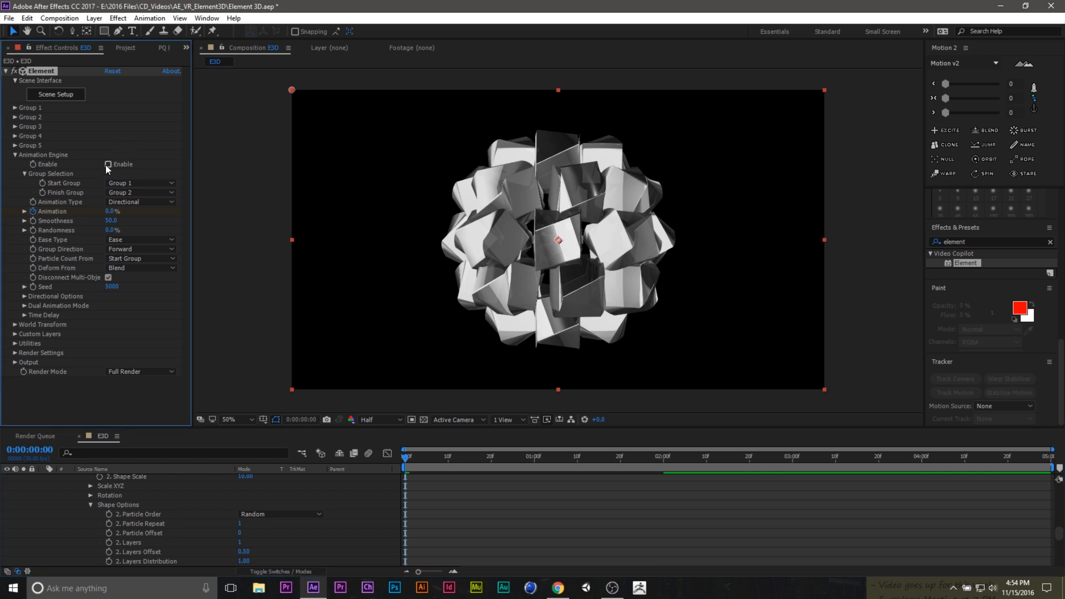
click(107, 164)
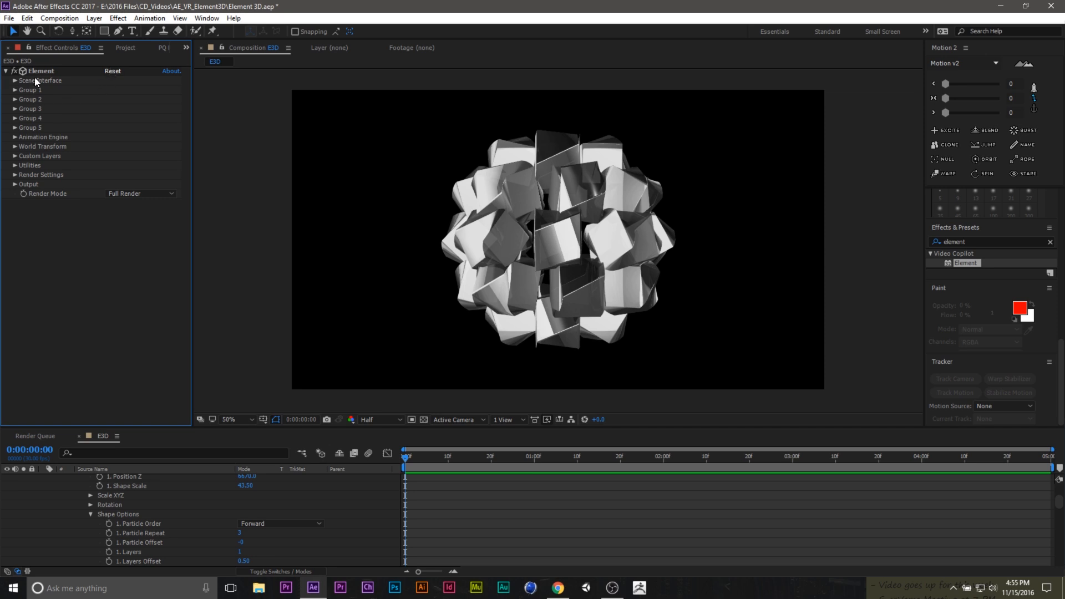
mouse_move(62, 104)
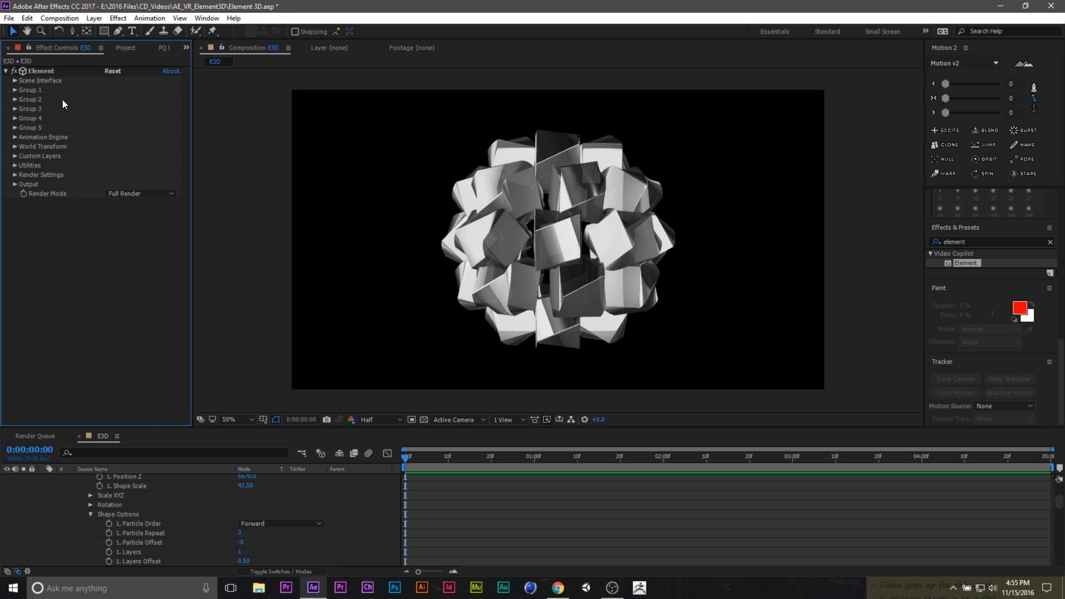
- Clear the cube scene and add the Star_Pack Corridor model in Scene Setup
click(14, 80)
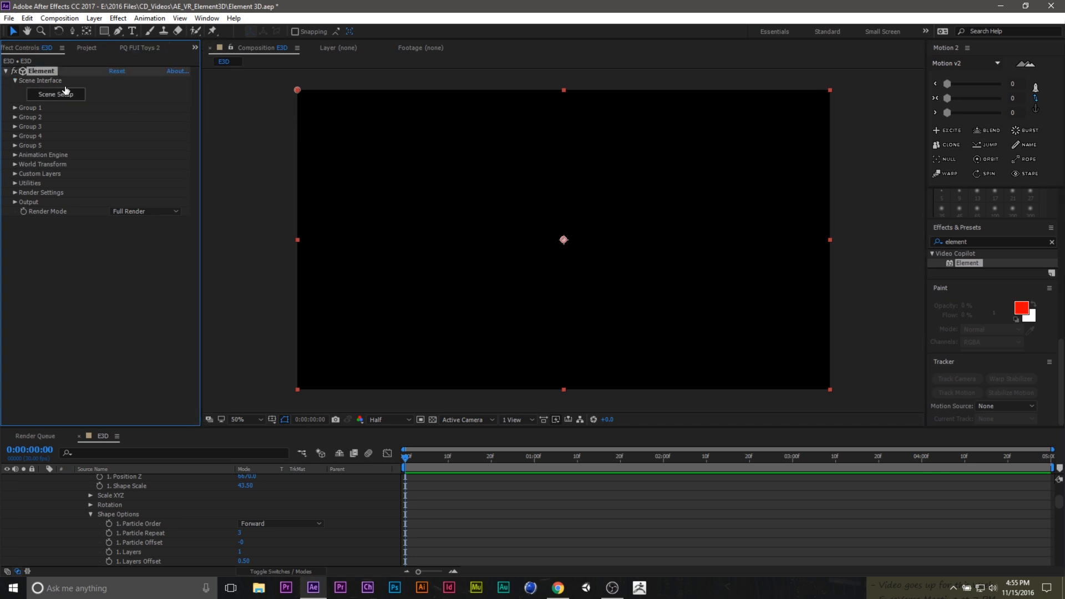
click(55, 94)
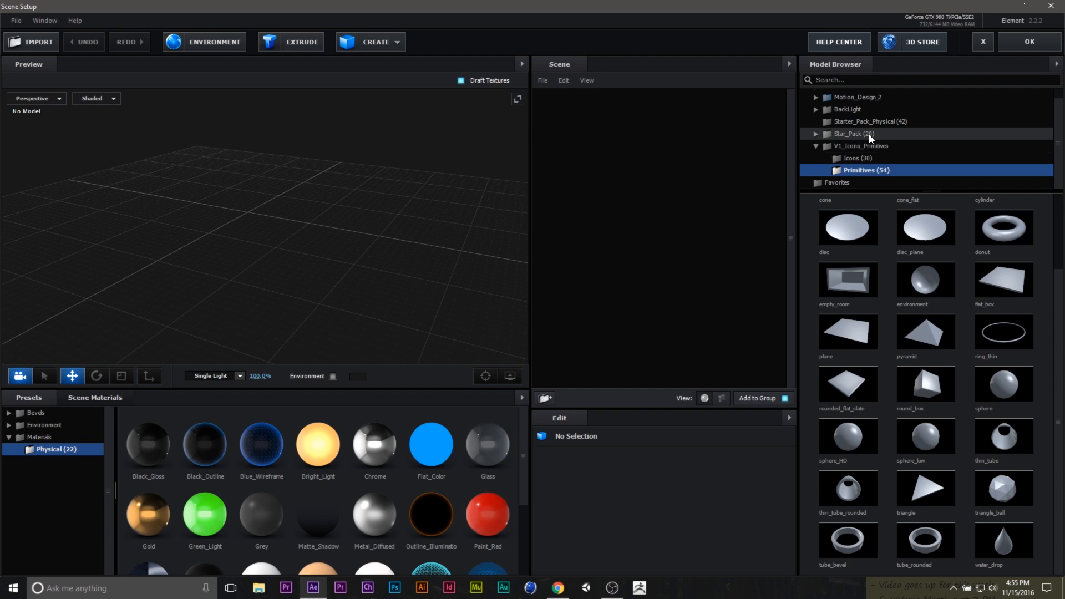
mouse_move(872, 140)
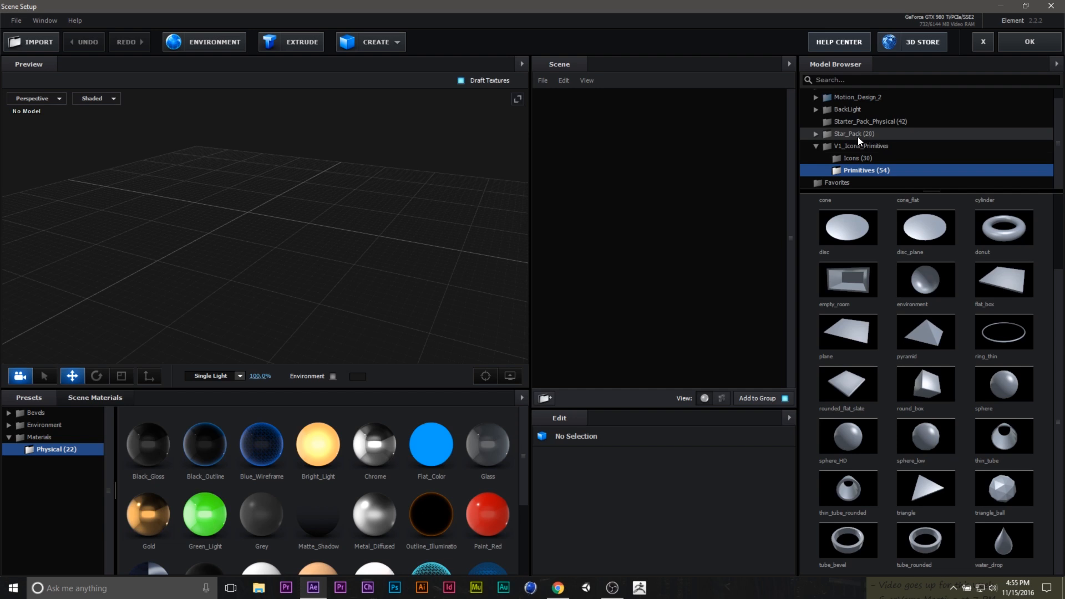
click(853, 134)
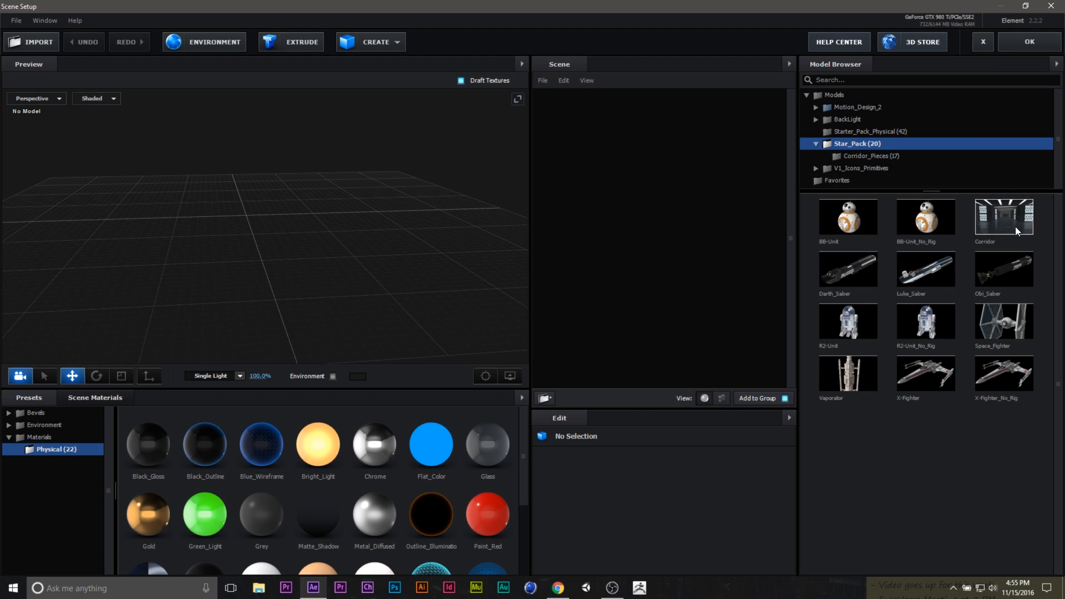
double_click(1003, 216)
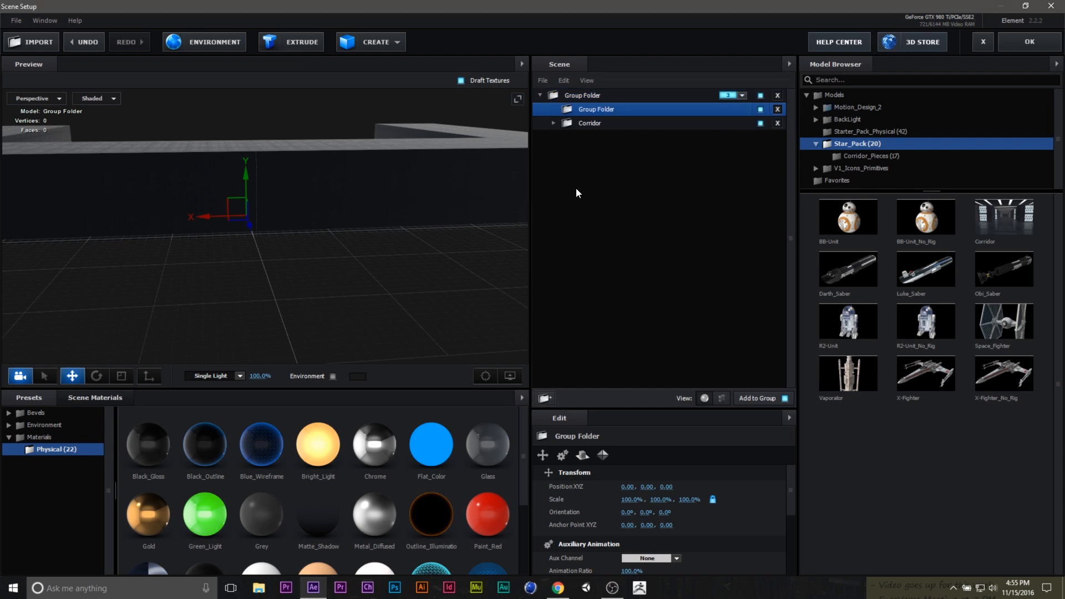
- Add a second group folder holding R2-Unit, set its group, and confirm
click(741, 123)
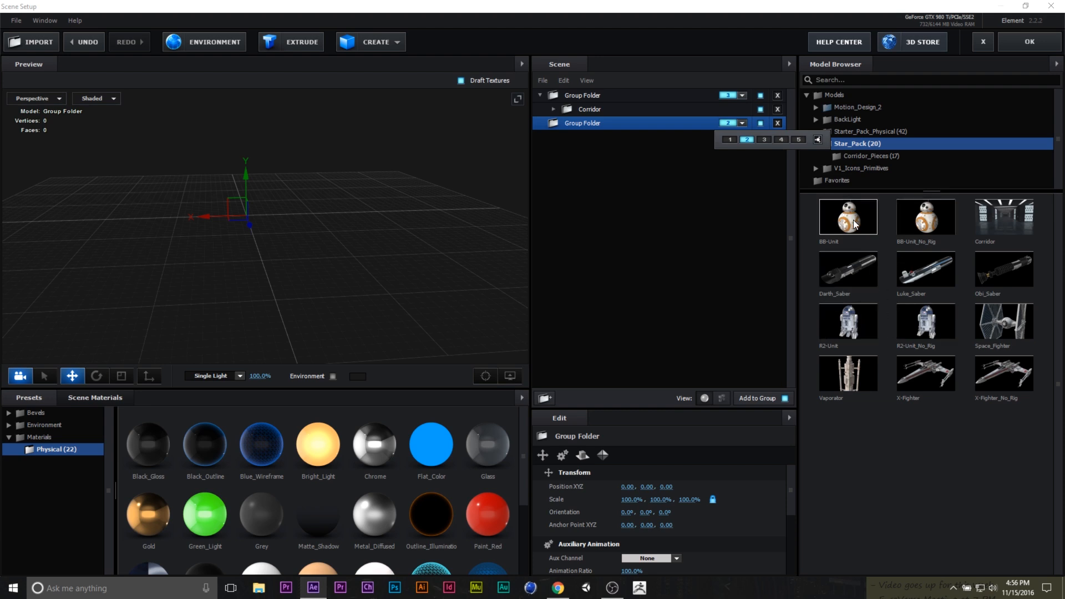
mouse_move(847, 320)
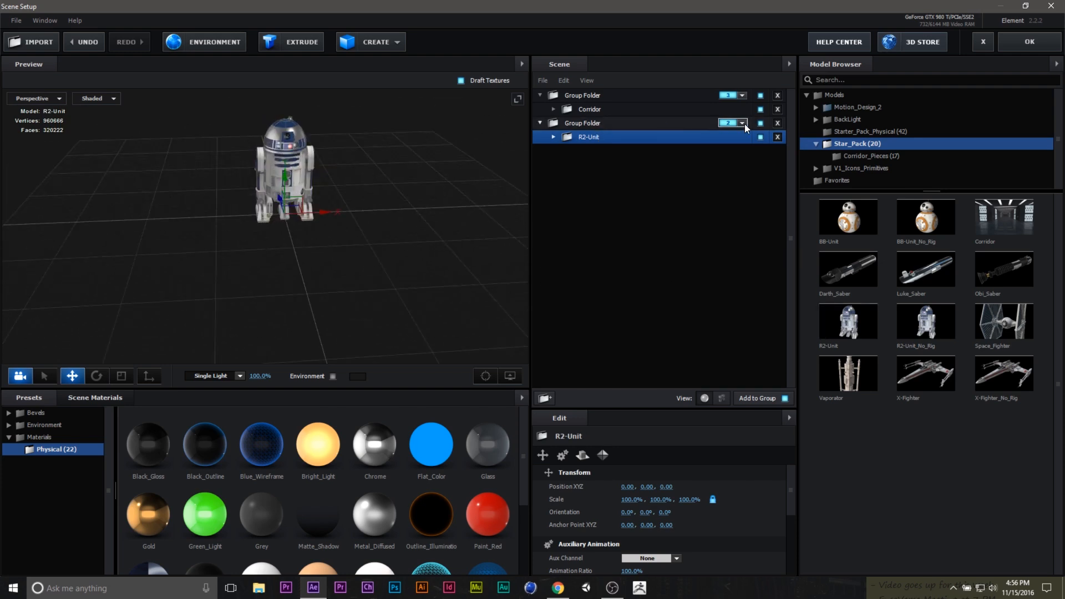
click(741, 95)
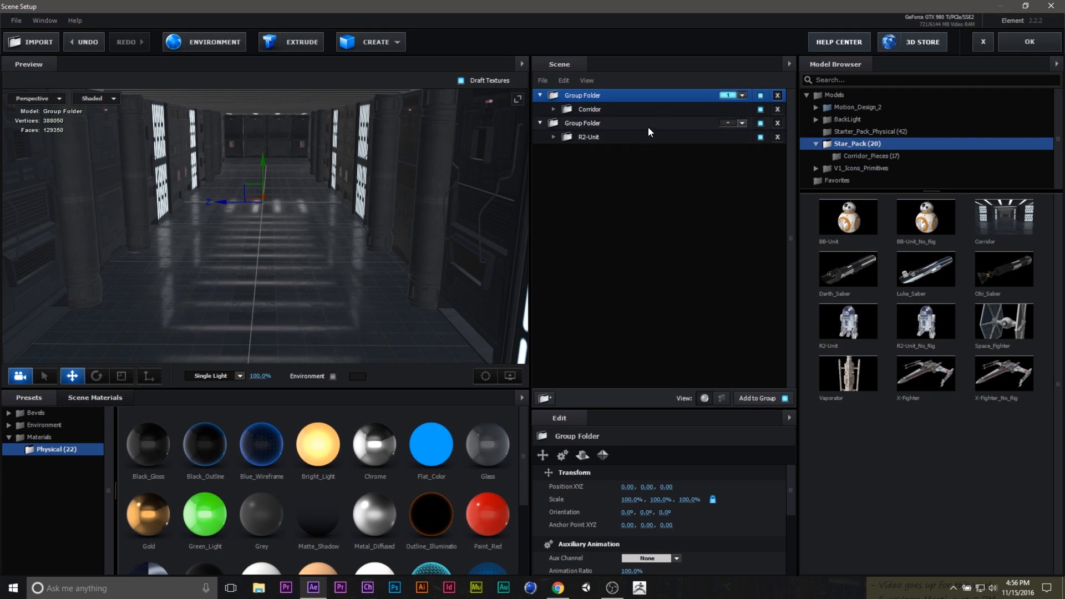
click(581, 123)
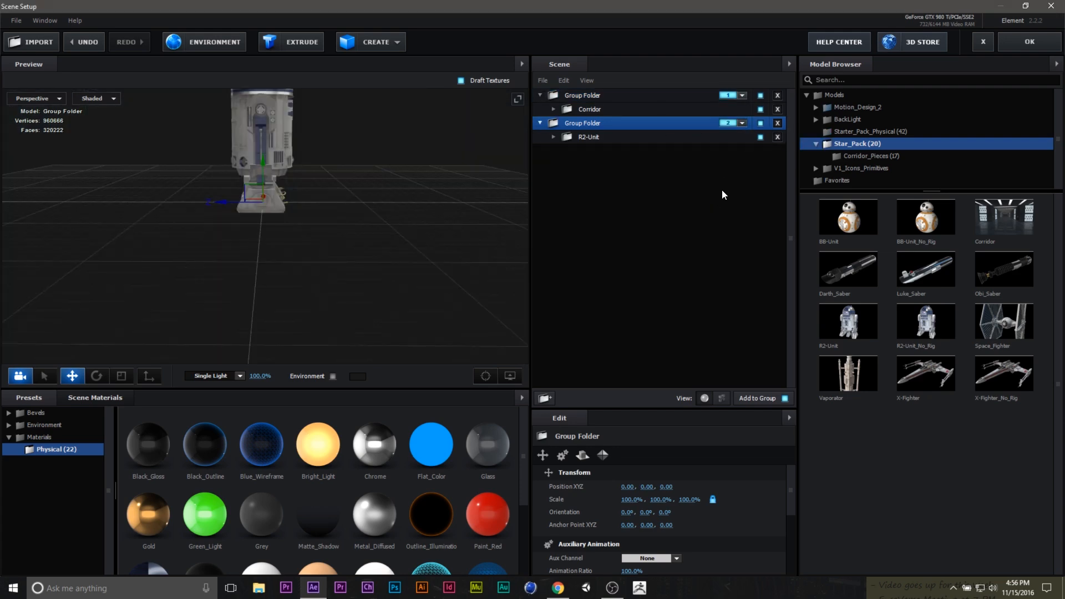
click(1027, 41)
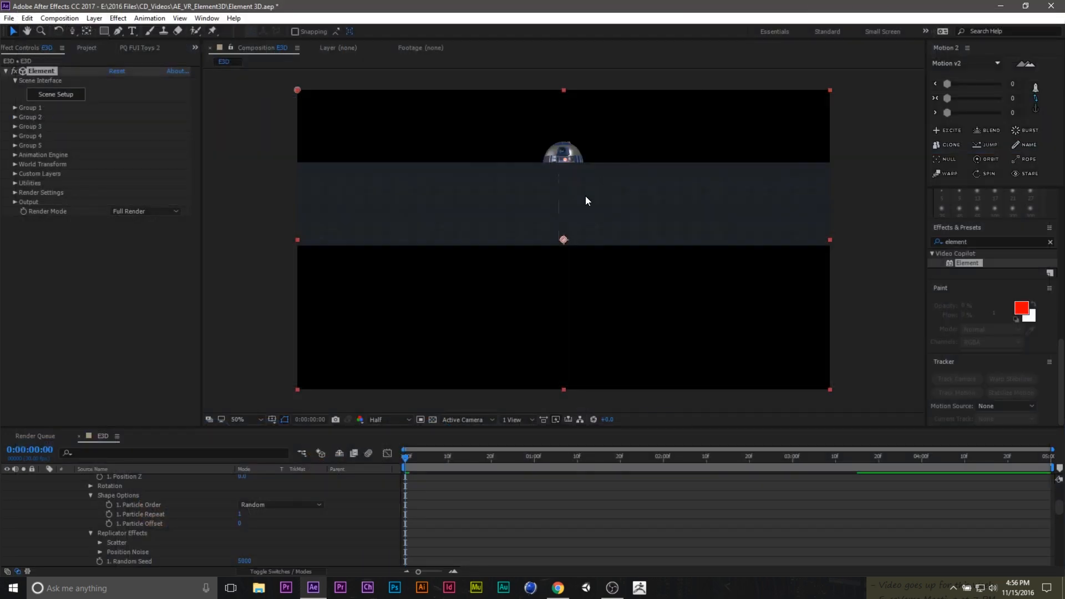
mouse_move(609, 151)
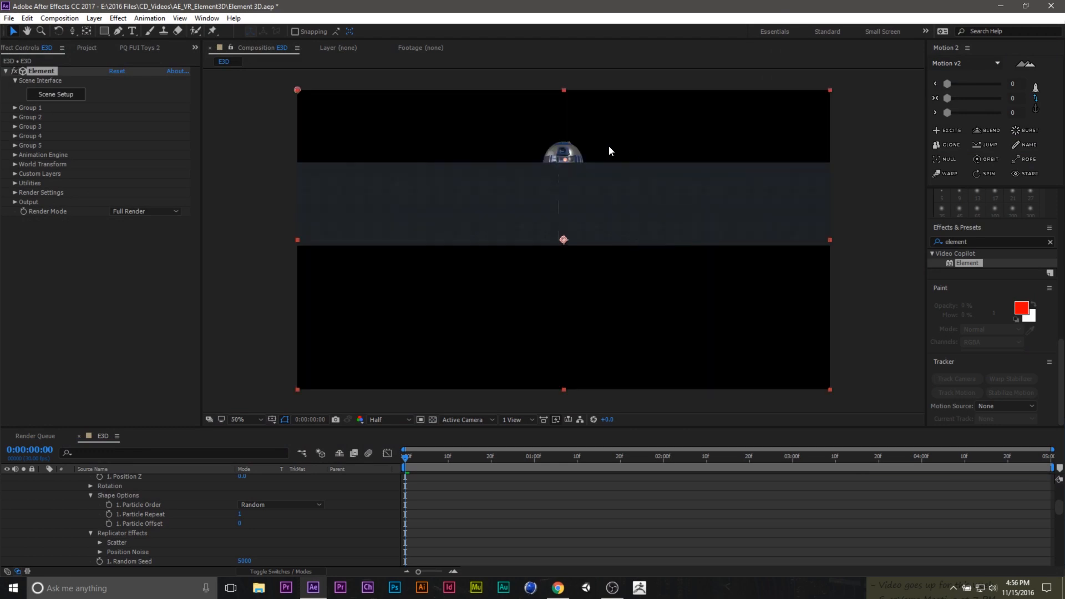
mouse_move(514, 268)
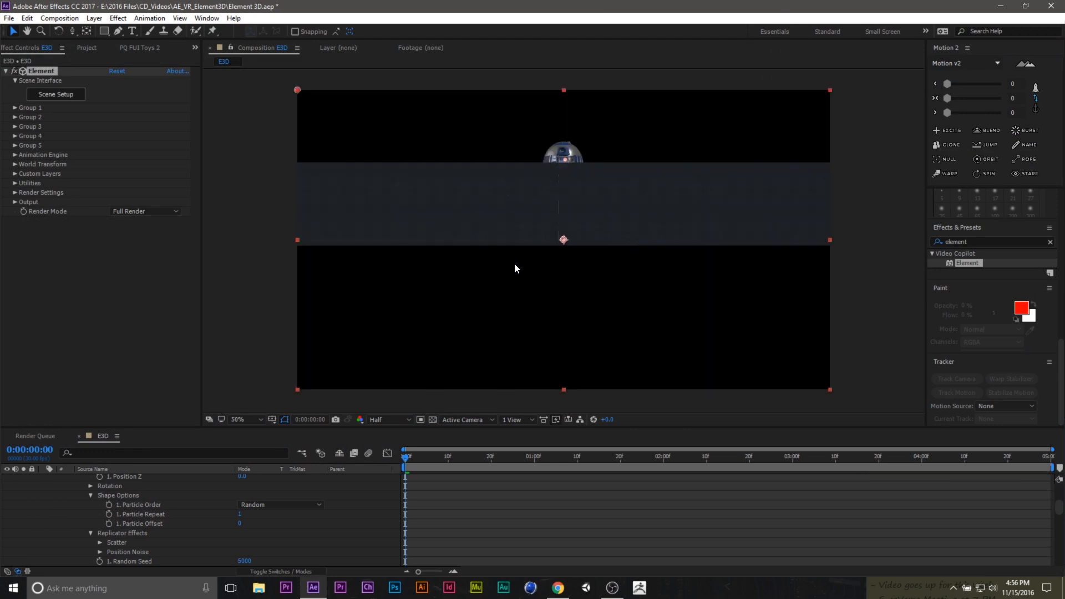
- Rotate the corridor 90 degrees on Y and adjust its depth position
click(35, 435)
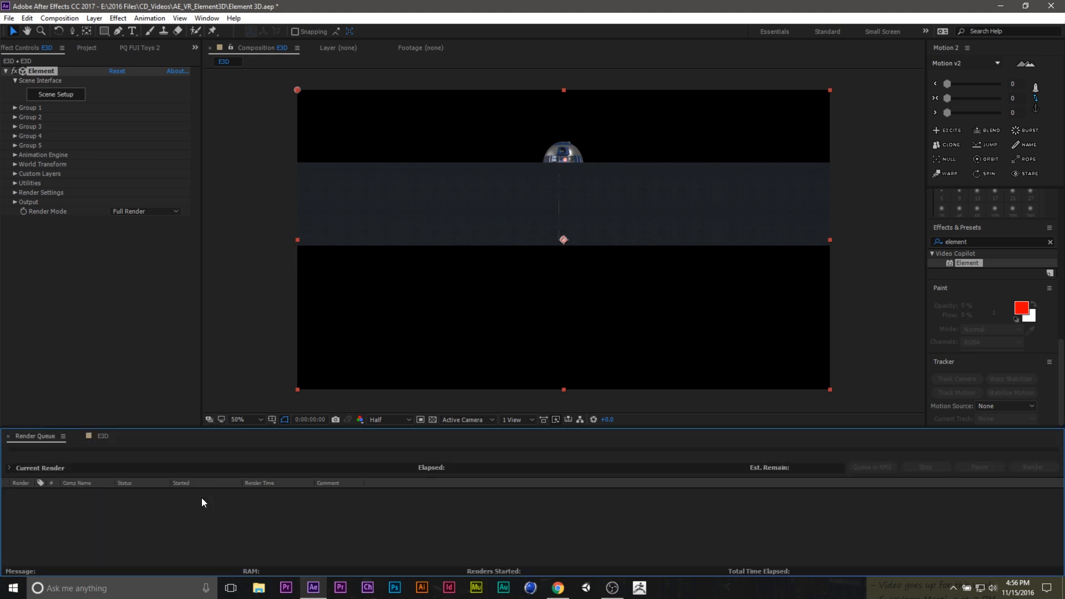
click(103, 435)
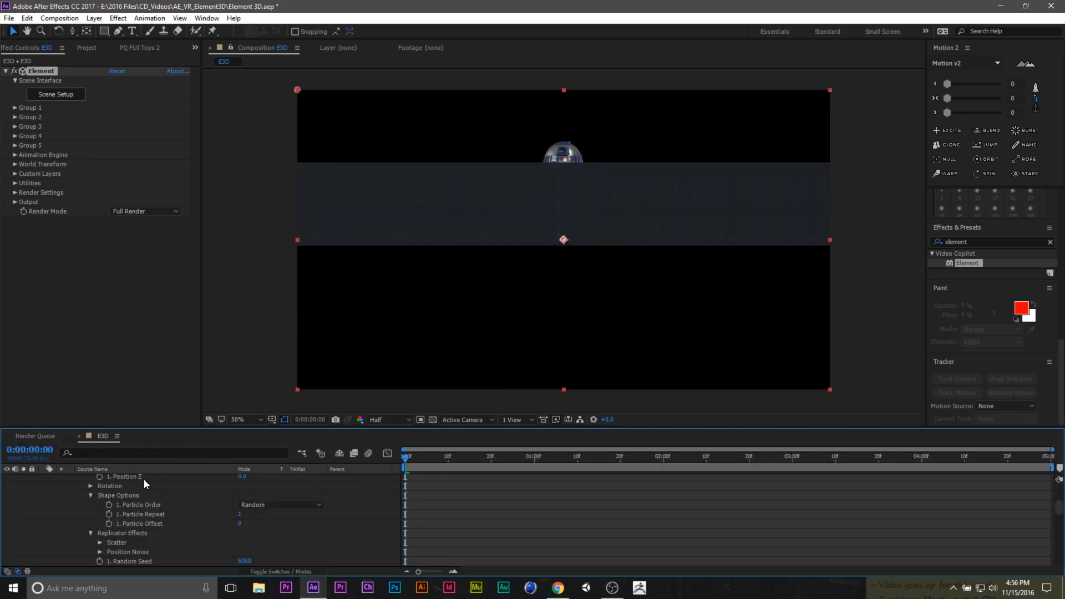
click(15, 117)
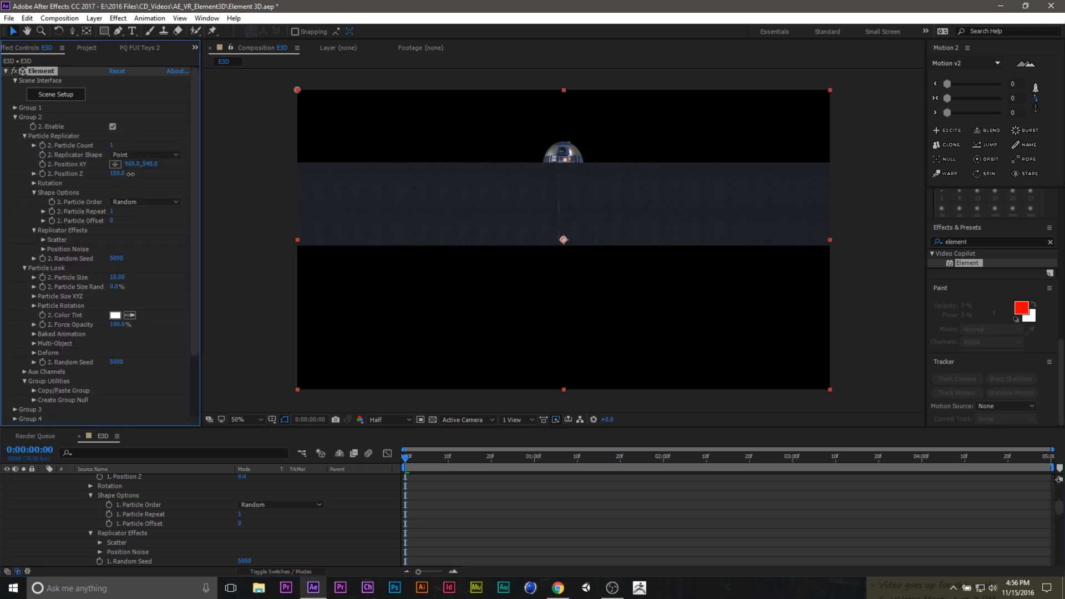
right_click(116, 173)
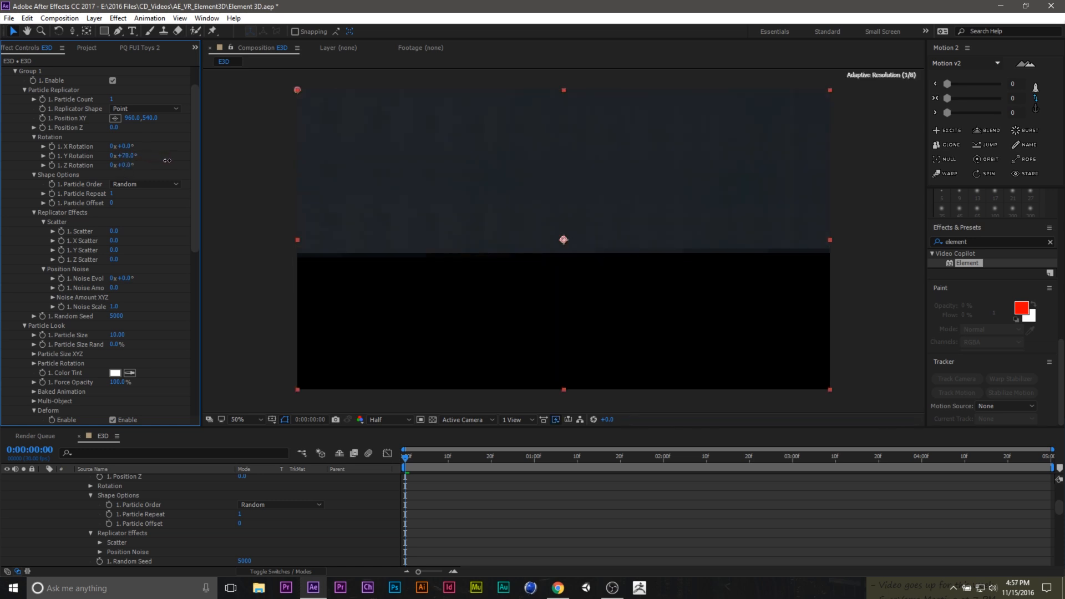
text(90)
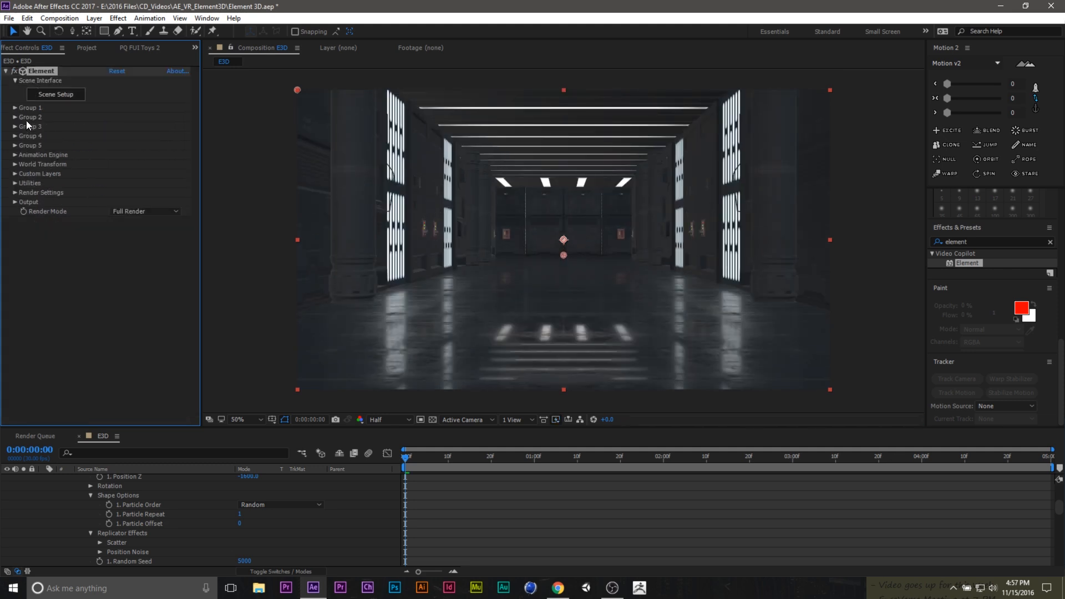
- Set Group 2's particle size to 6, then inspect Group 1's Deform settings
click(15, 117)
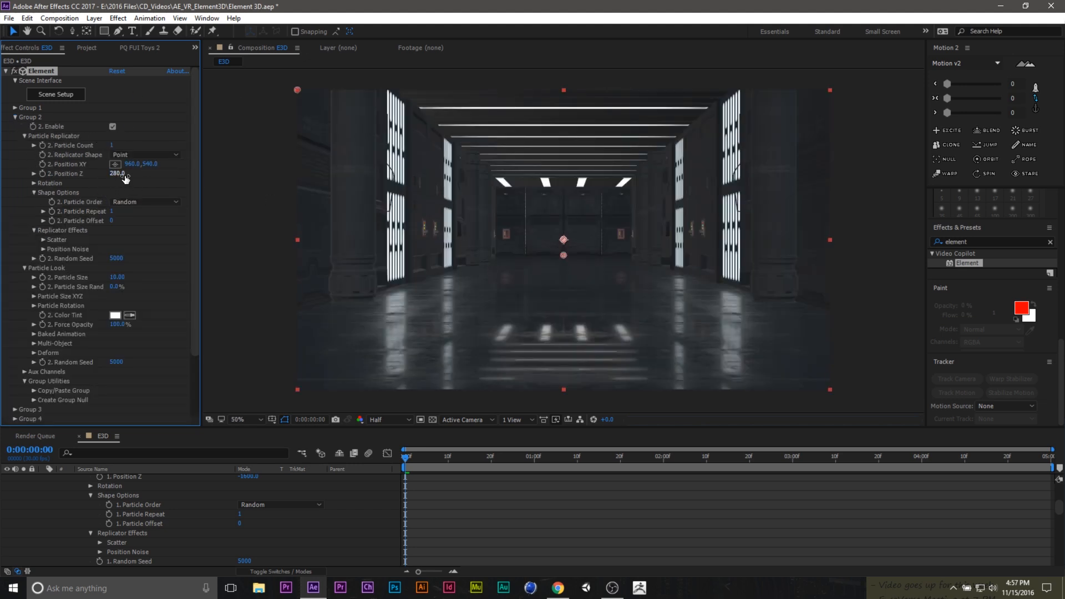
scroll(down, 3)
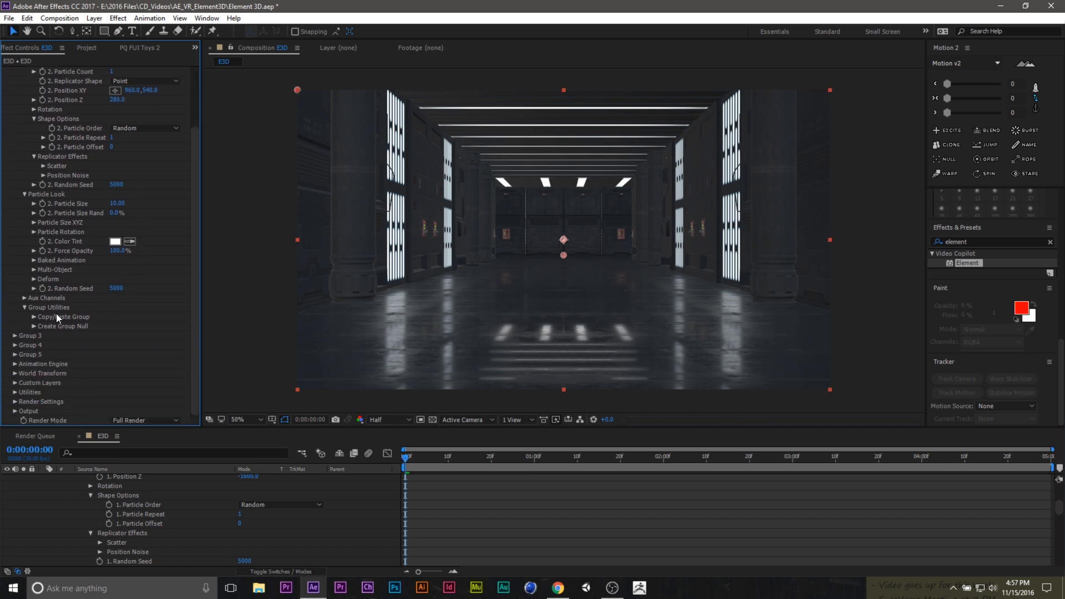
mouse_move(64, 209)
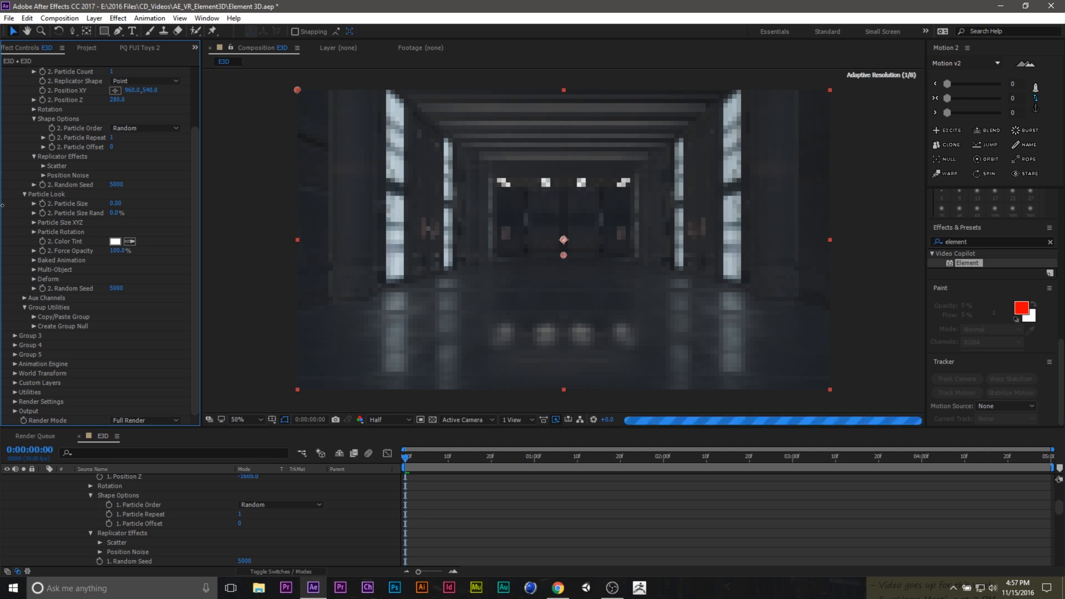
text(6.00)
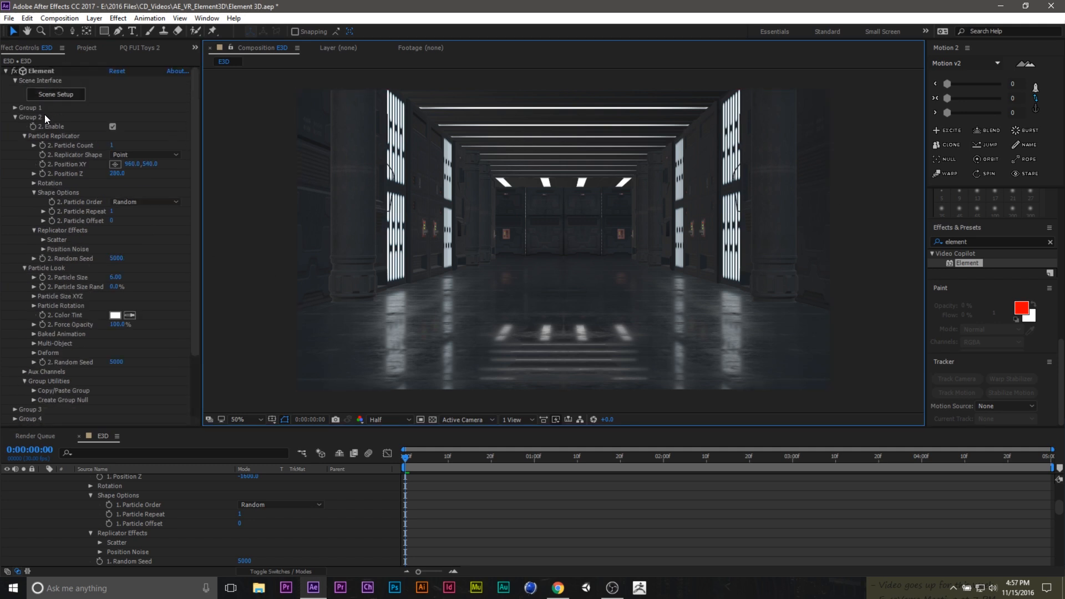
click(15, 117)
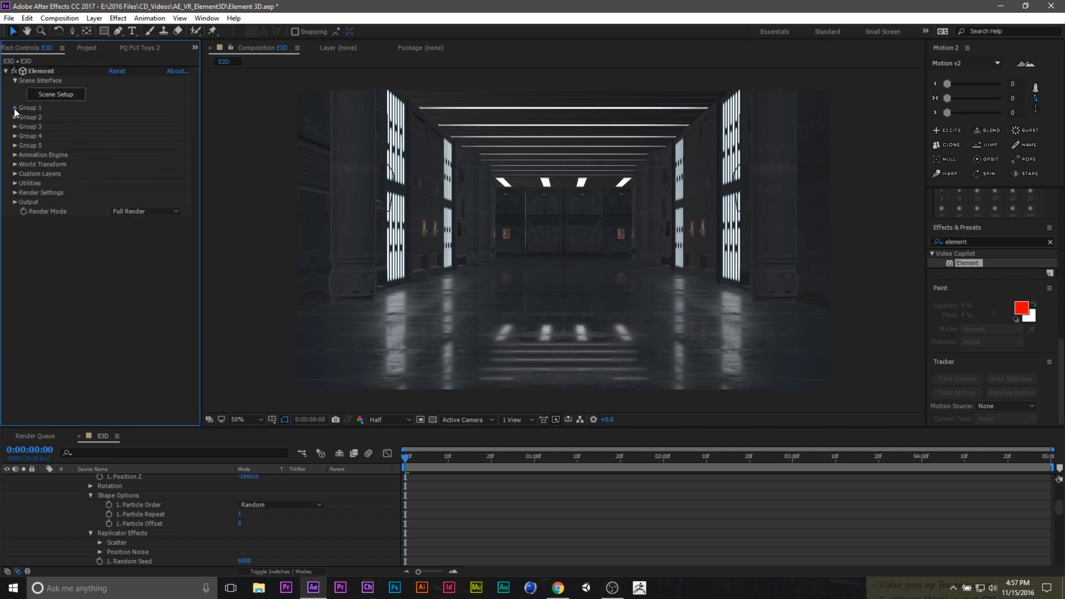
click(15, 107)
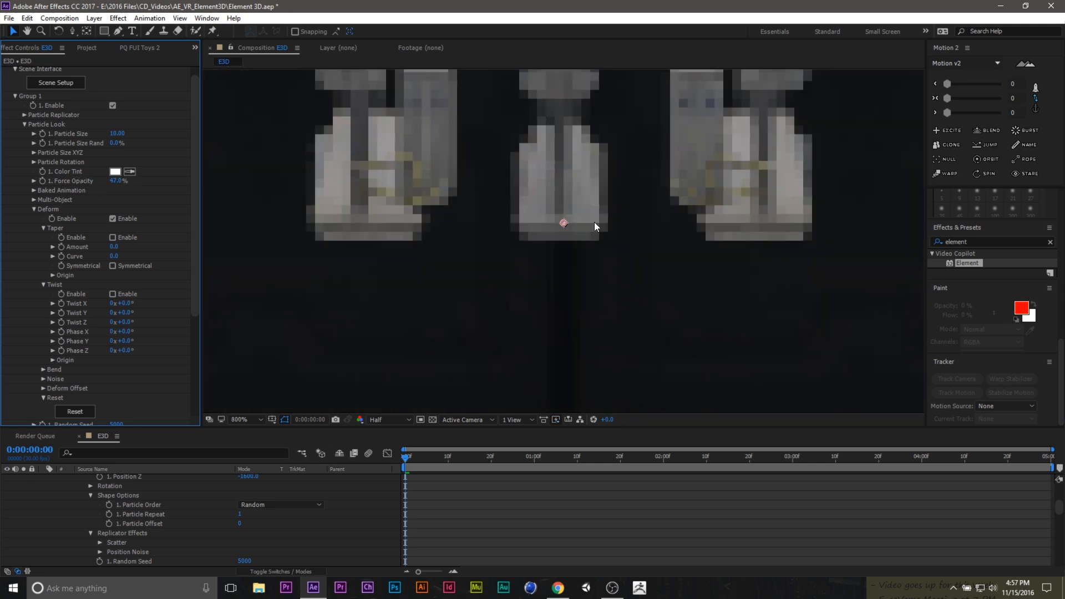
click(243, 419)
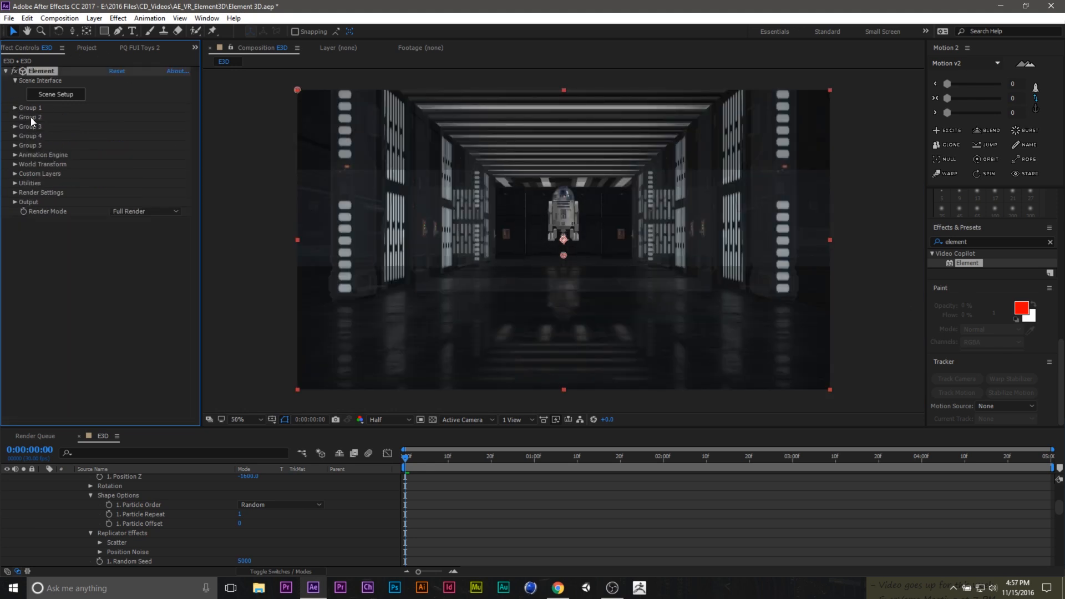
- Set Group 2 particle size to 2, adjust its Z and Y position, and Group 1 opacity to 100%
click(15, 117)
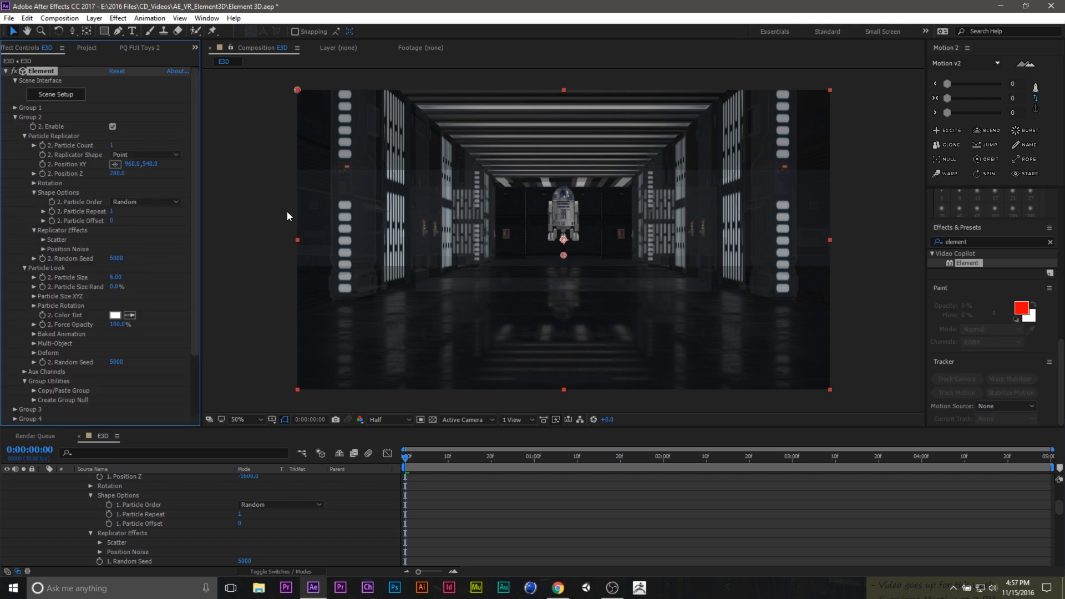
scroll(down, 3)
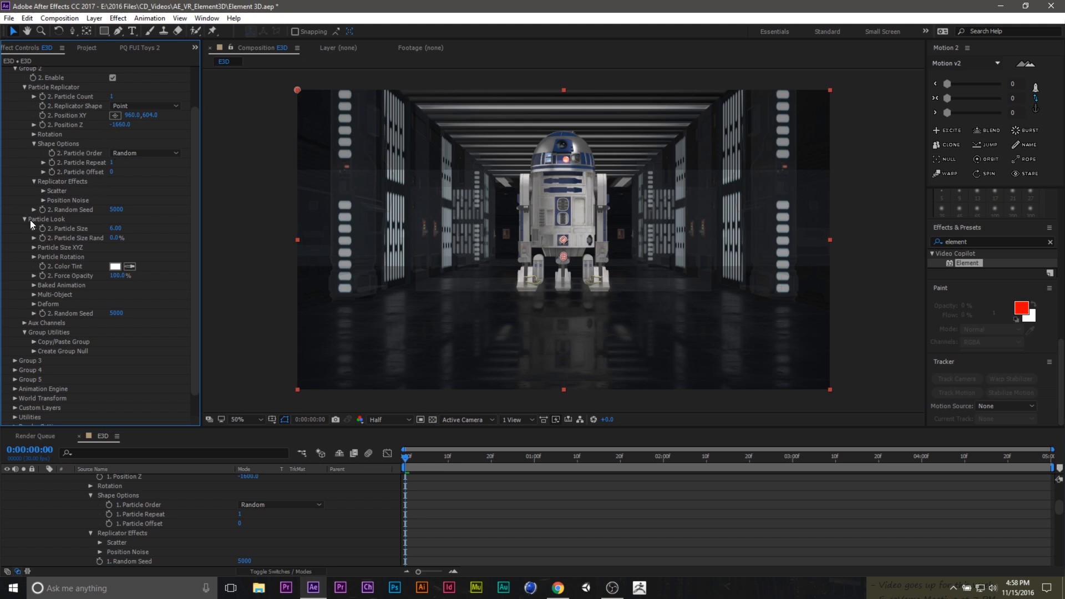
mouse_move(86, 258)
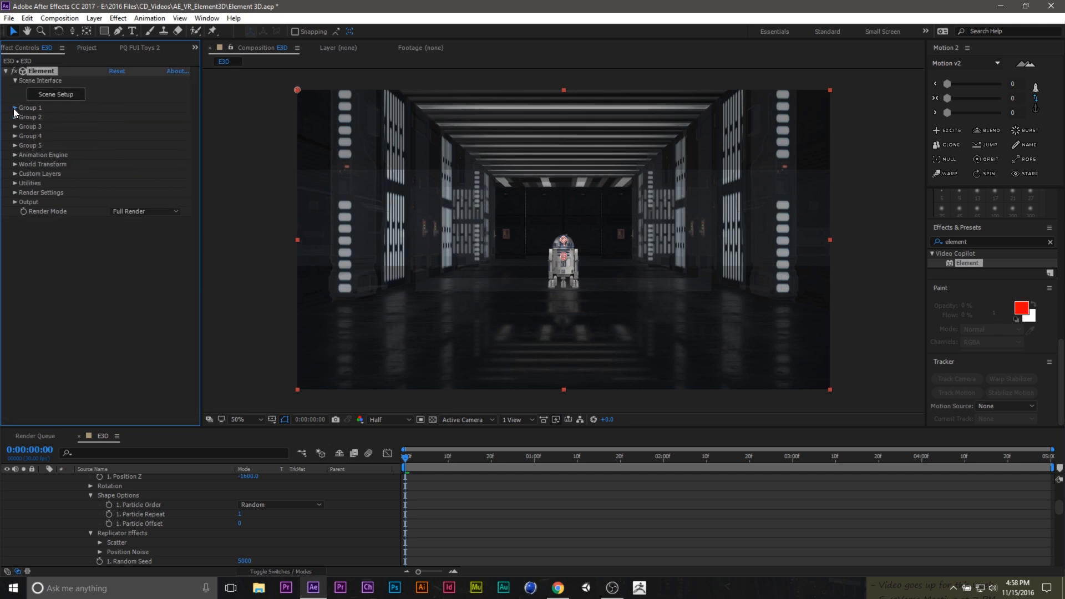
click(13, 107)
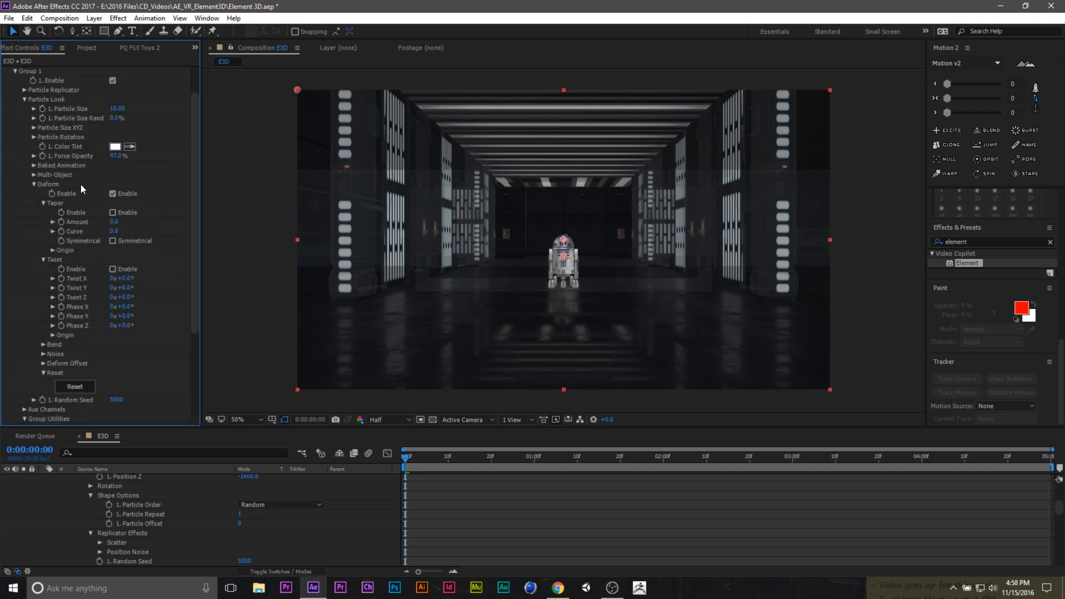
mouse_move(100, 356)
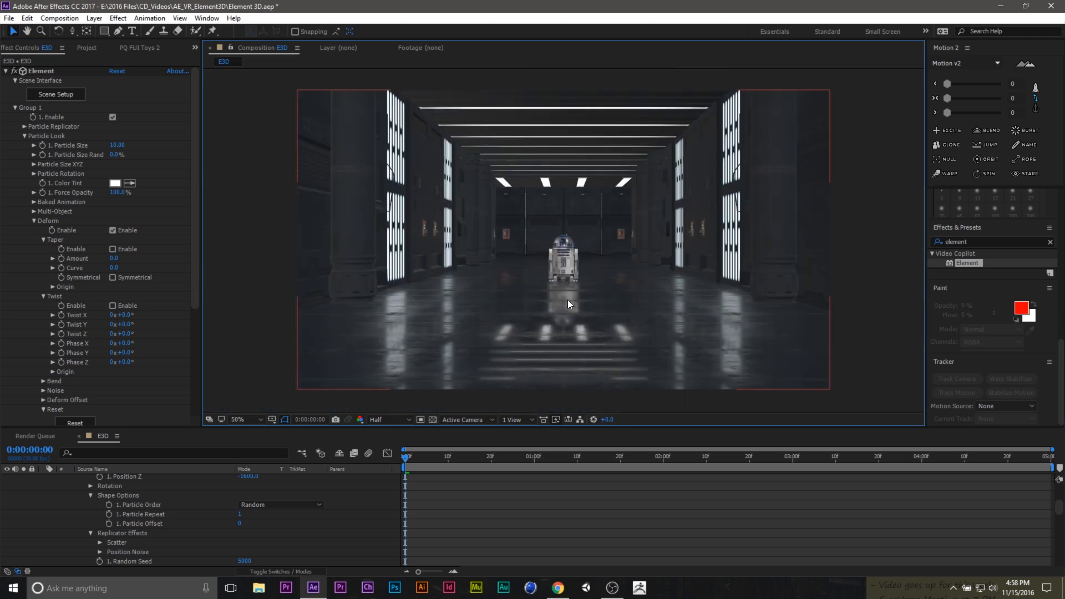
click(16, 107)
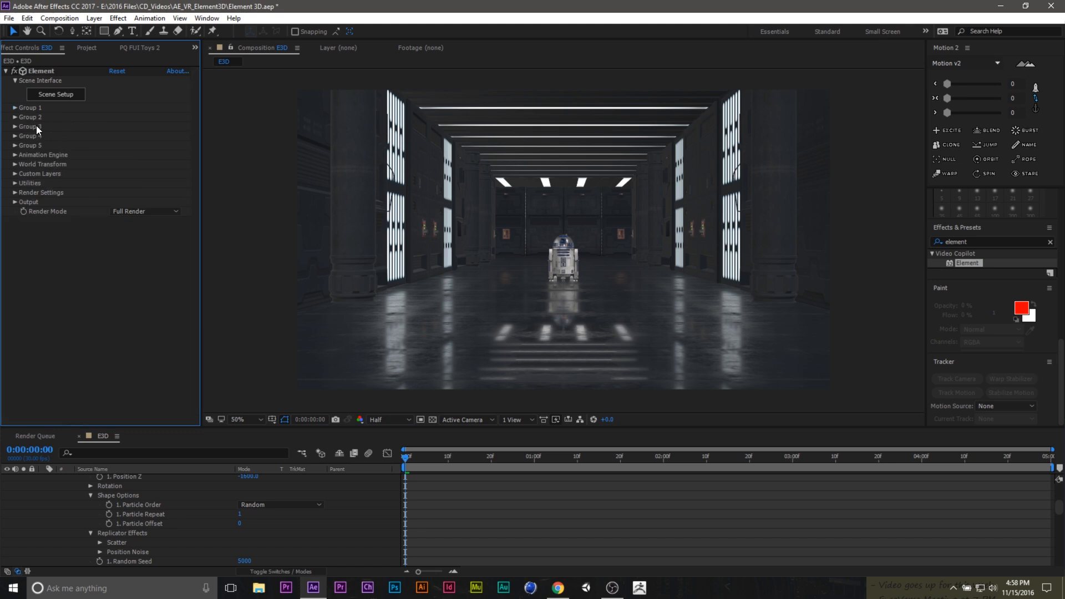
click(15, 117)
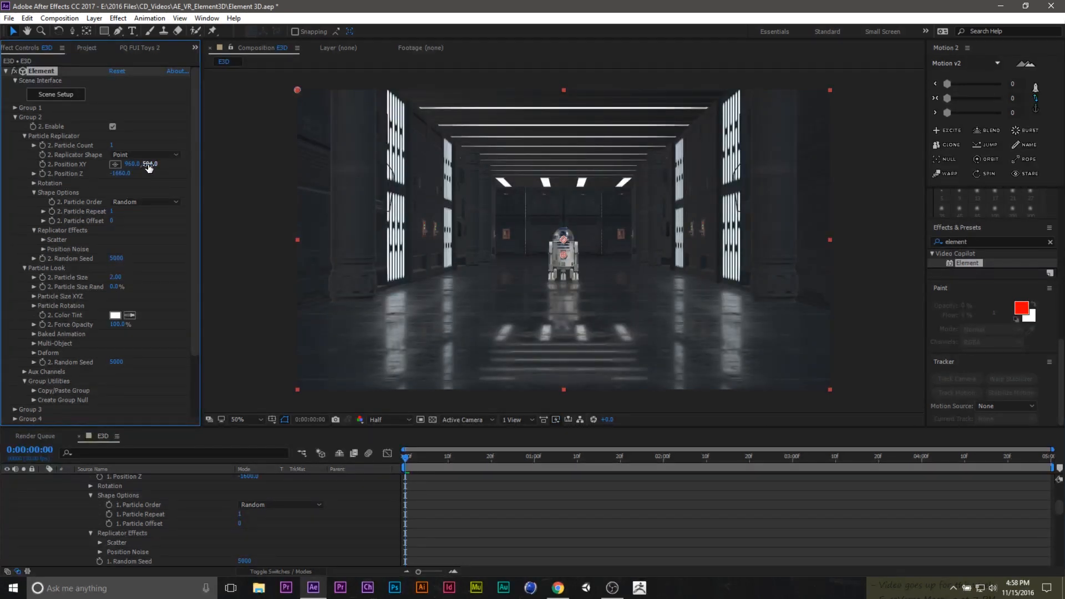
drag(149, 163, 145, 161)
text(591)
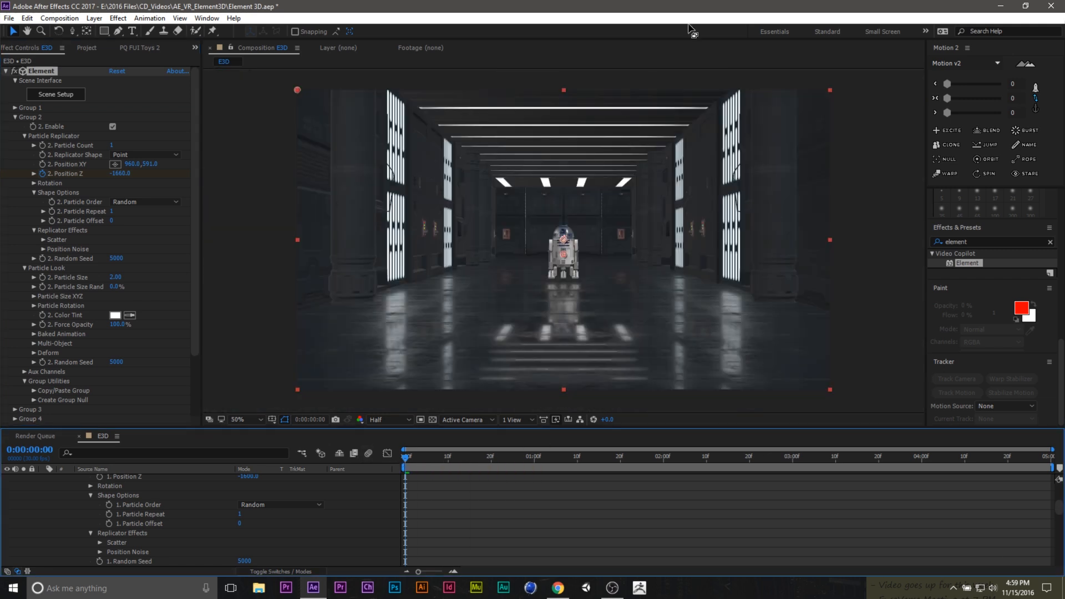
- Add a 35mm camera layer and keyframe its Position at 0 and 3 seconds
click(15, 80)
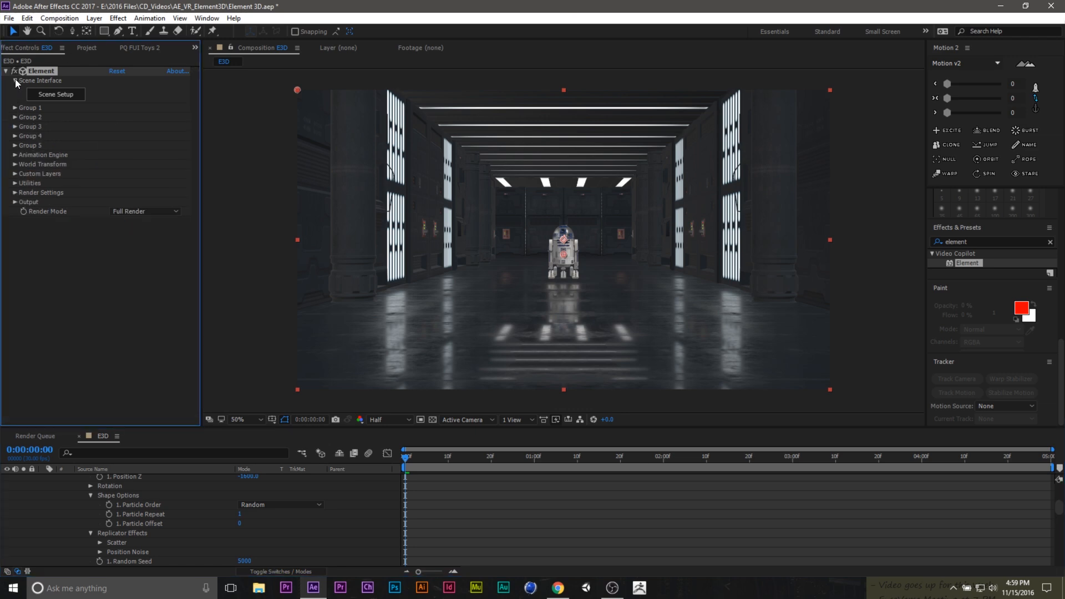
click(94, 18)
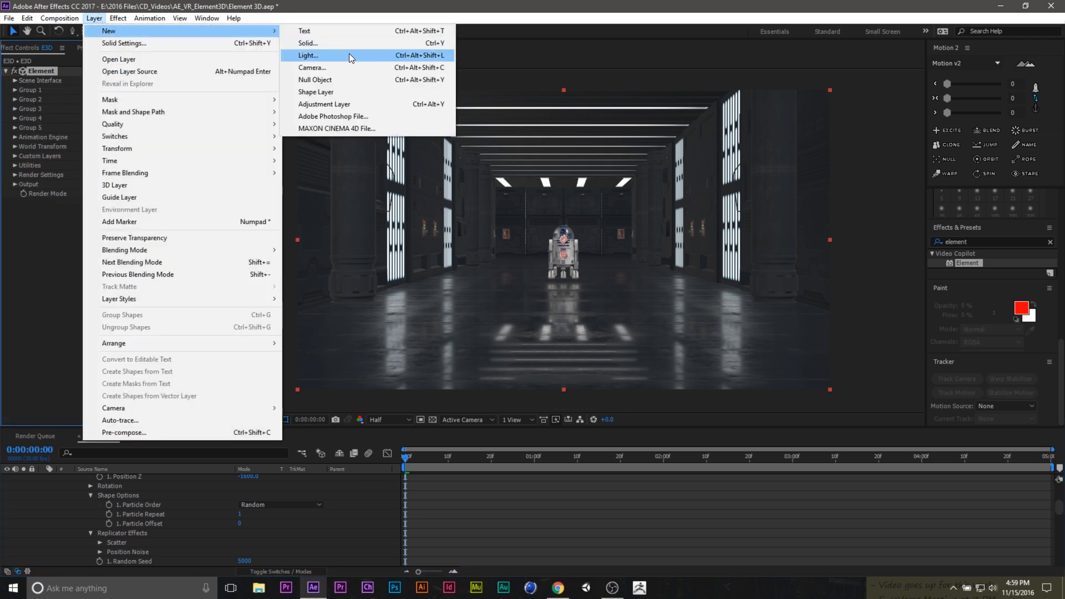
click(311, 67)
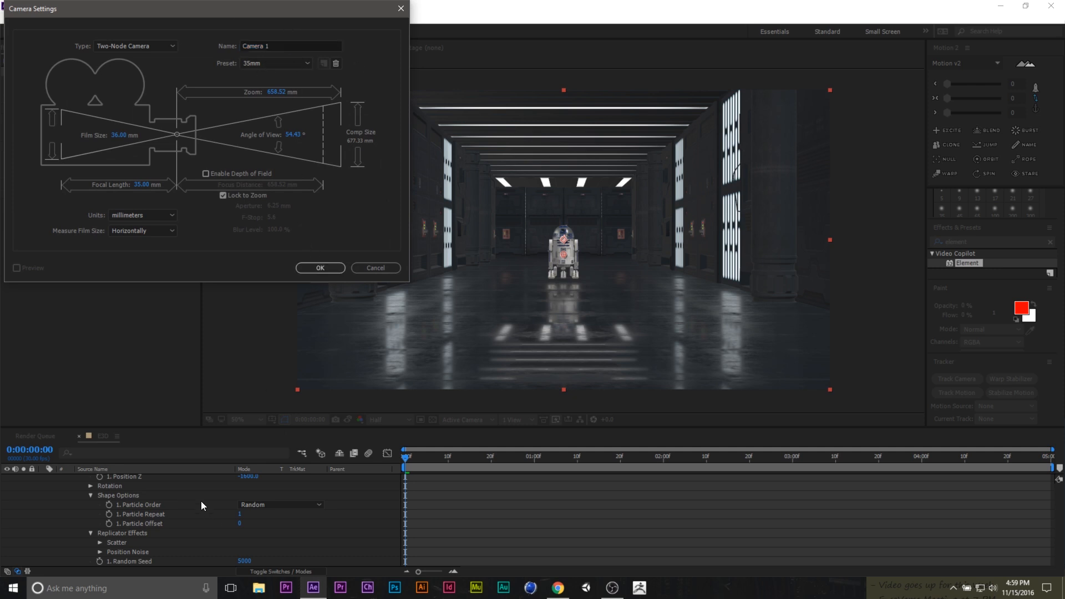
click(320, 268)
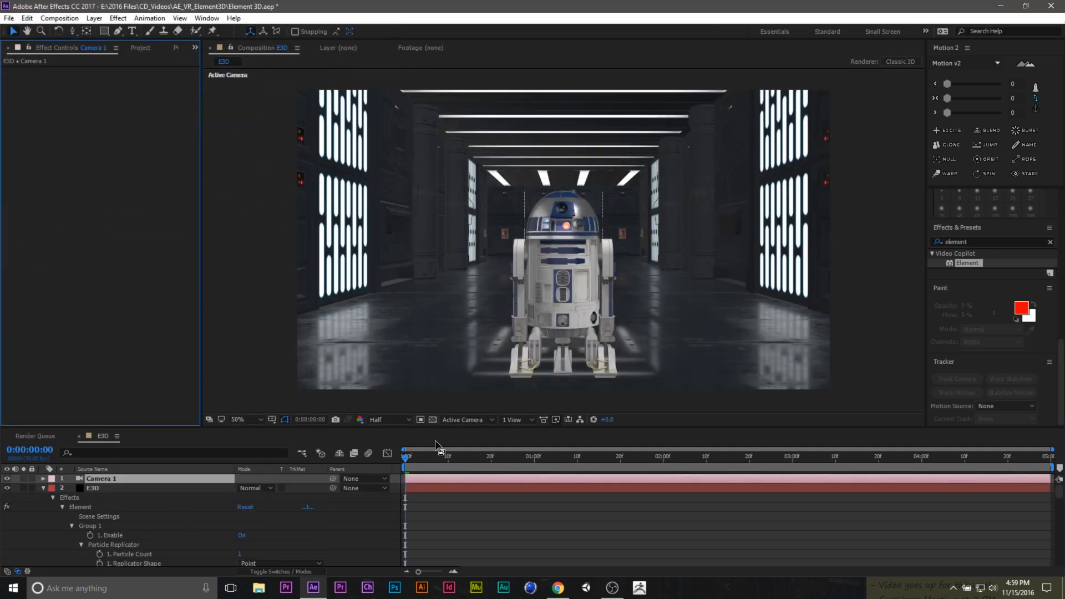
click(42, 478)
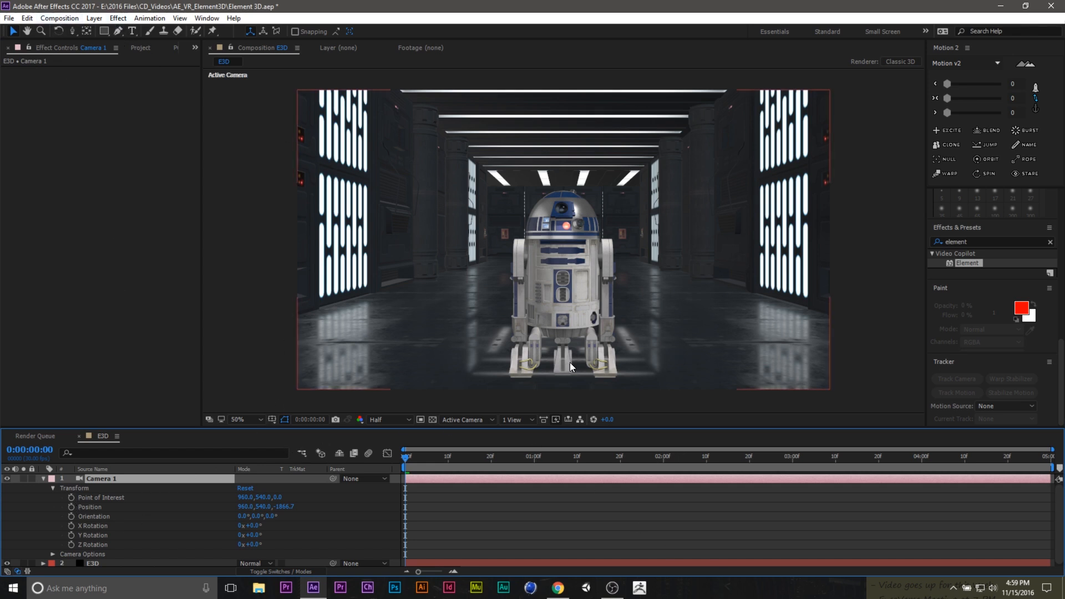
click(60, 18)
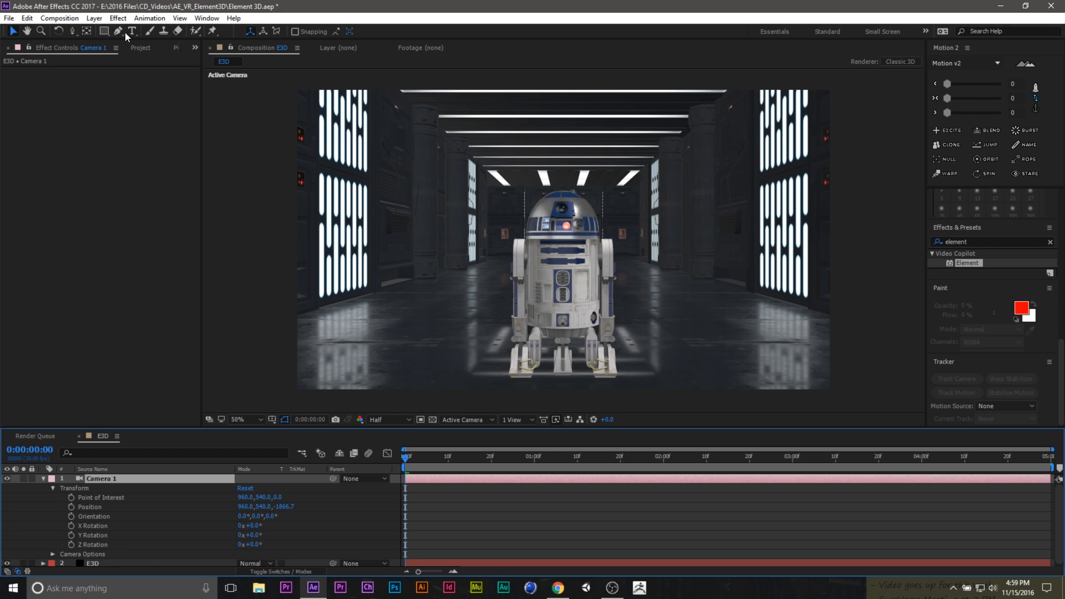
mouse_move(212, 31)
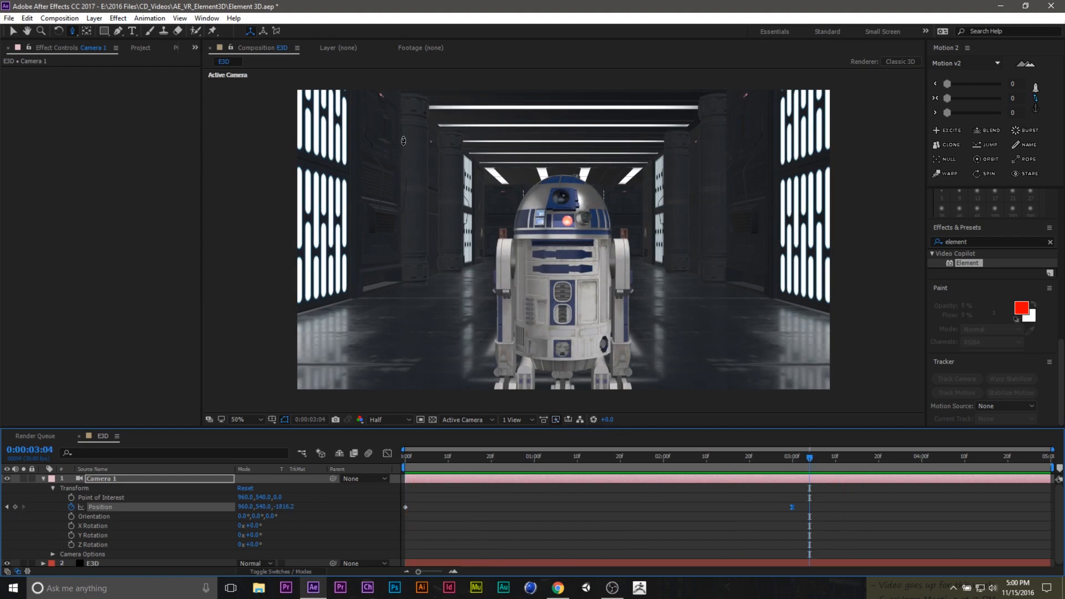
mouse_move(529, 203)
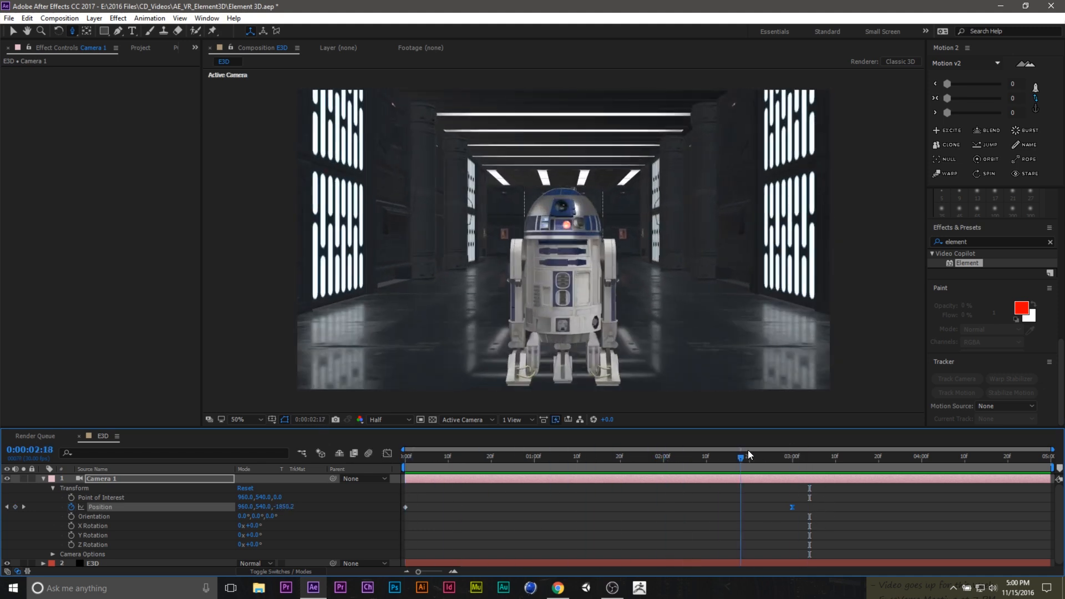
- At the 3-second mark, type an 'R2D2' text layer with a white fill
click(404, 455)
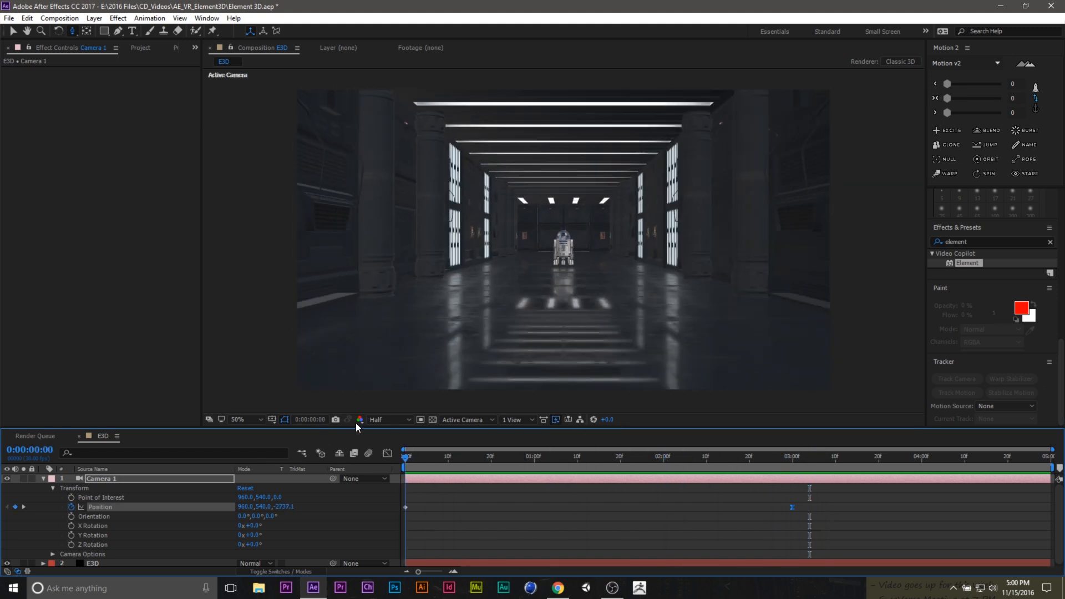
click(786, 456)
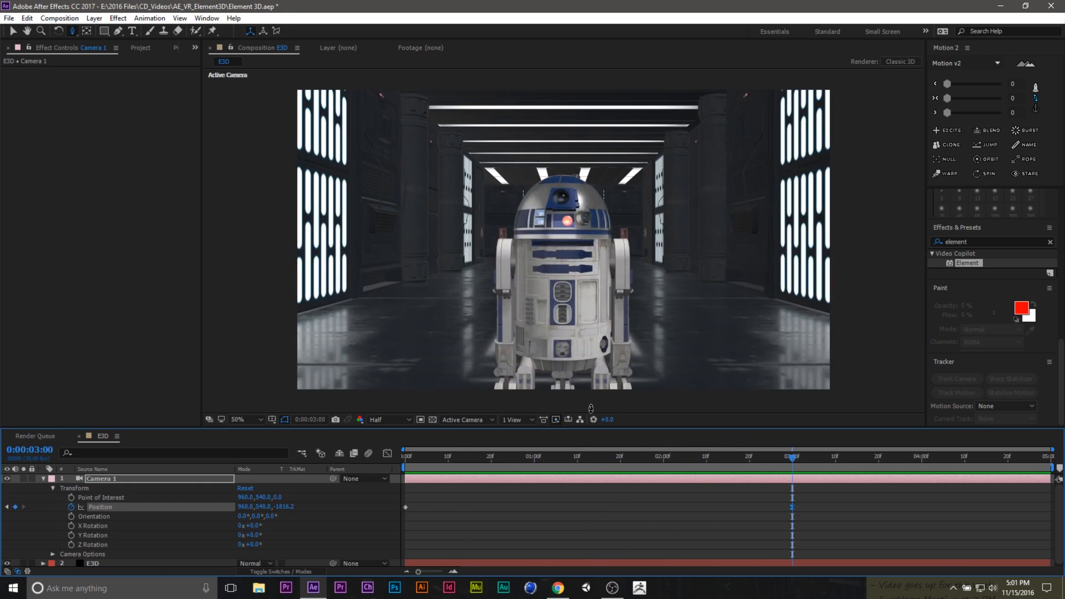
click(132, 31)
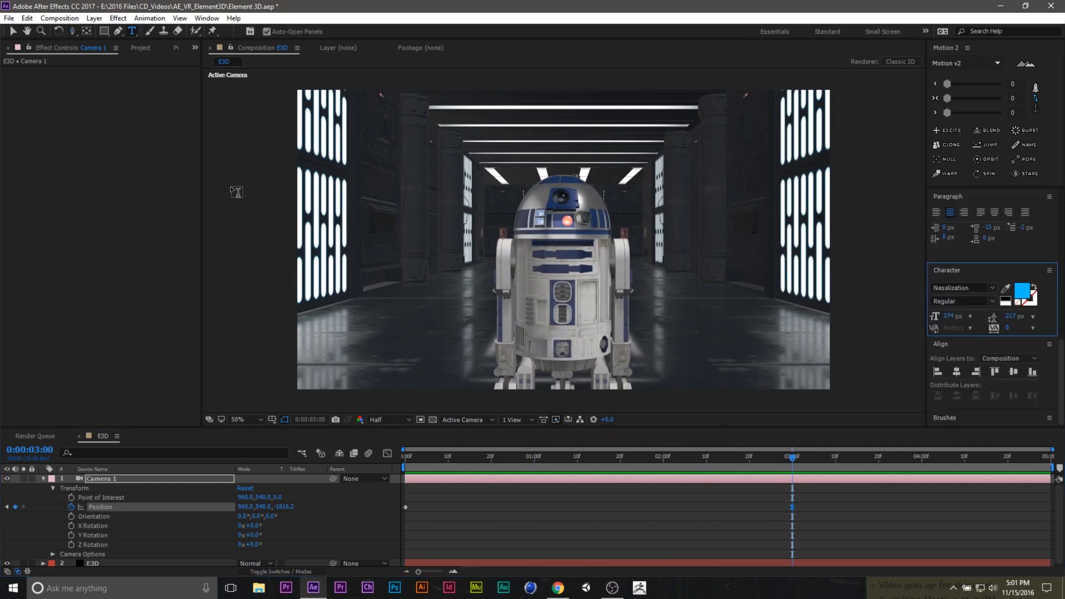
mouse_move(389, 176)
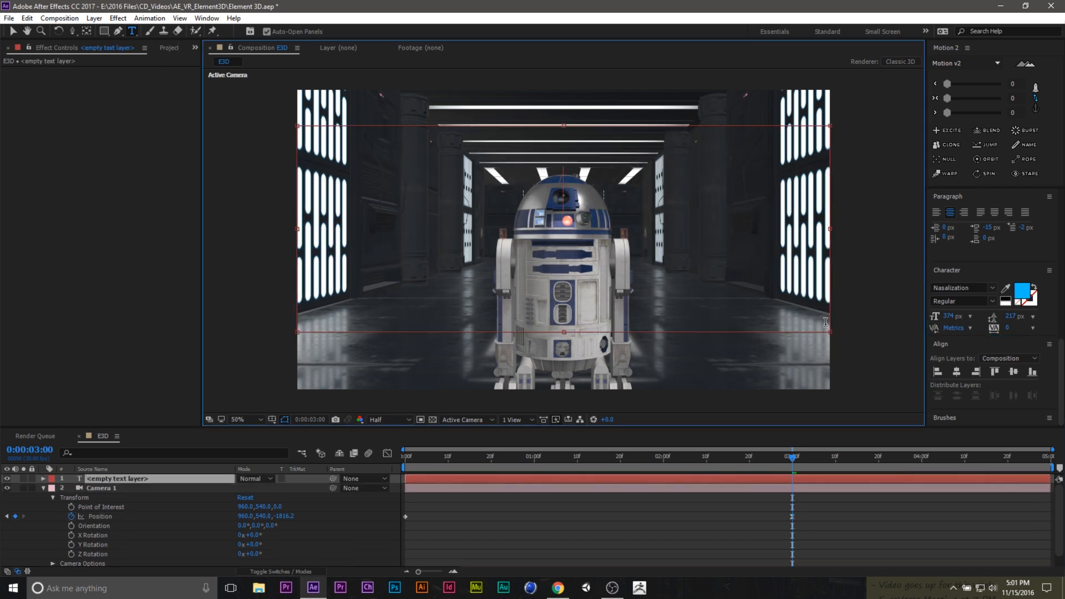
text(R2D2)
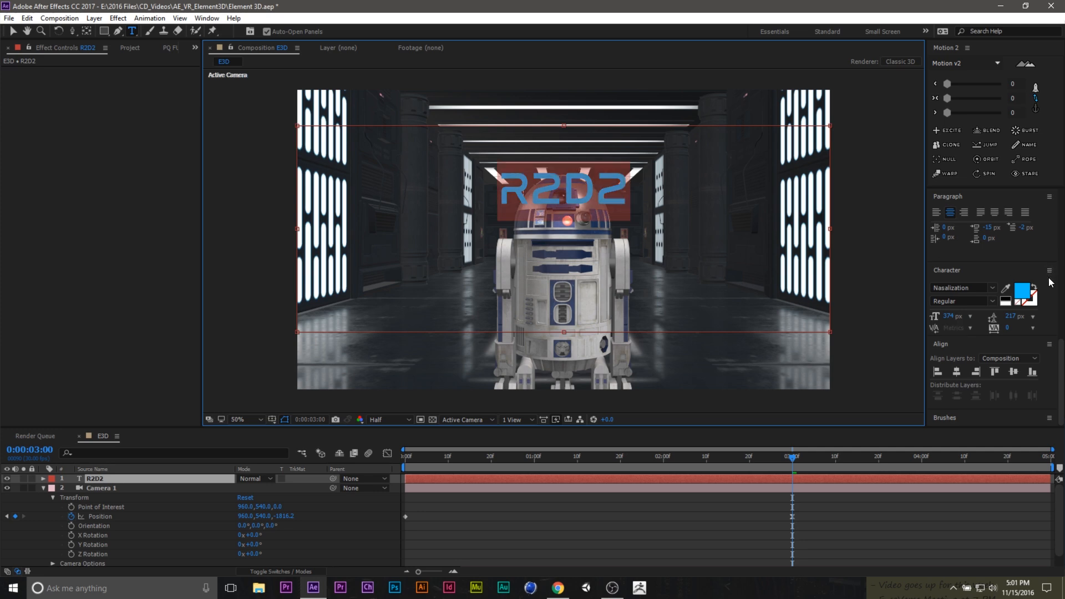
click(1025, 291)
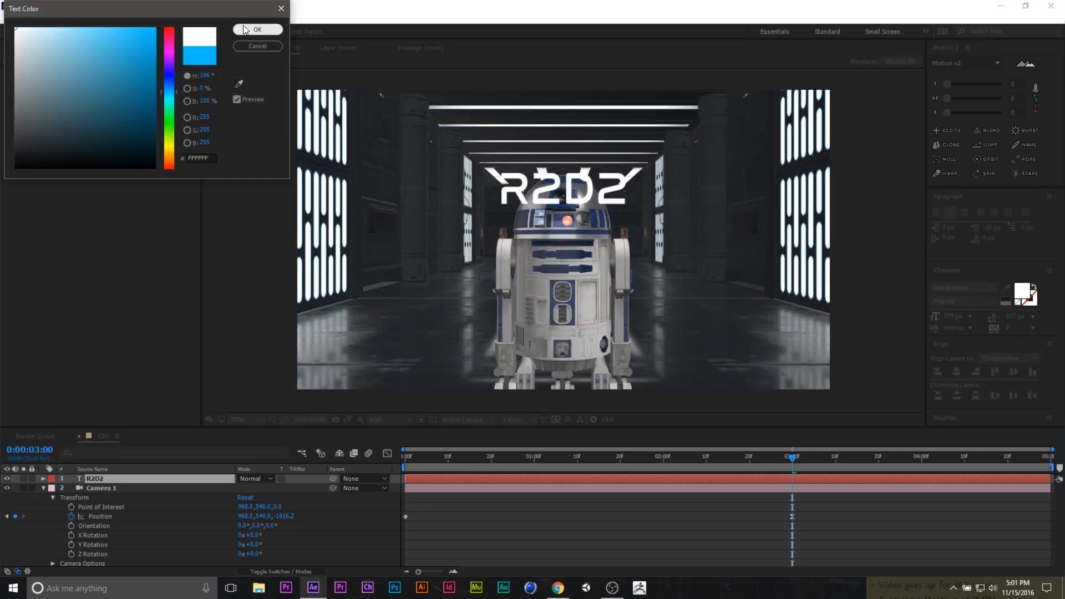
click(257, 29)
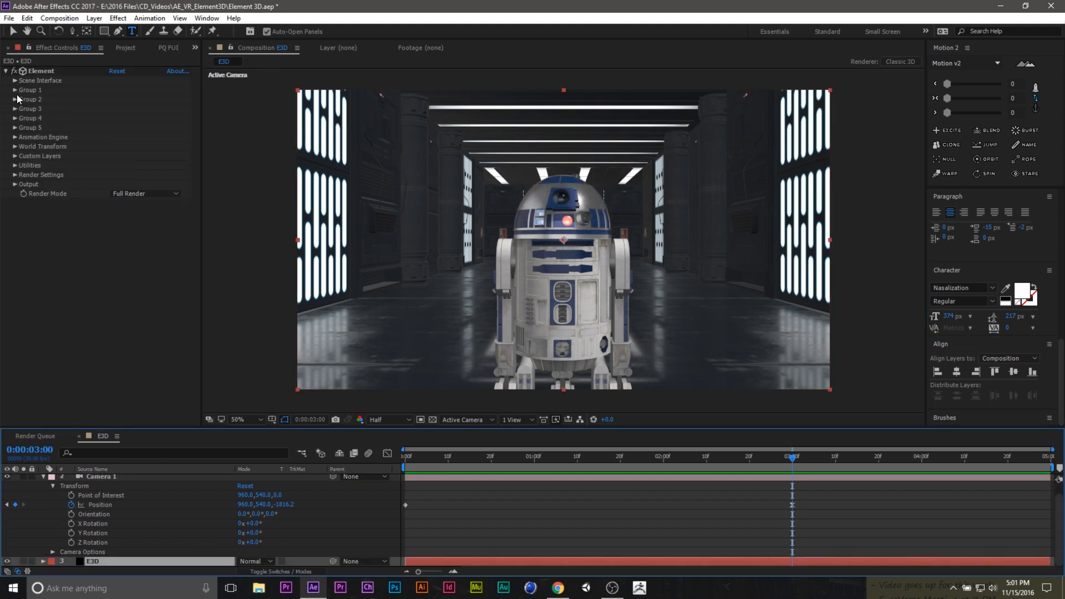
- Open and close Scene Setup, then set Custom Text Path Layer 1 to the R2D2 layer
click(14, 79)
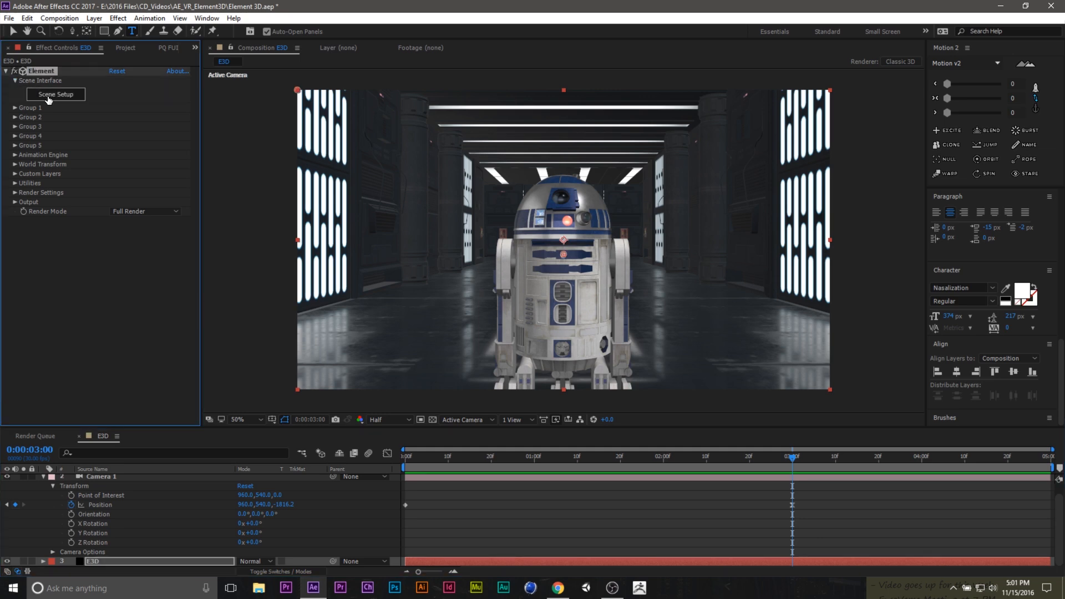
click(56, 94)
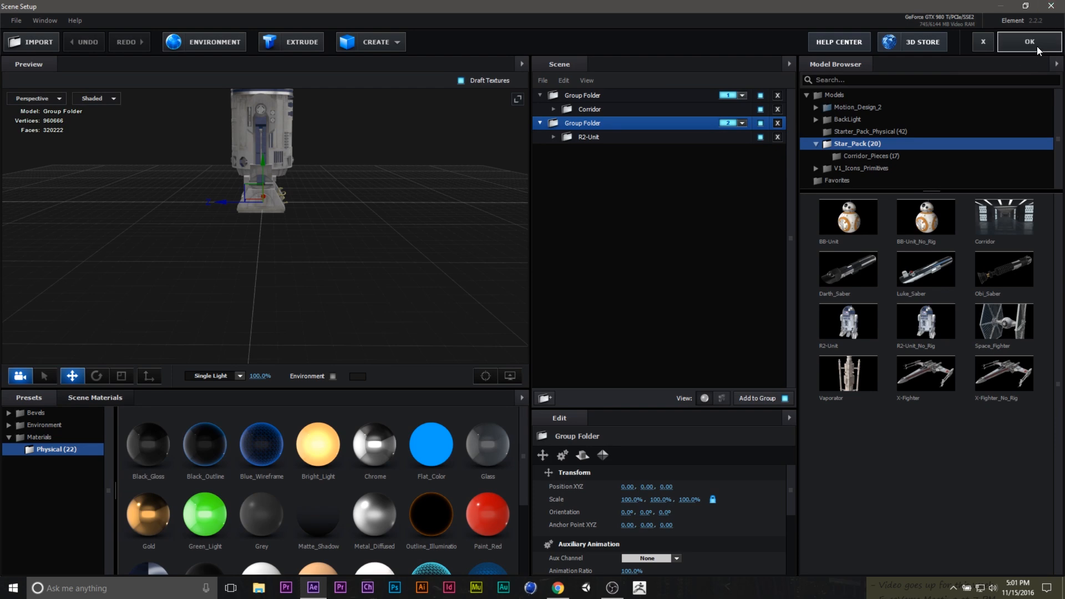
click(1028, 41)
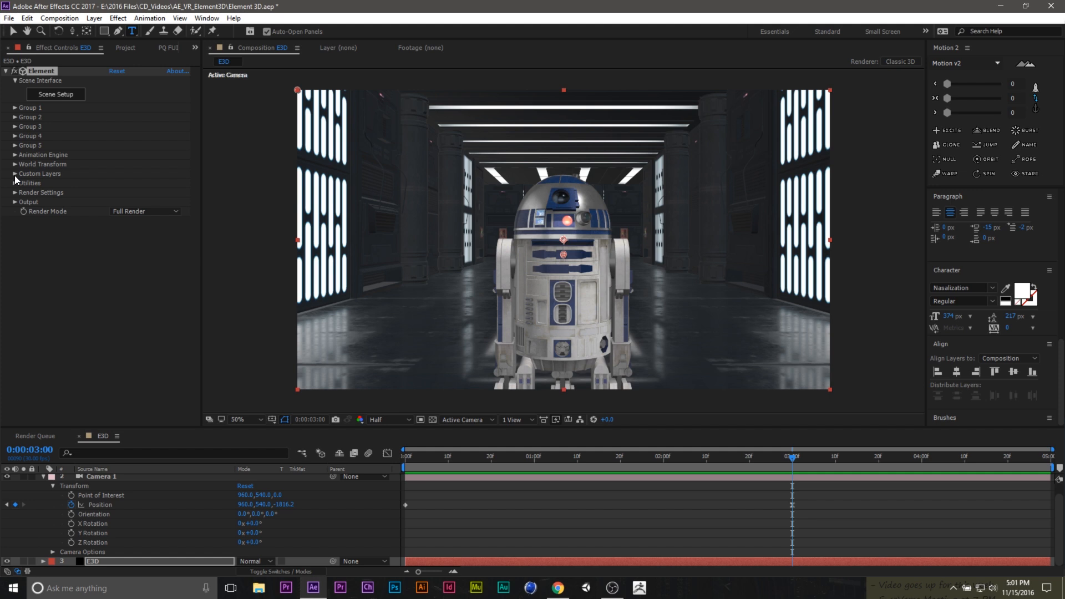
click(39, 173)
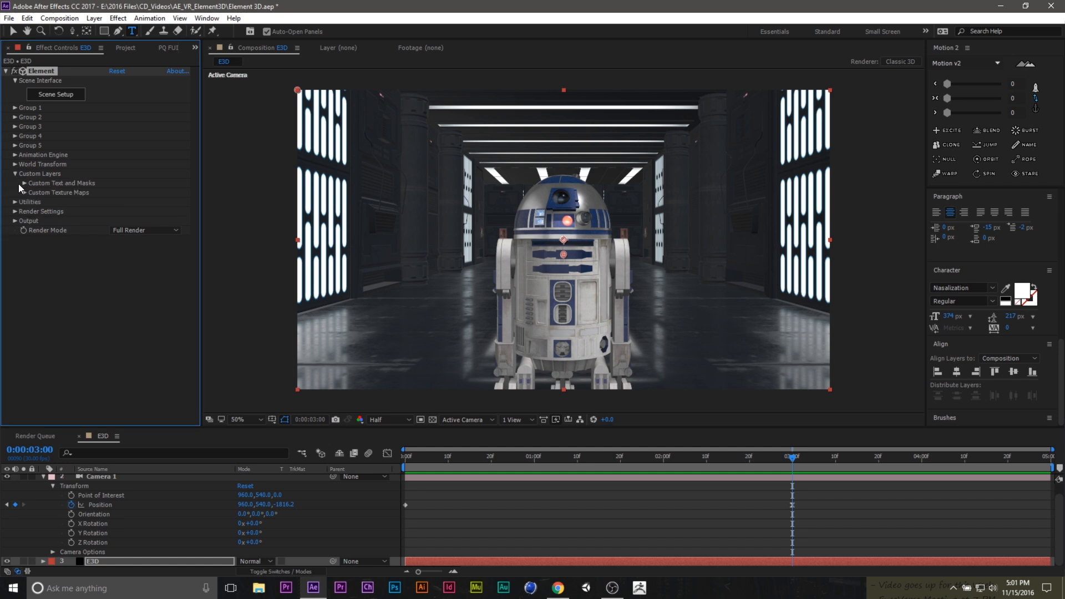
click(163, 191)
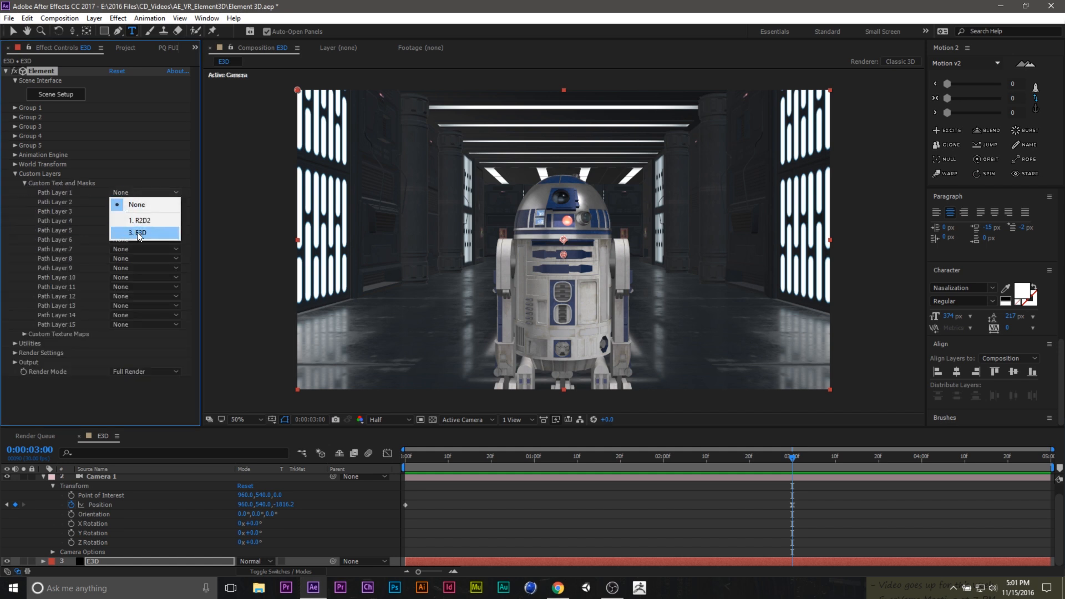
click(140, 220)
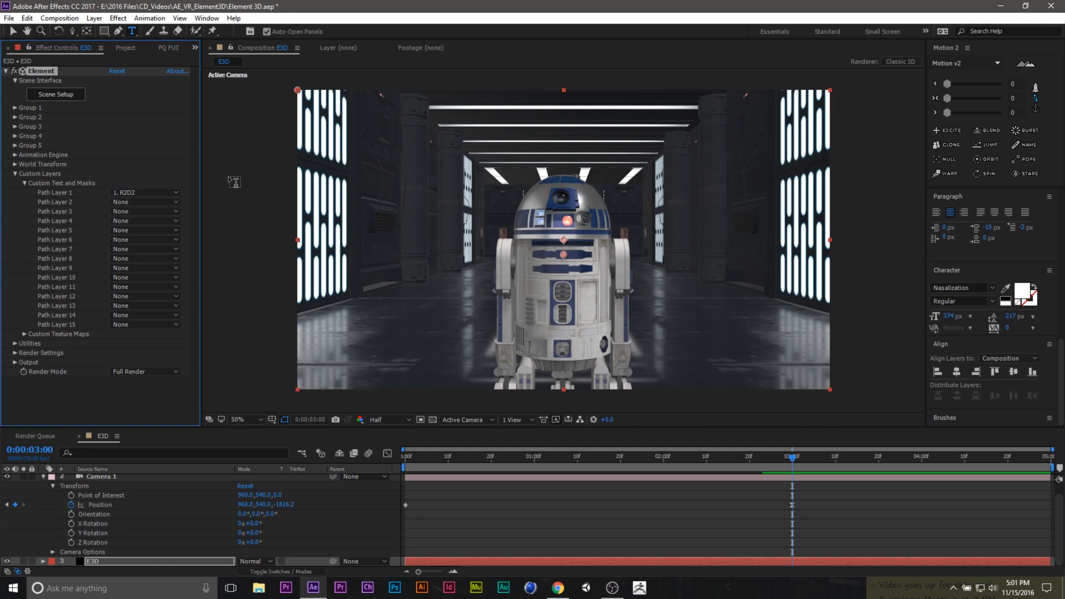
- Add a group 3 folder holding rotated text extruded from Custom Path 1, then close Scene Setup
click(55, 94)
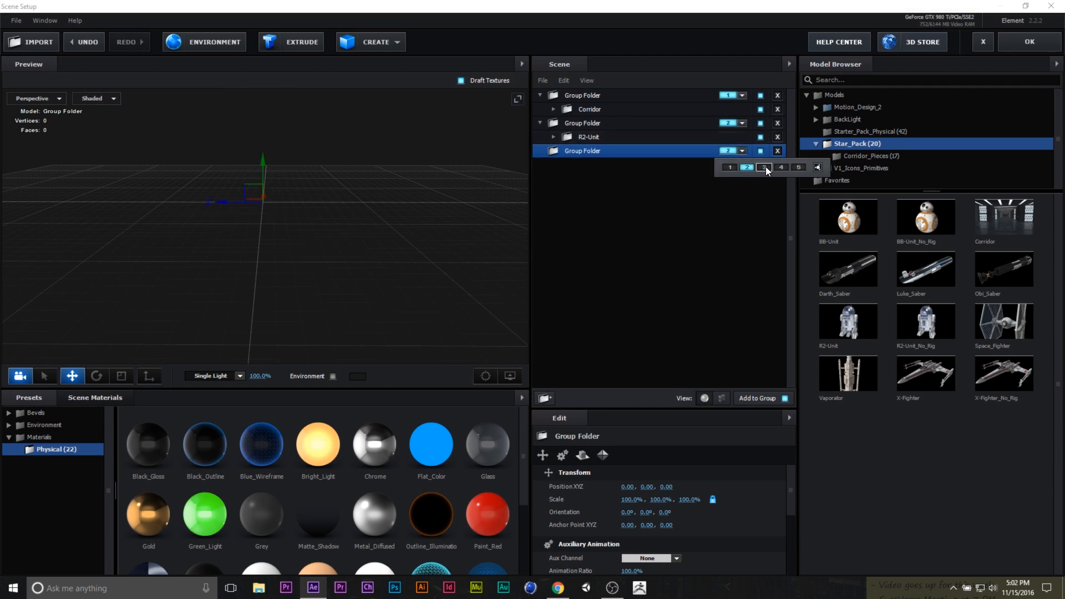
click(763, 167)
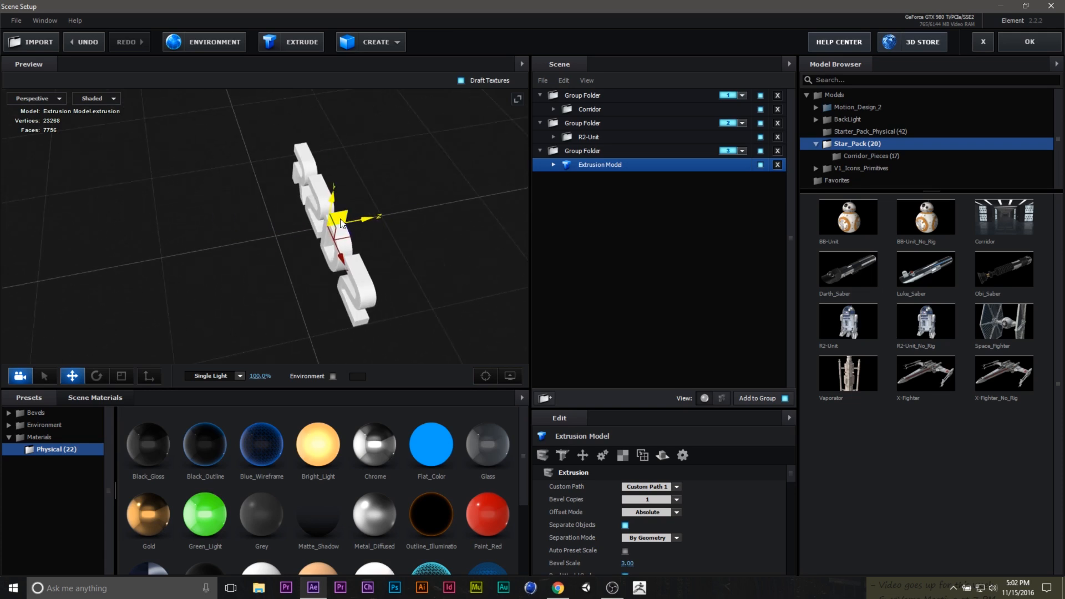
click(121, 376)
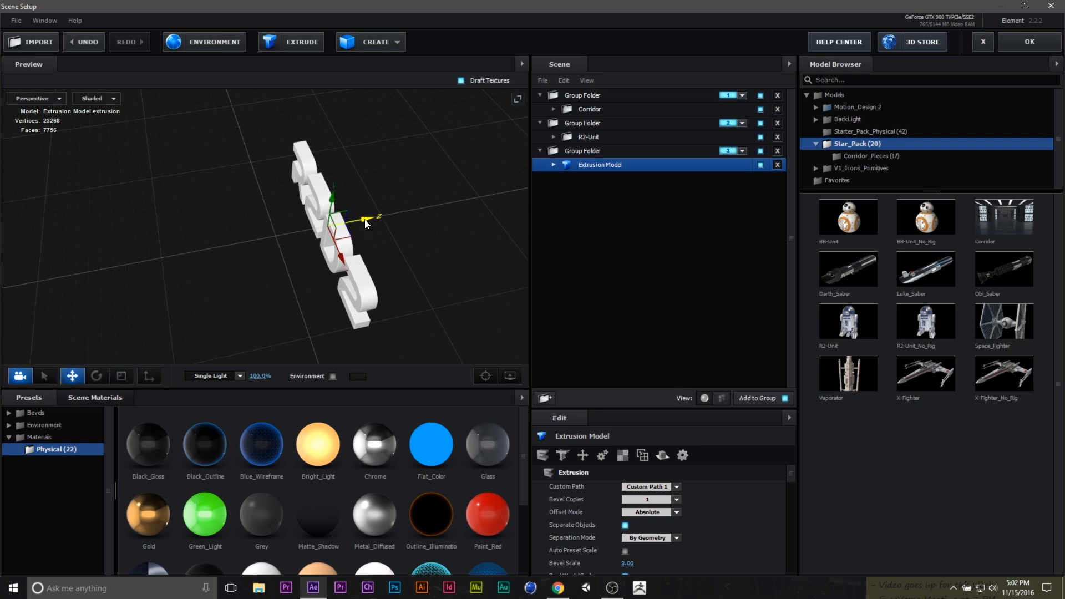
click(97, 376)
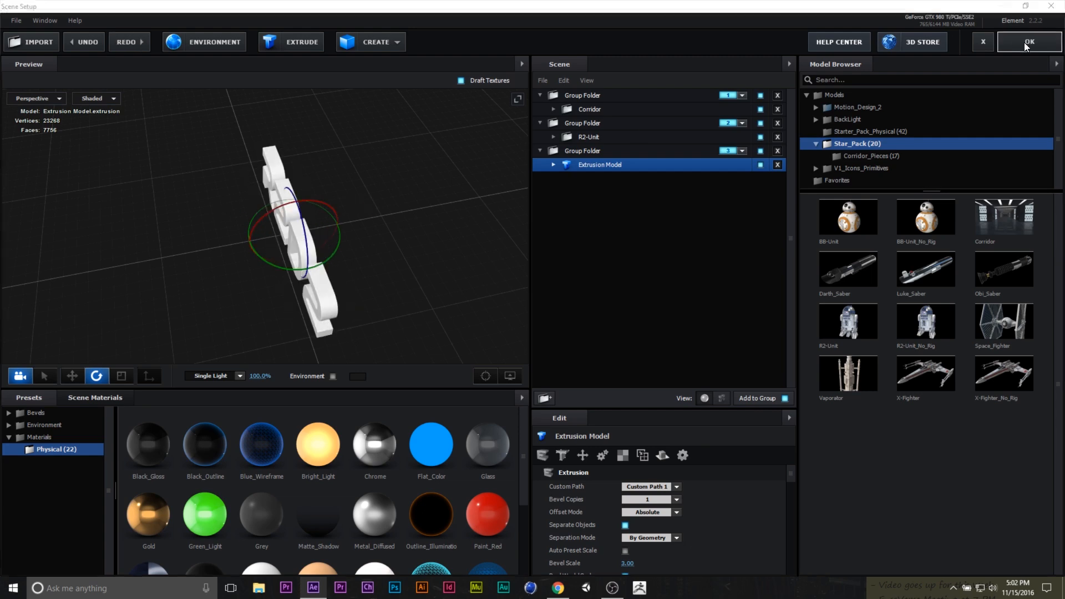
click(1027, 41)
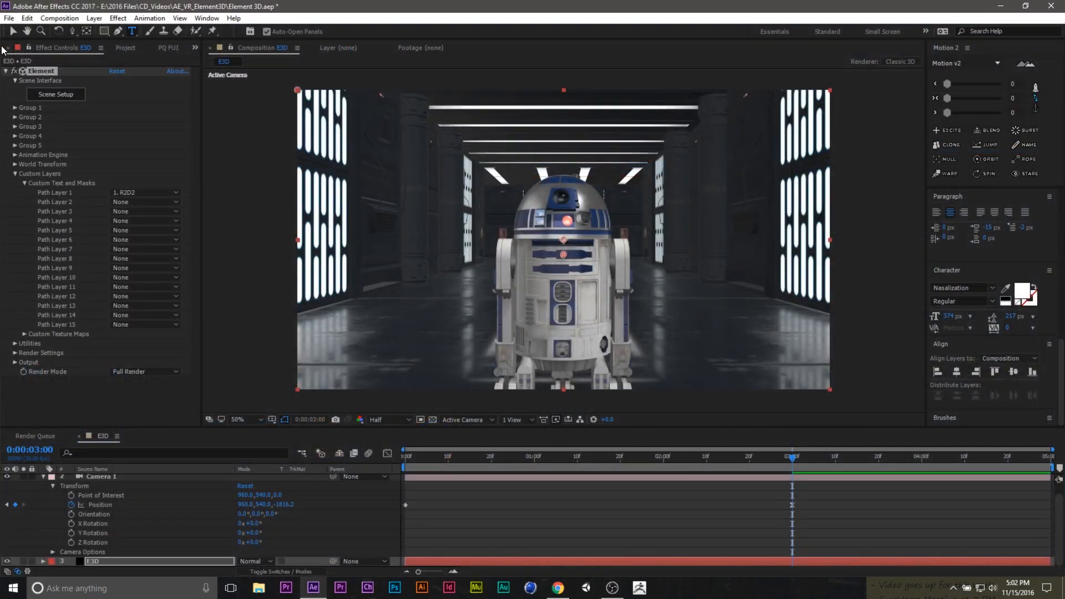
- At frame 0, set Group 3's particle size to 6.80 and Position Z to -1370
click(404, 455)
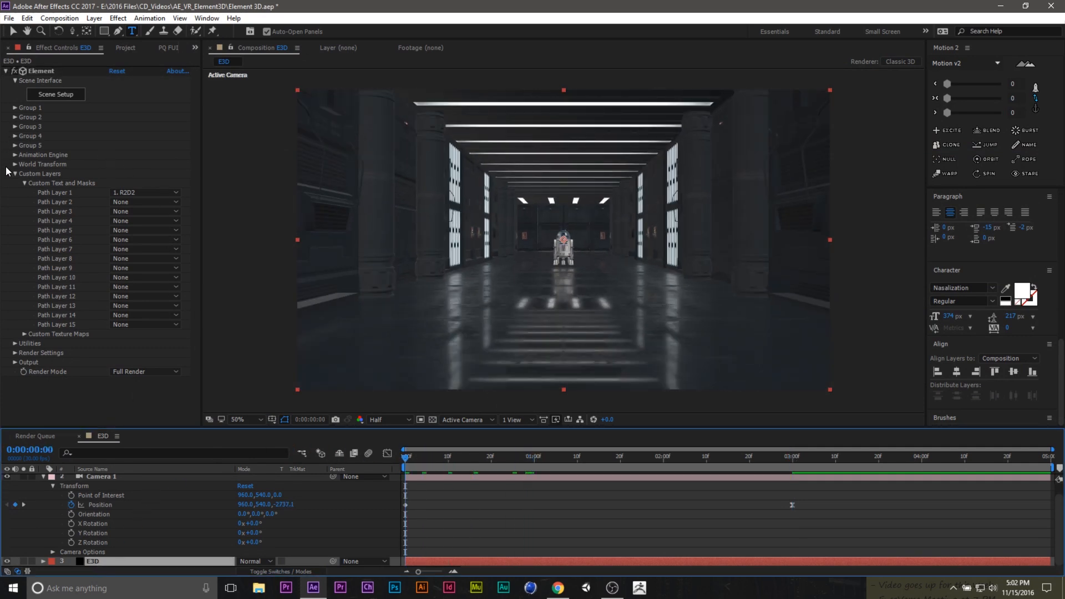
click(14, 173)
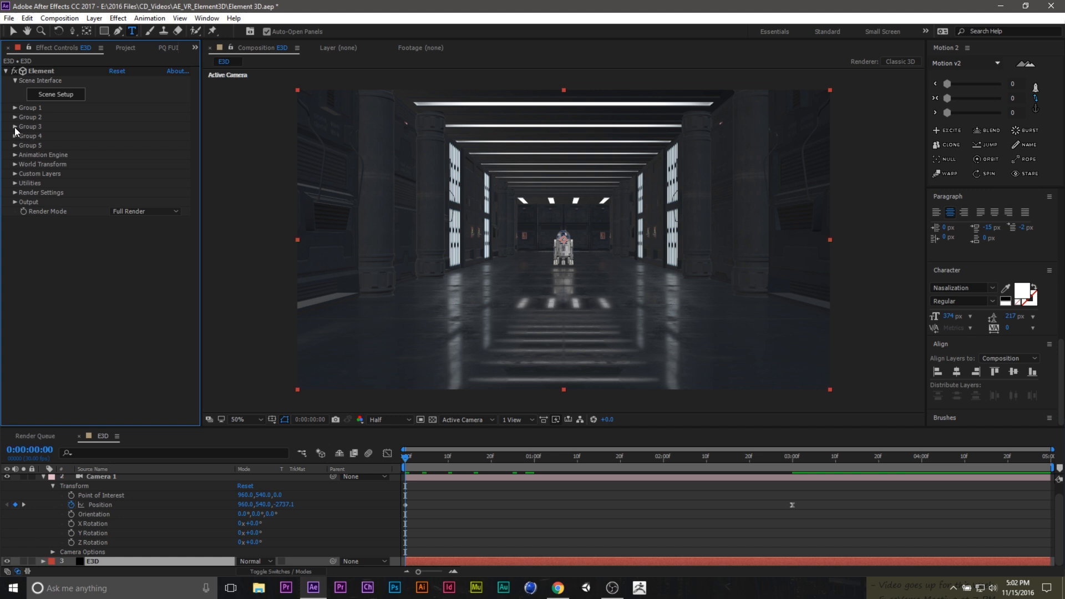
click(14, 126)
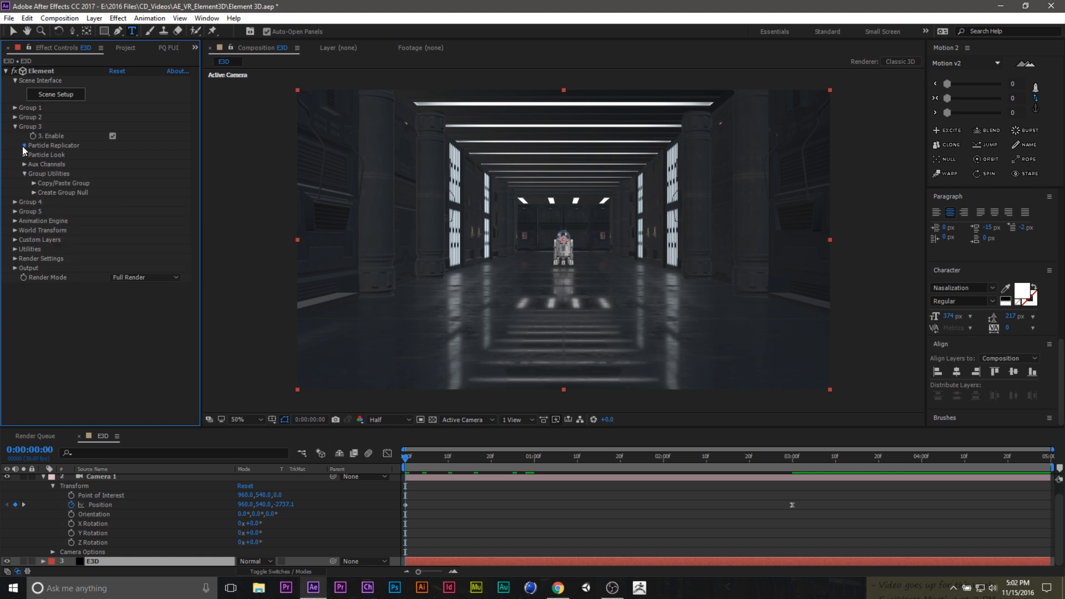
click(23, 145)
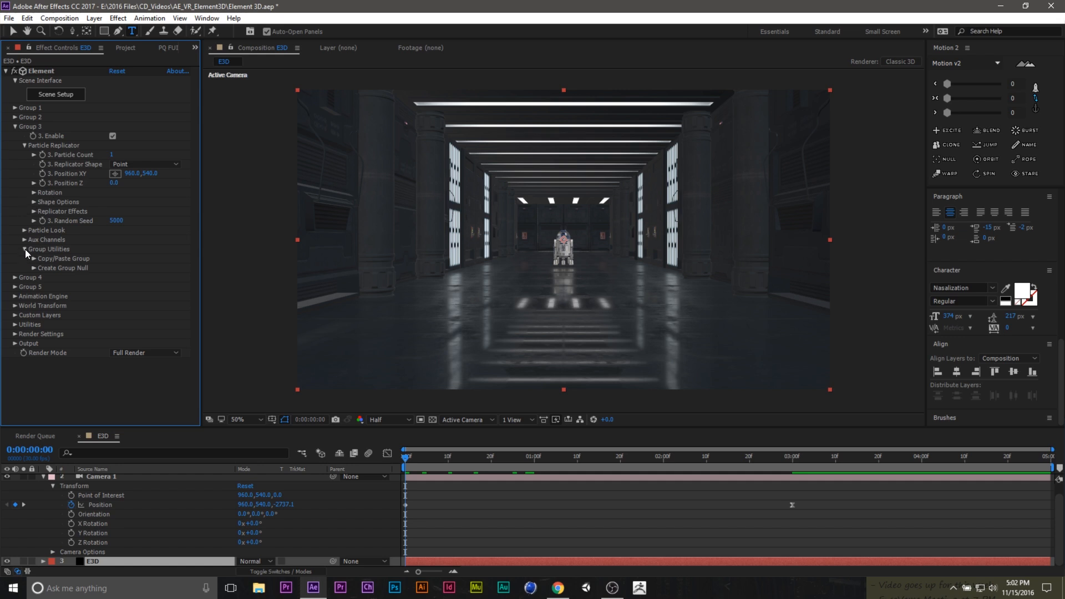
click(25, 230)
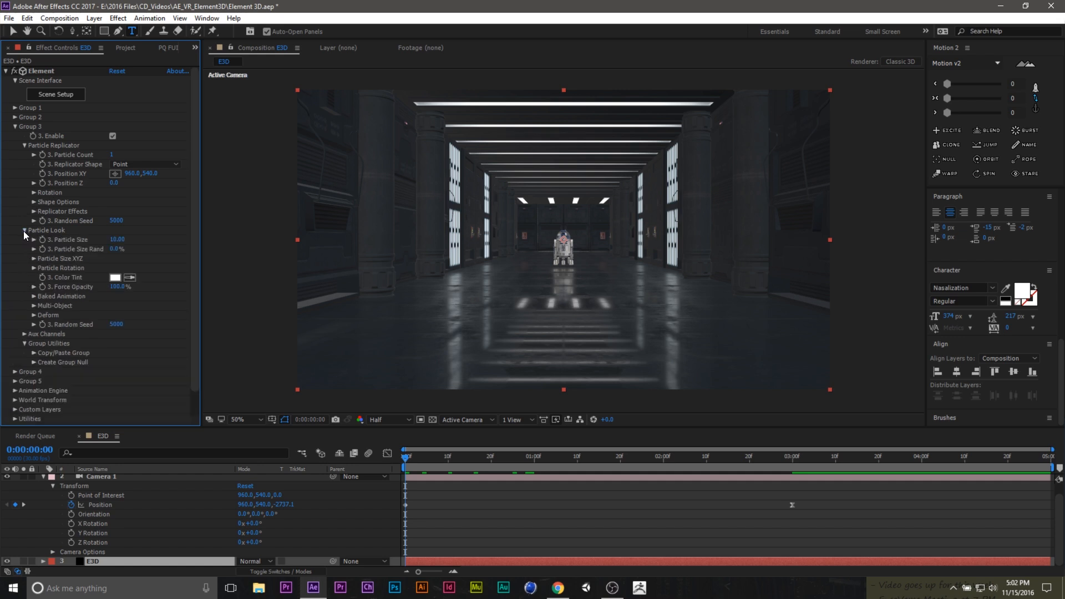
drag(117, 239, 136, 239)
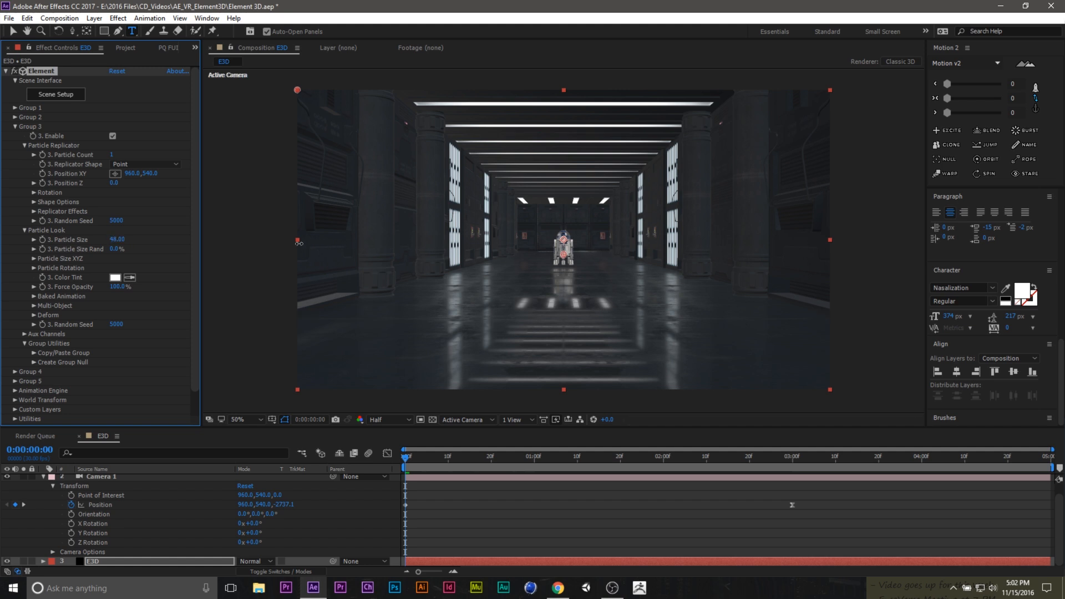
drag(126, 239, 207, 242)
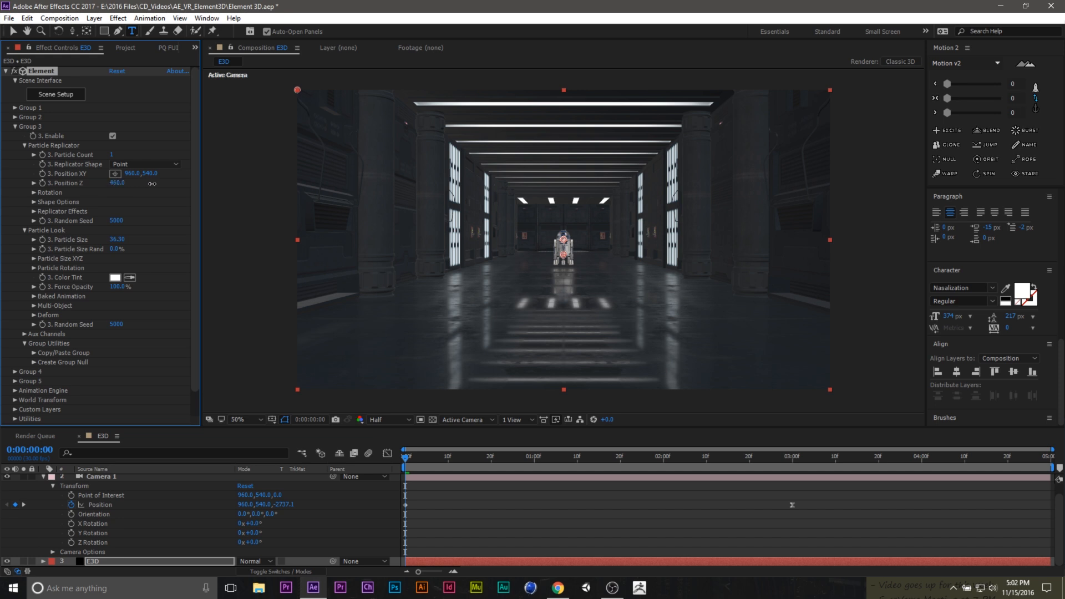
drag(122, 183, 590, 202)
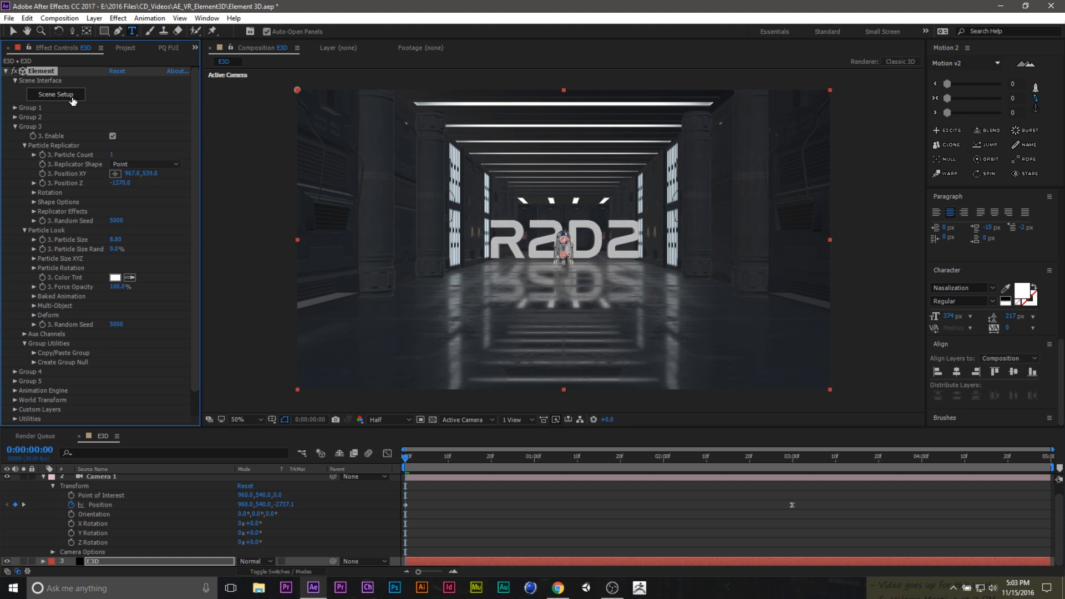
- Apply the blue Wireframe material preset to the extruded R2D2 text in Scene Setup
click(56, 94)
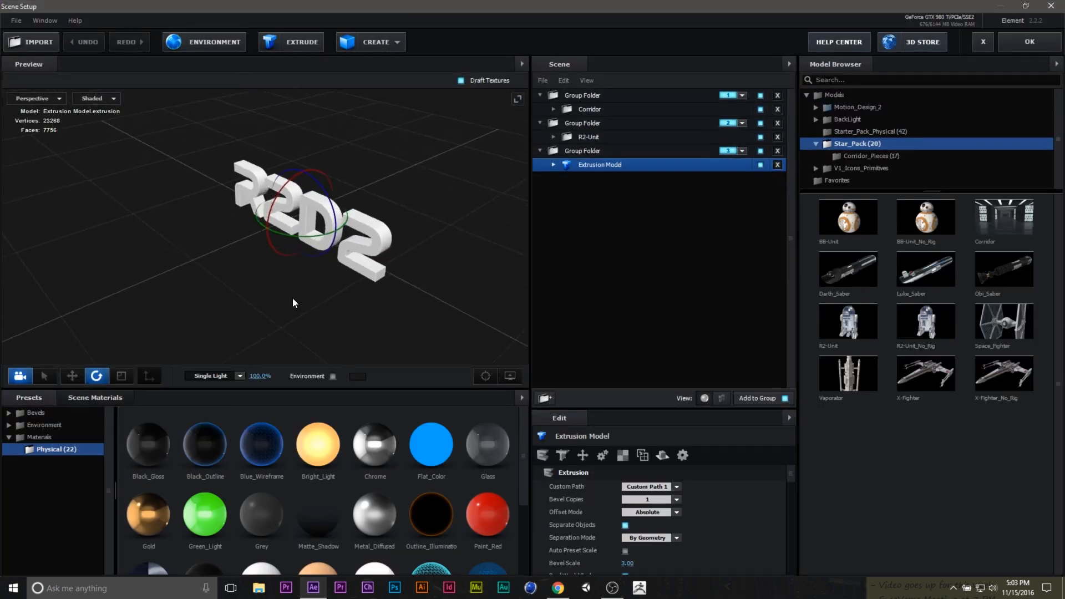
scroll(down, 3)
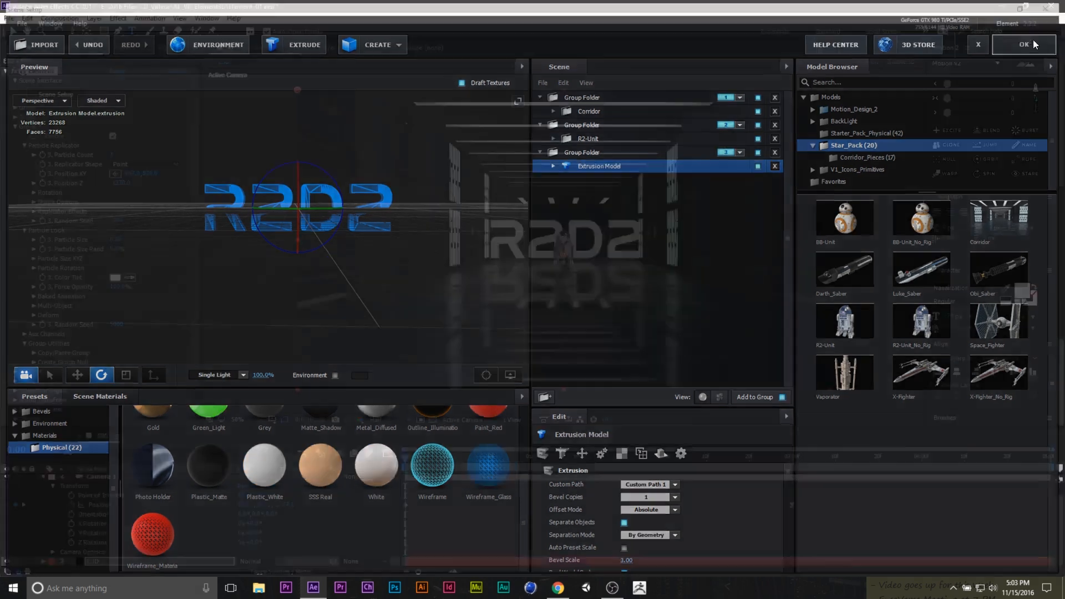
click(1022, 44)
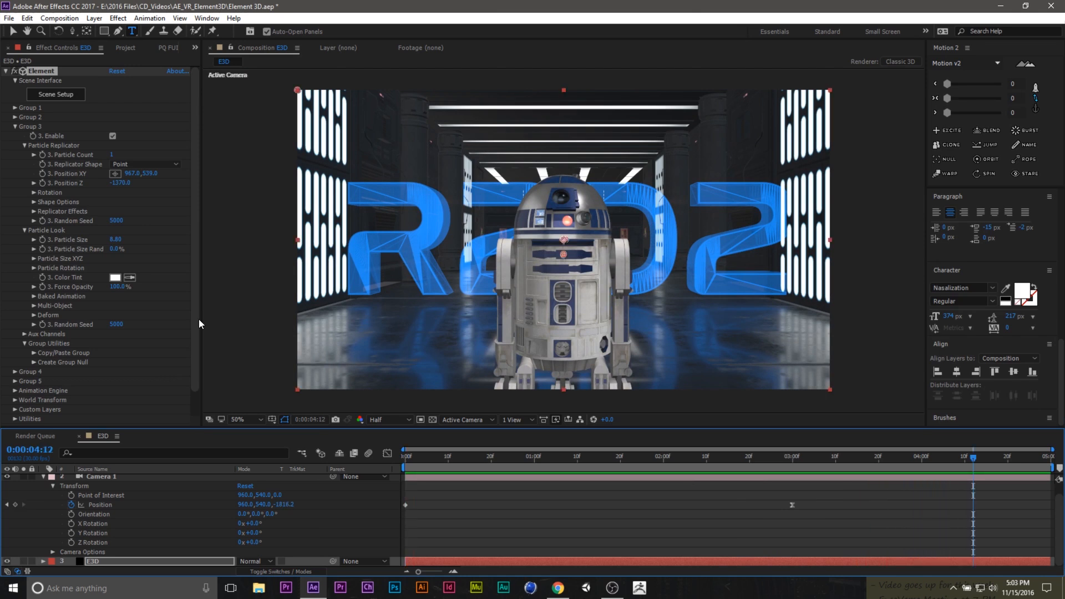
mouse_move(83, 115)
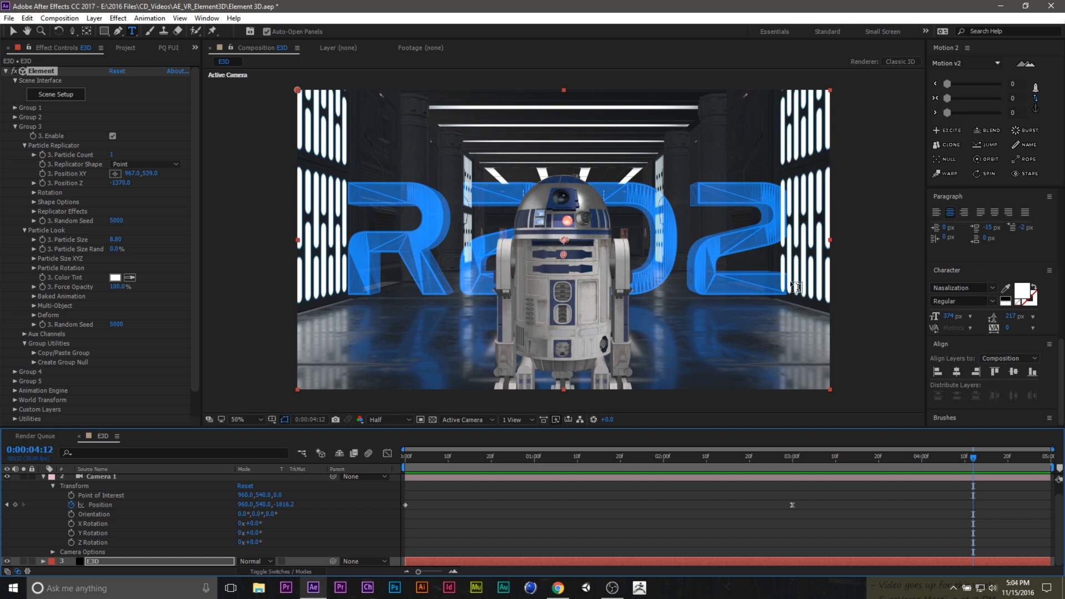
- Set Group 3 particle size to 7.70 and preview the camera dolly-in
scroll(down, 3)
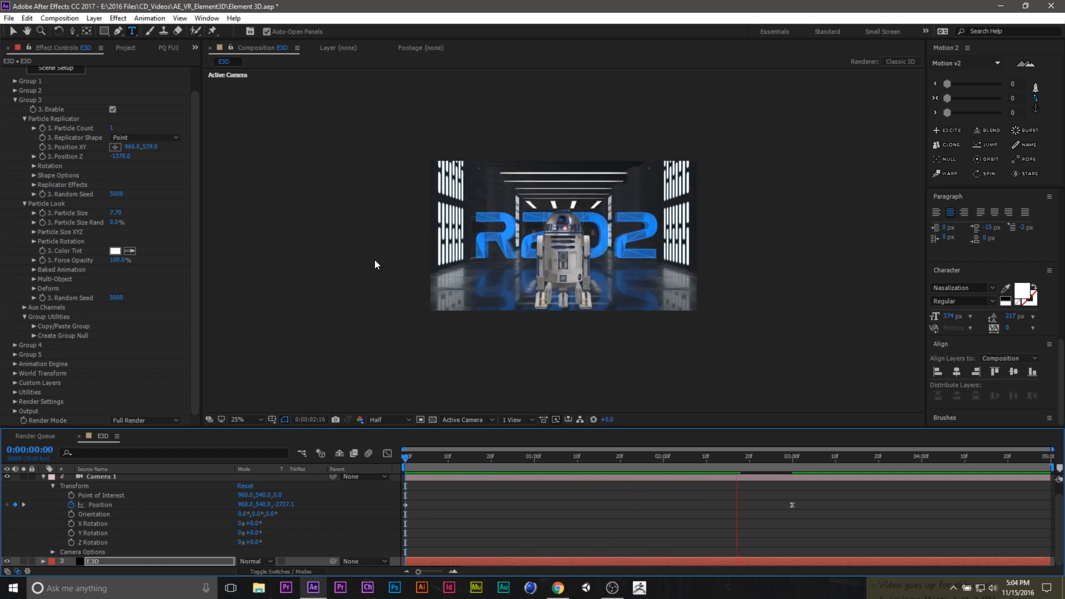
click(777, 469)
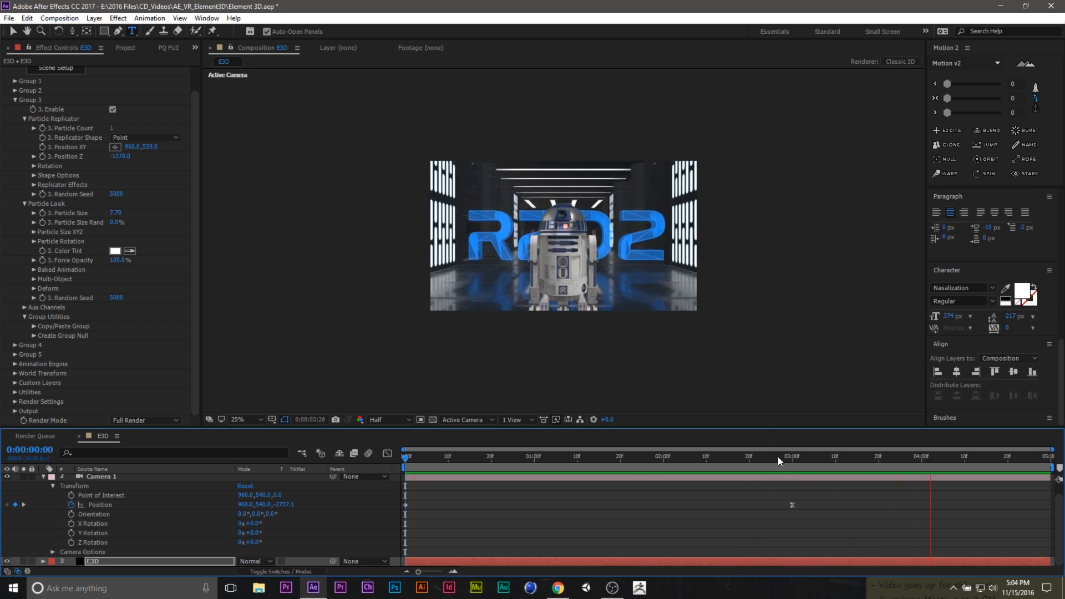
click(498, 456)
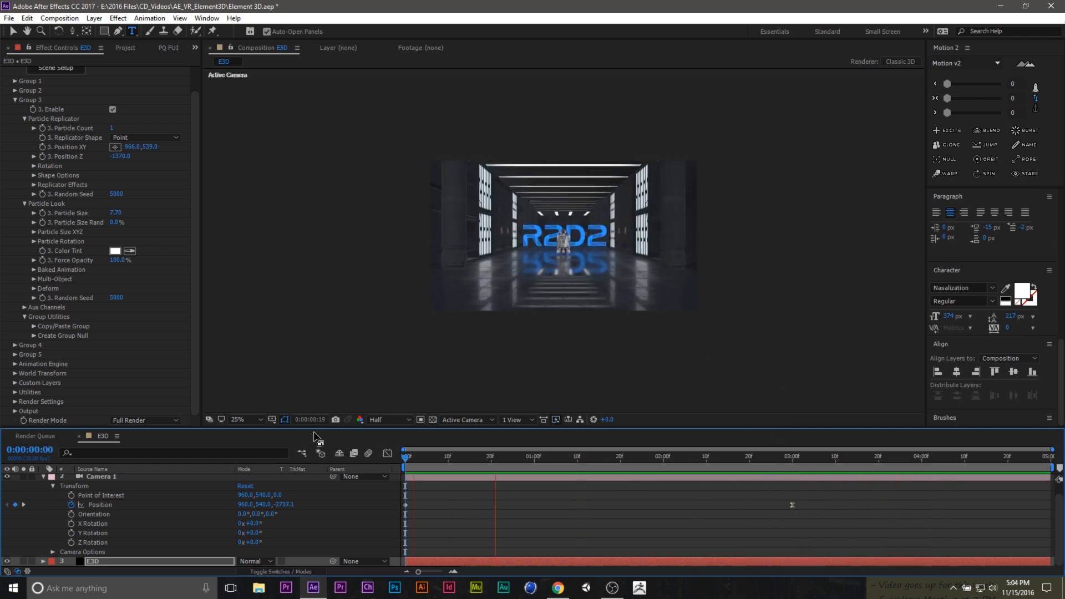